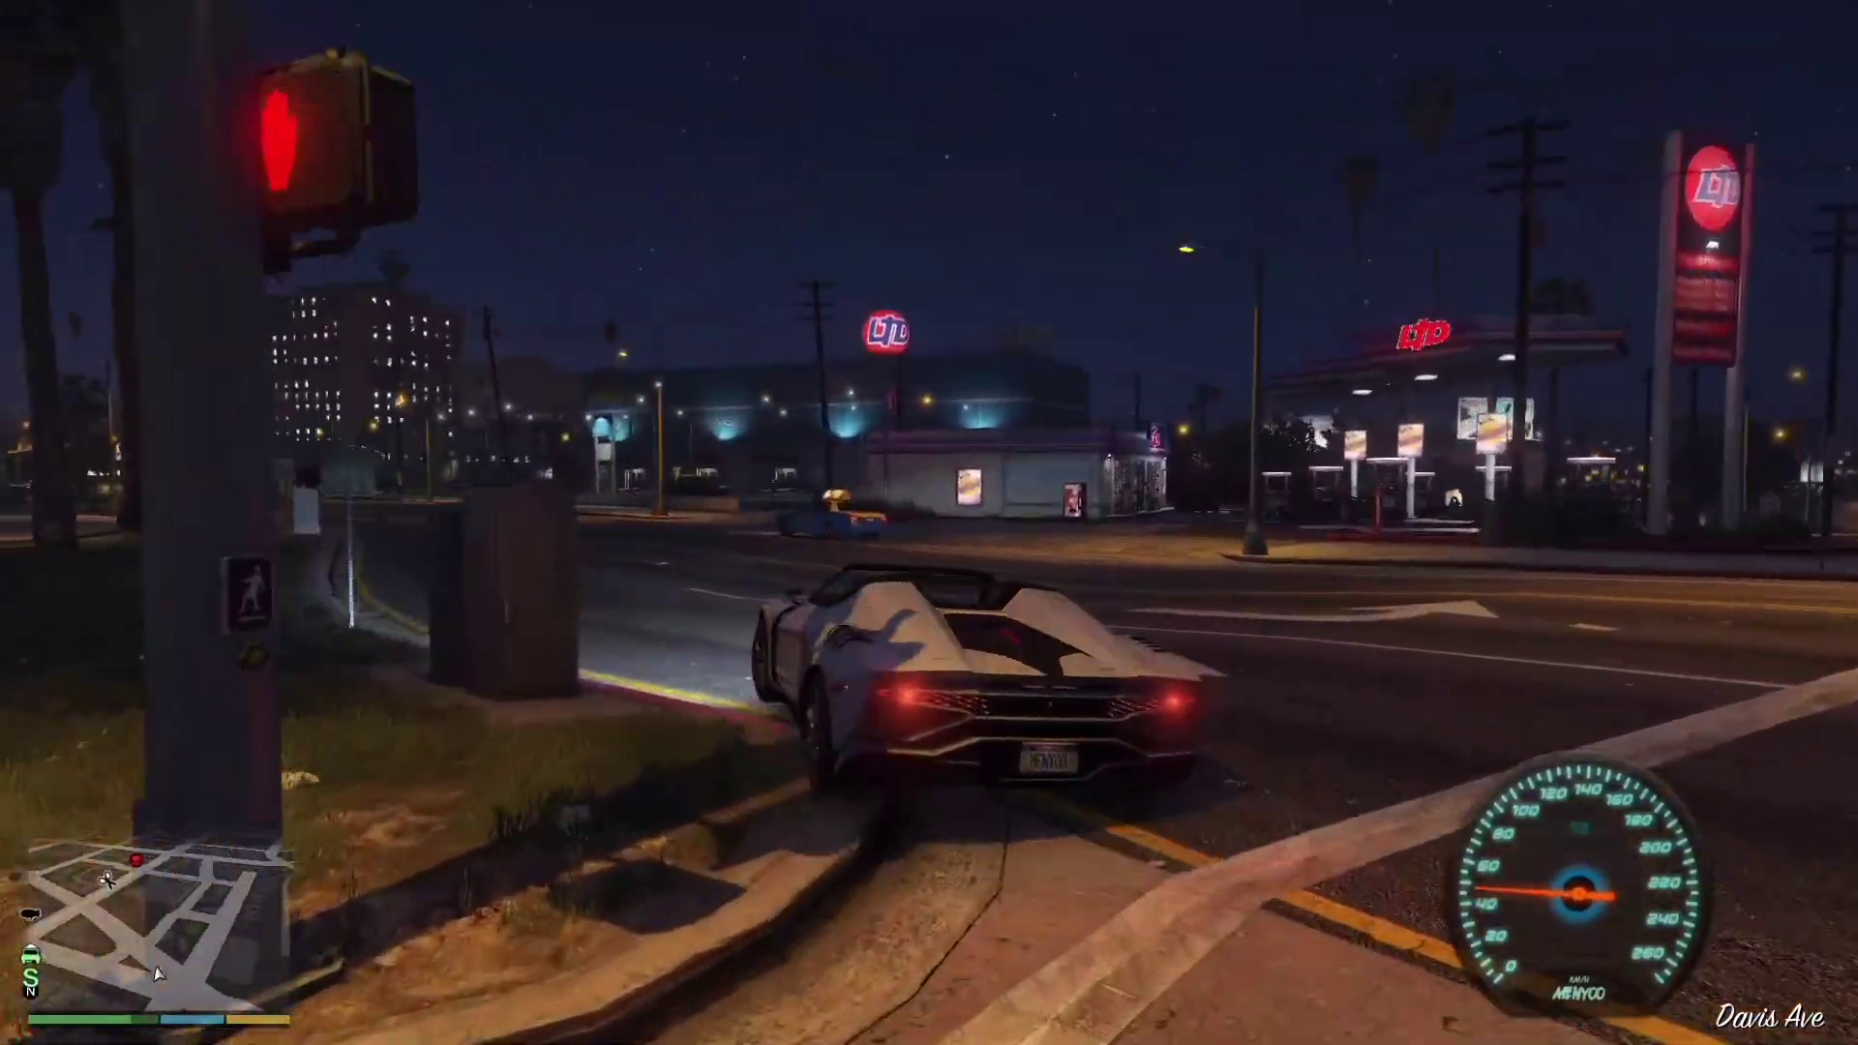
# Drive the sports car along the street
pyautogui.press('w')
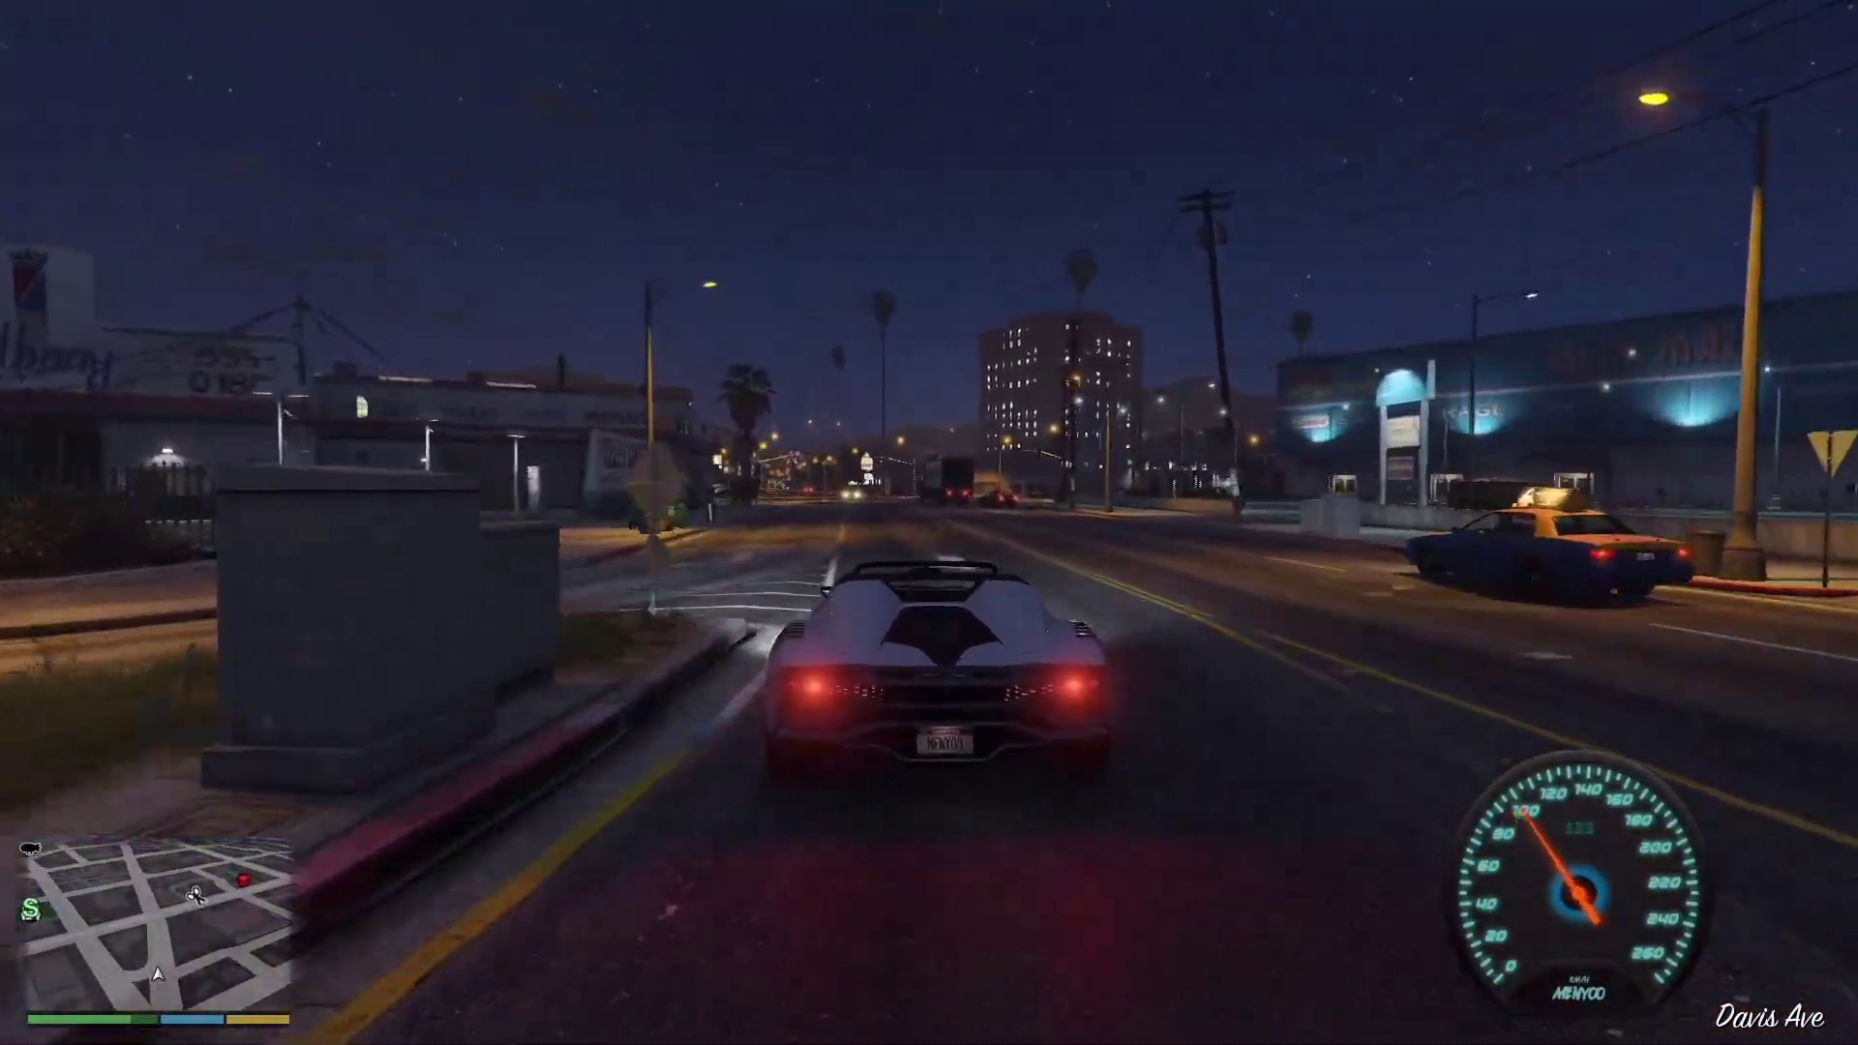
pyautogui.press('w')
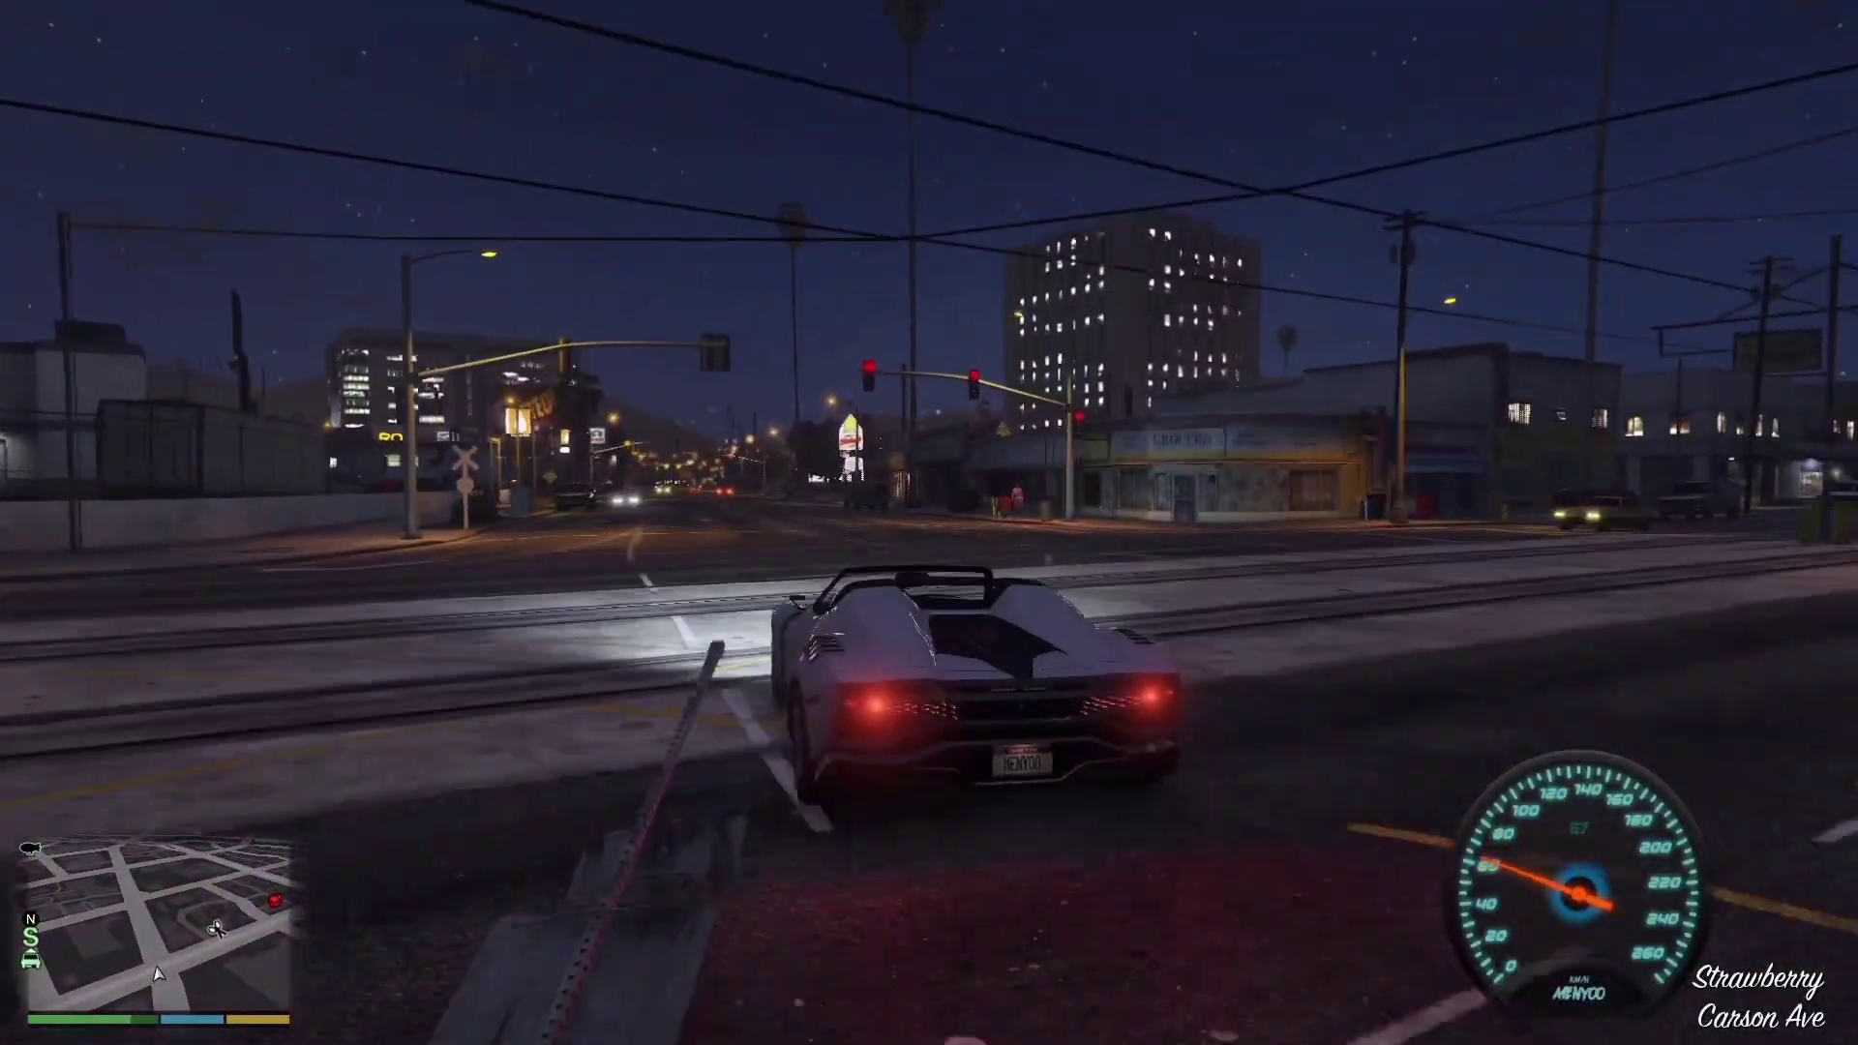
pyautogui.press('w')
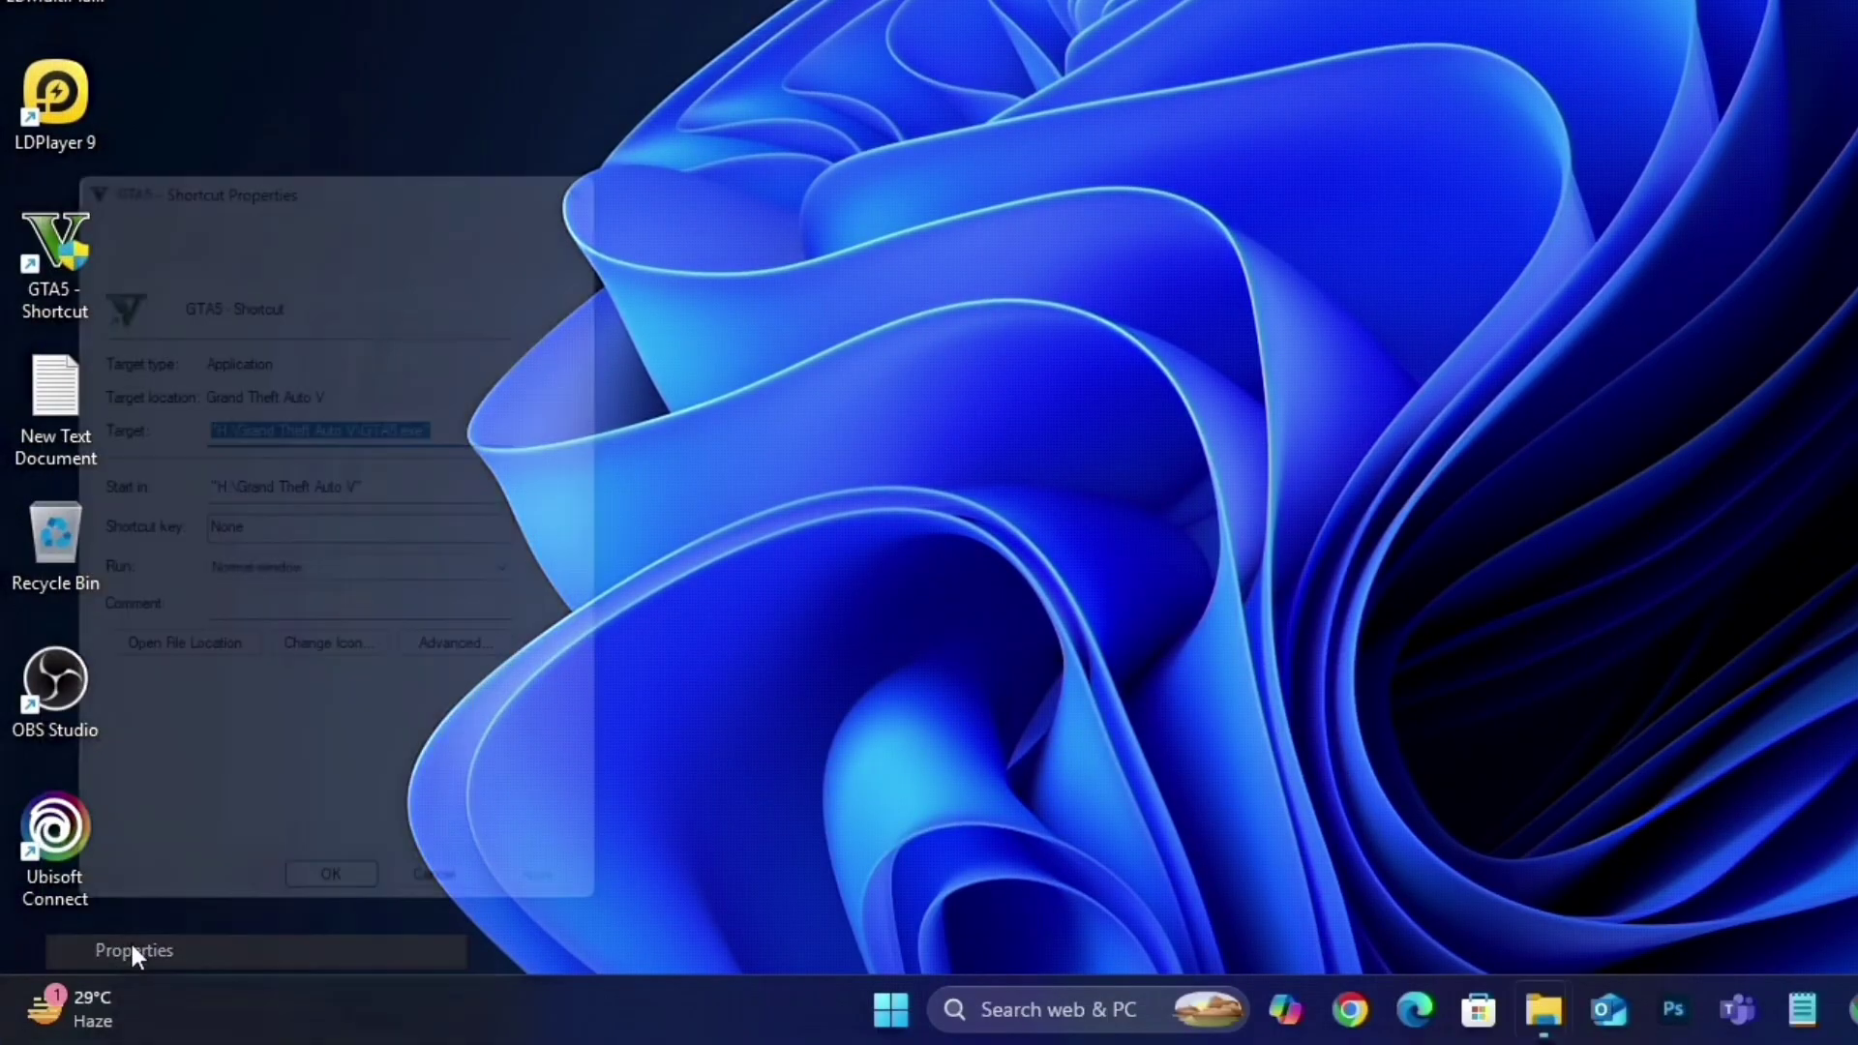
# Set the GTA5 shortcut to Windows 7 compatibility mode and find the power plan settings
pyautogui.click(375, 225)
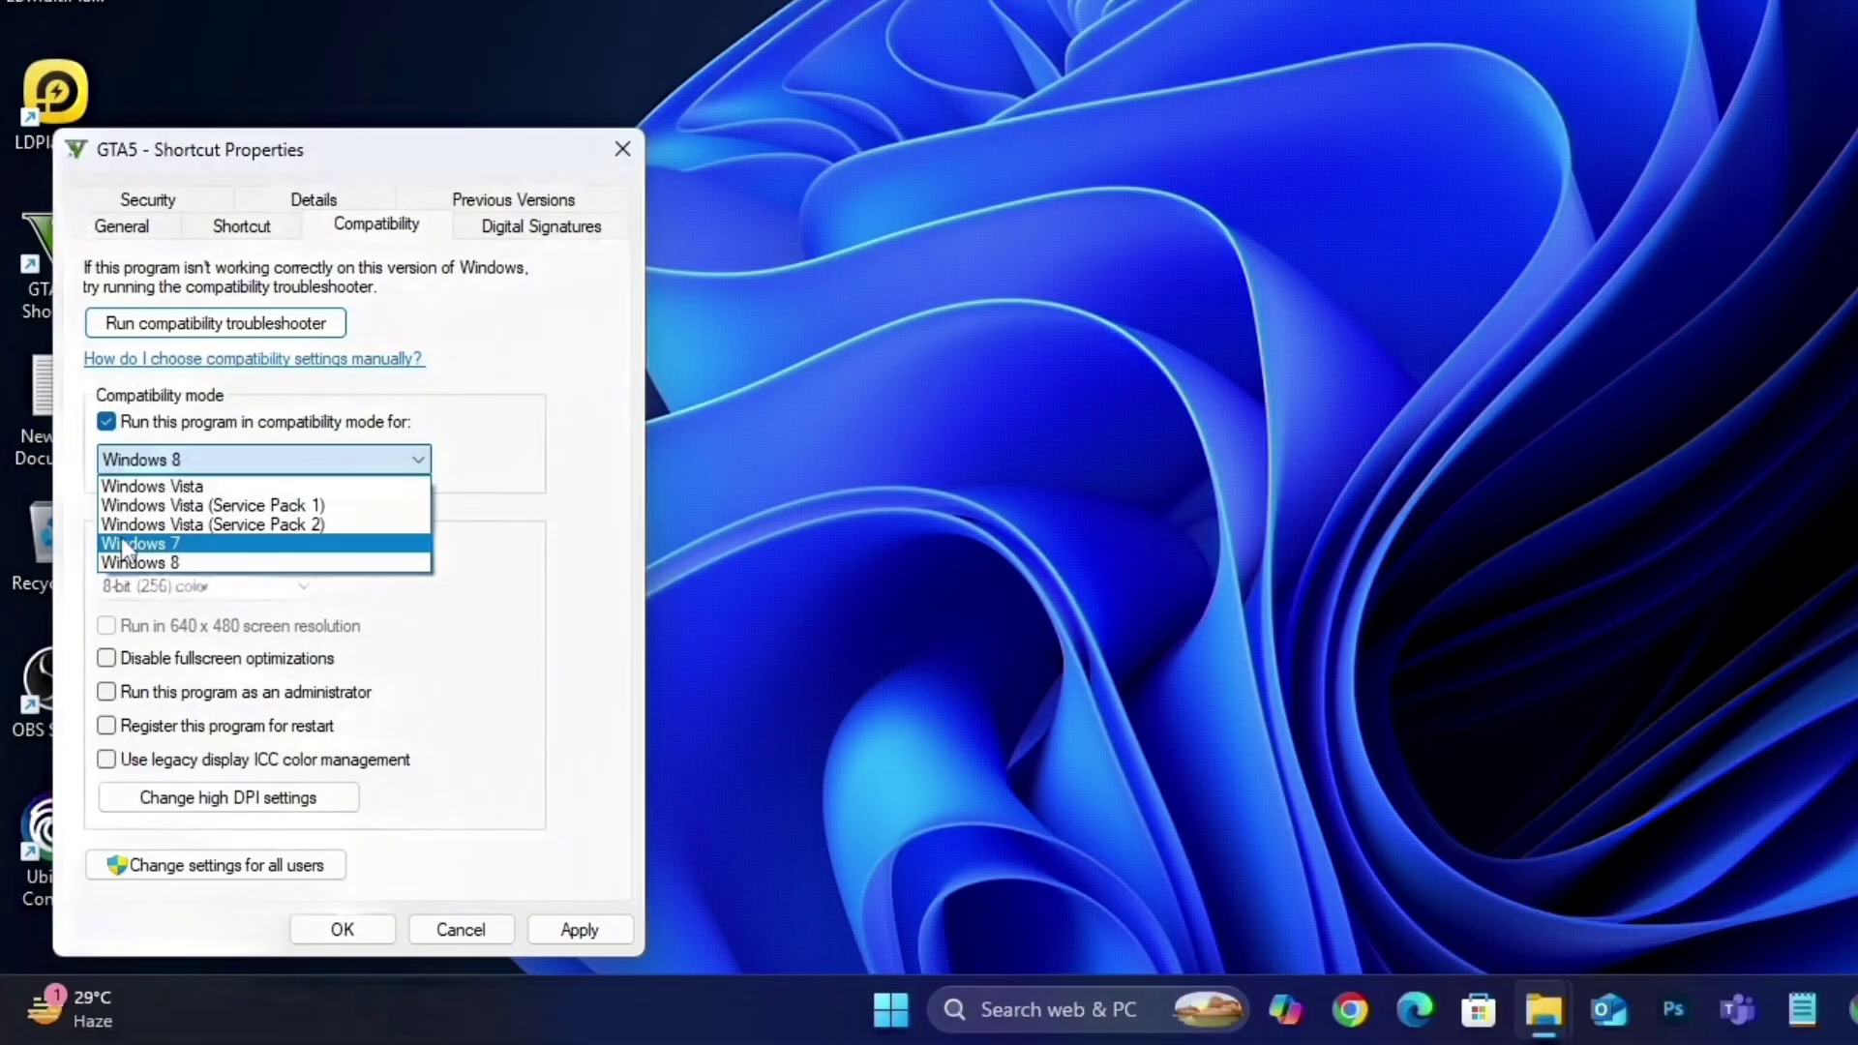
pyautogui.click(142, 543)
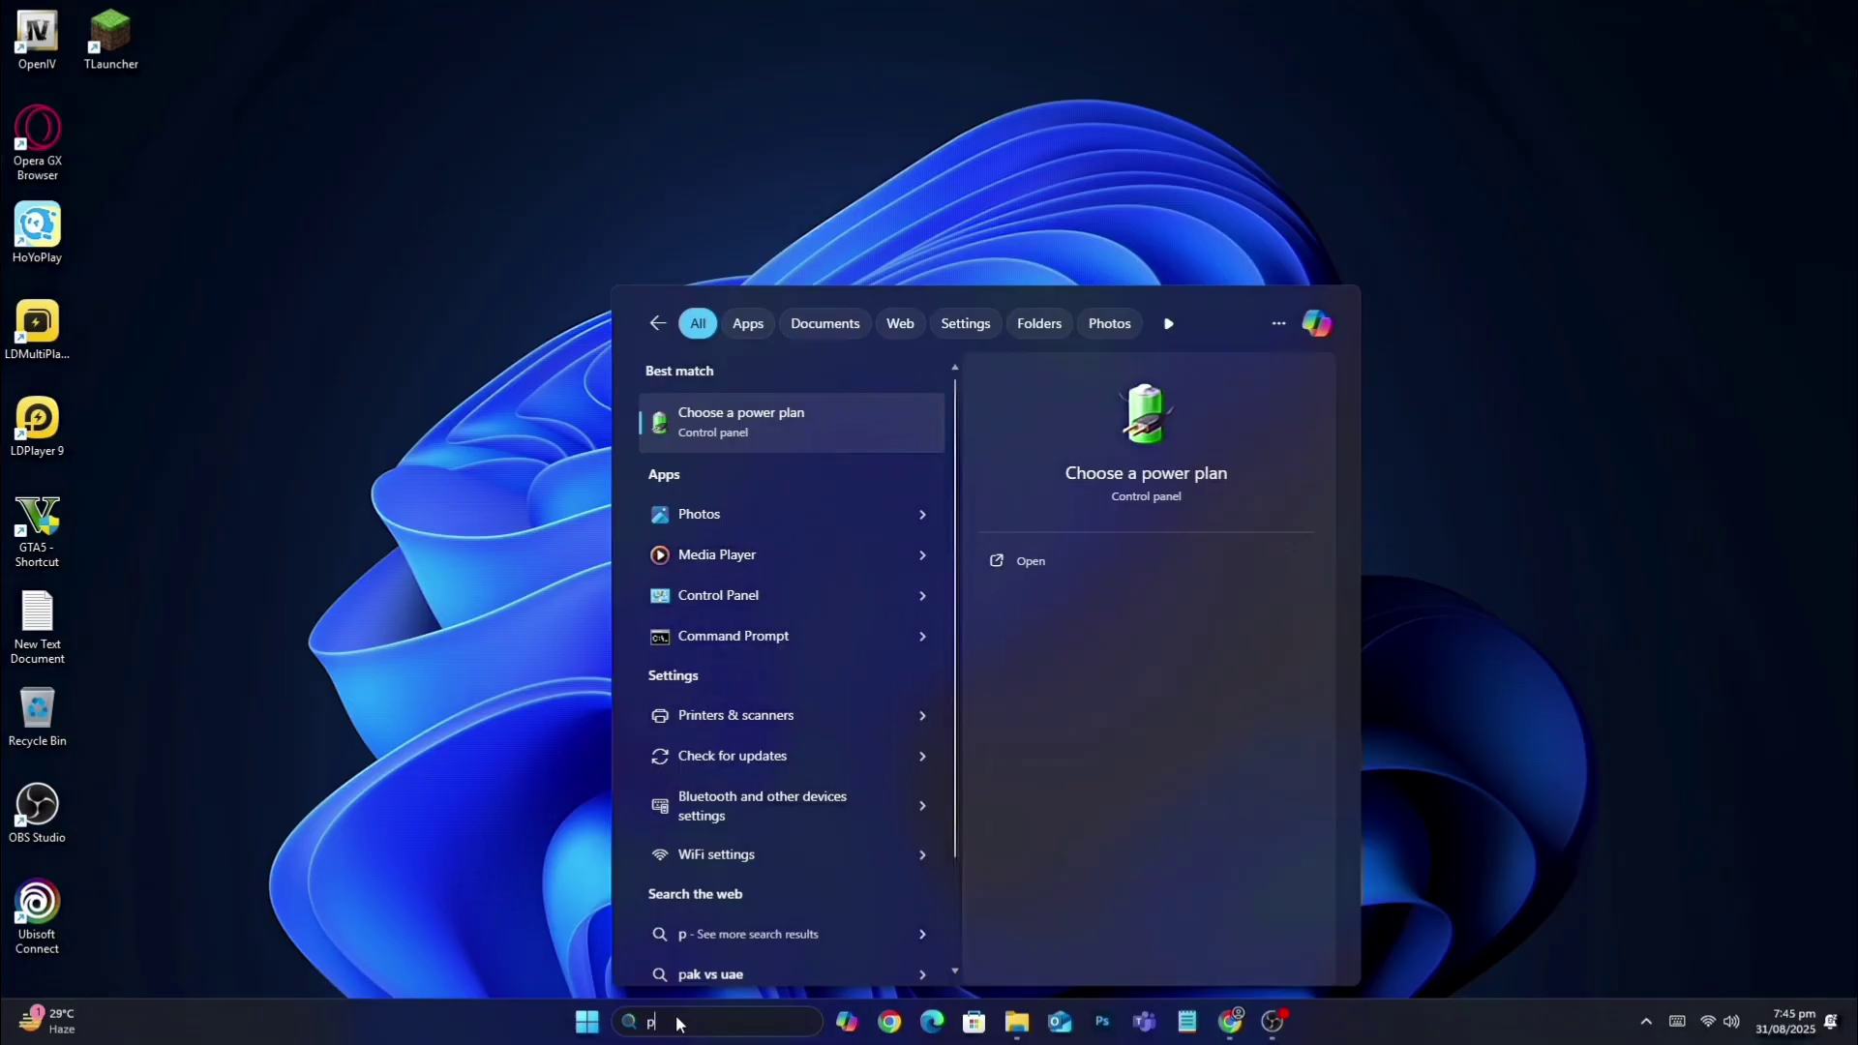
pyautogui.write('ower')
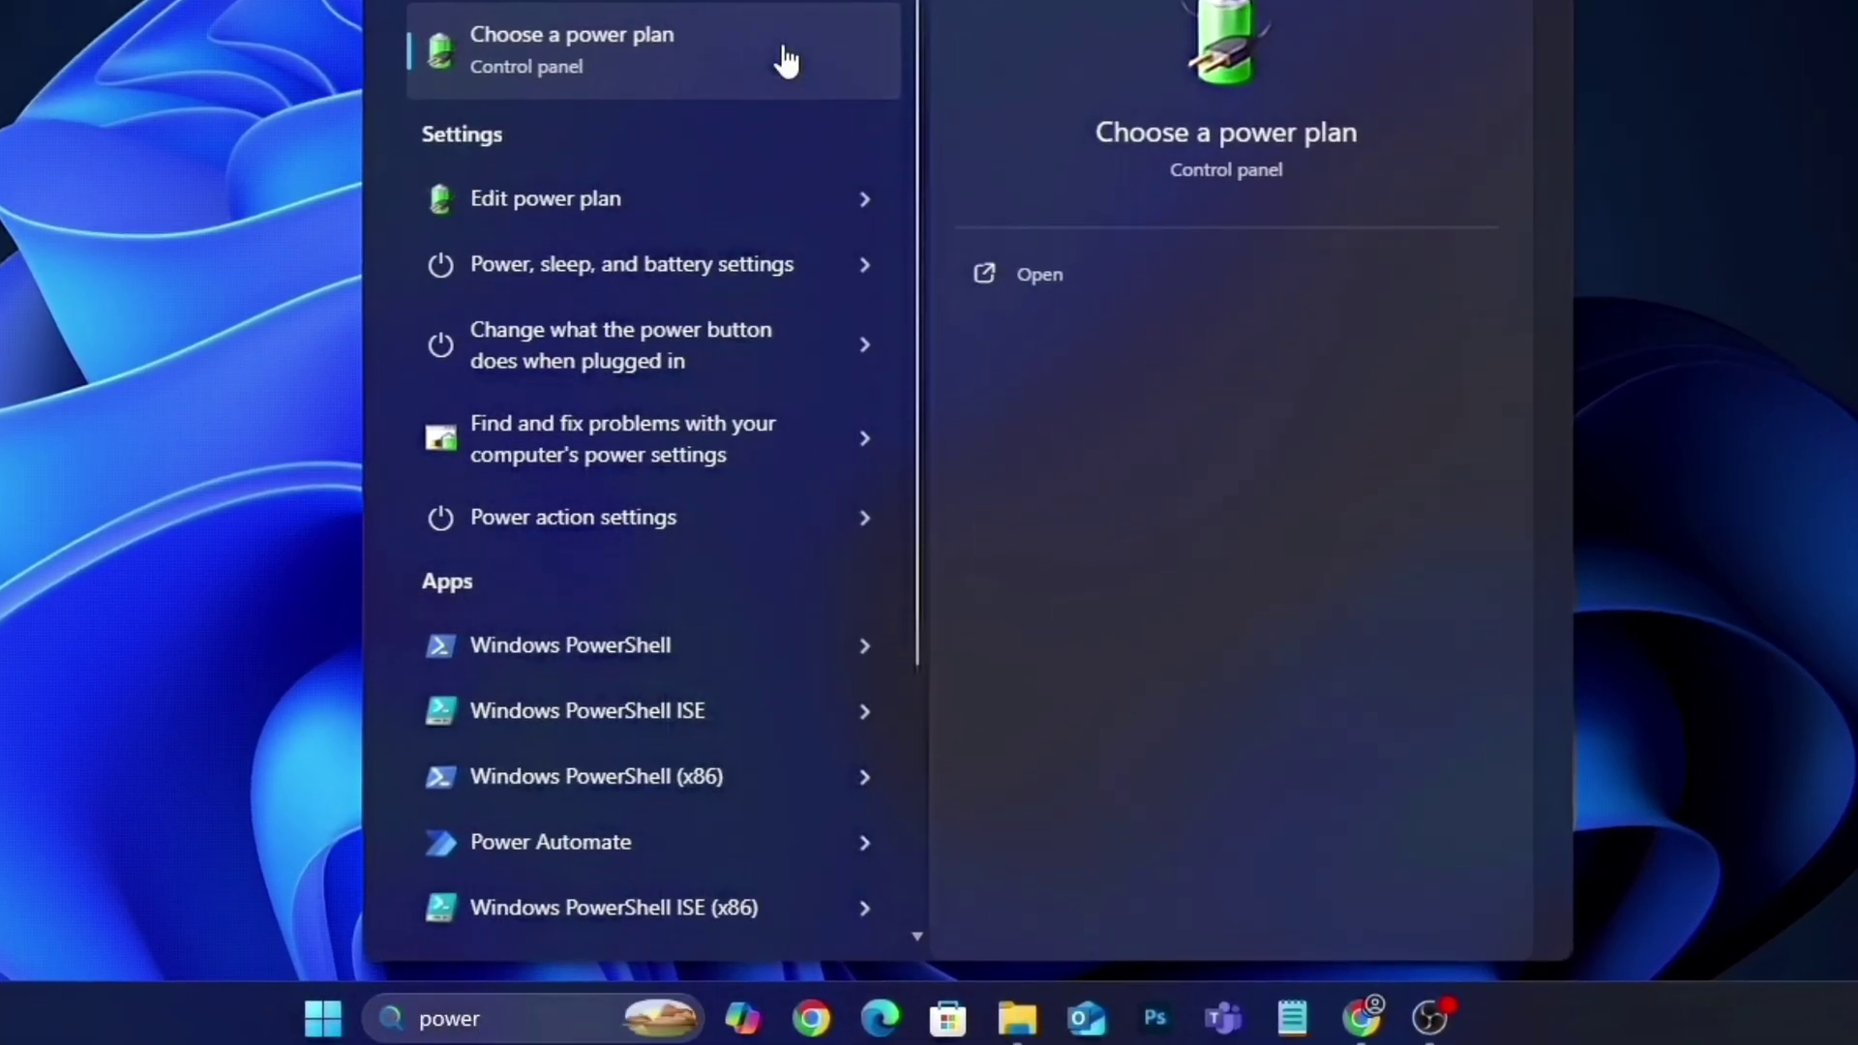
pyautogui.click(1040, 273)
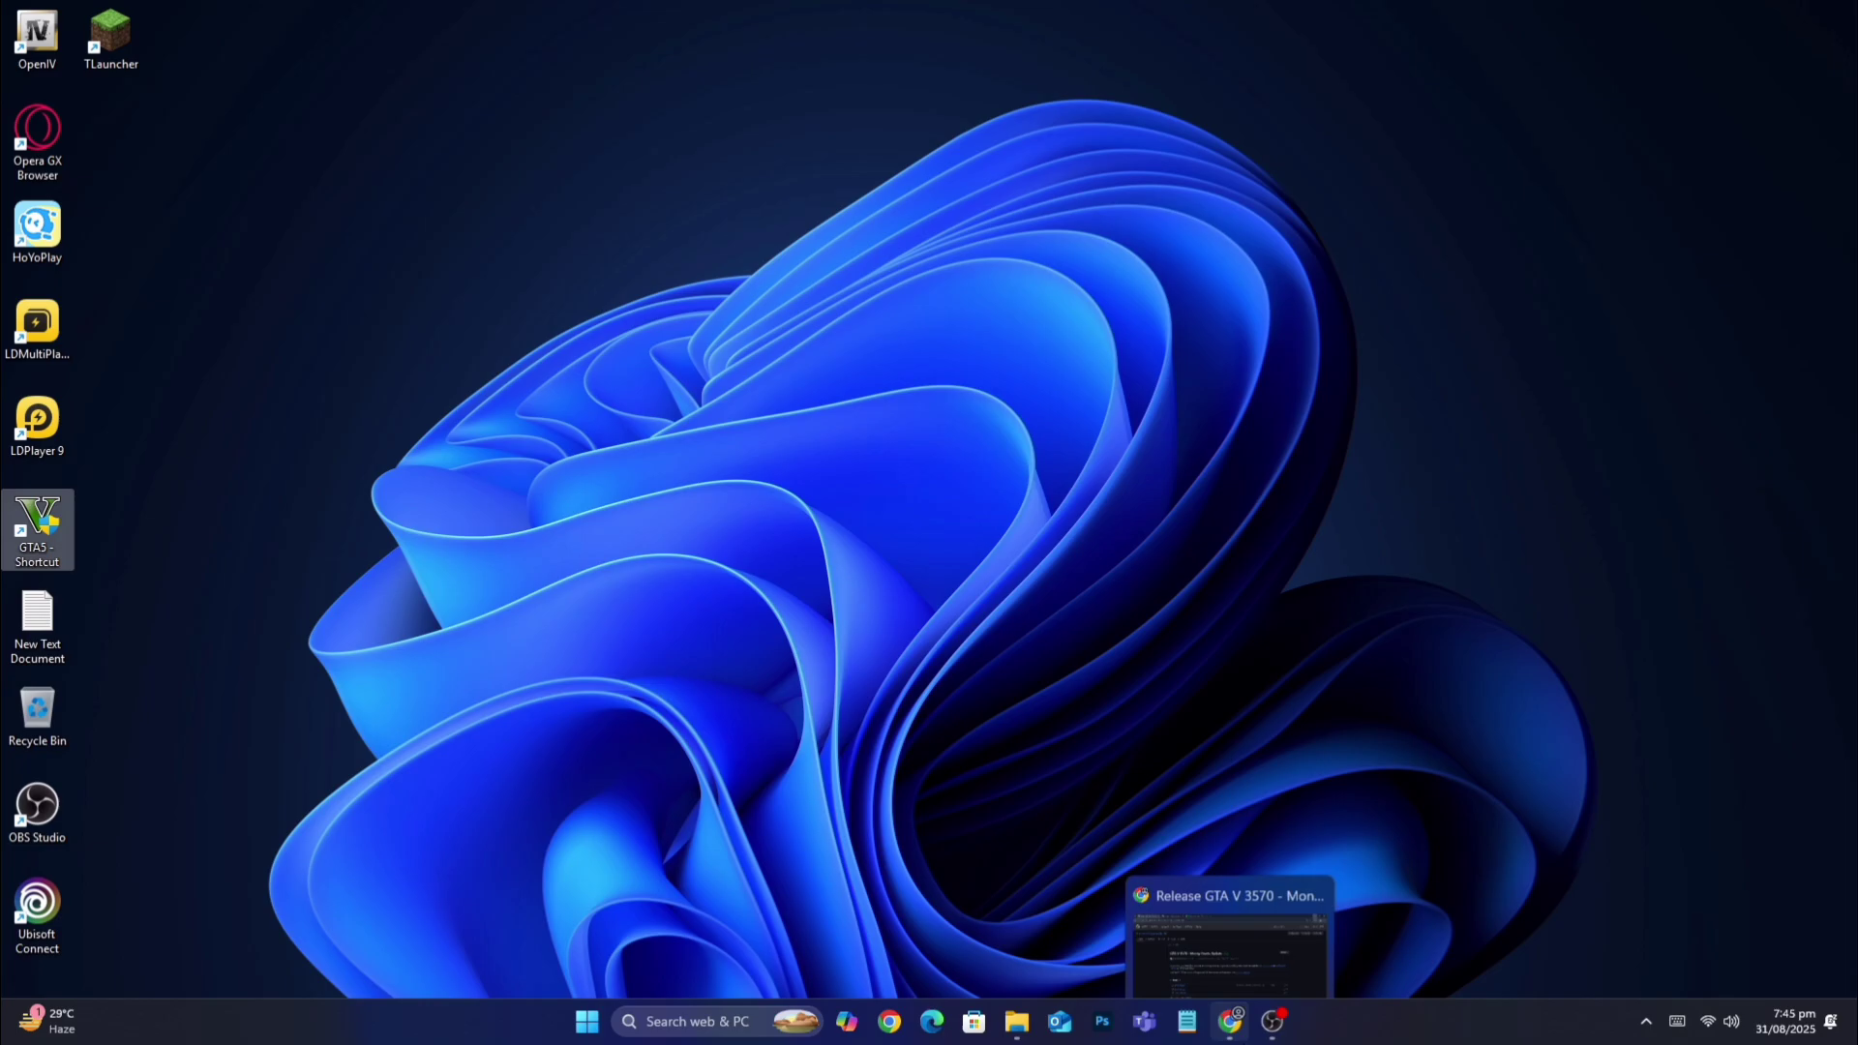
# Download gameconfig.xml from the release page's Assets
pyautogui.click(1228, 936)
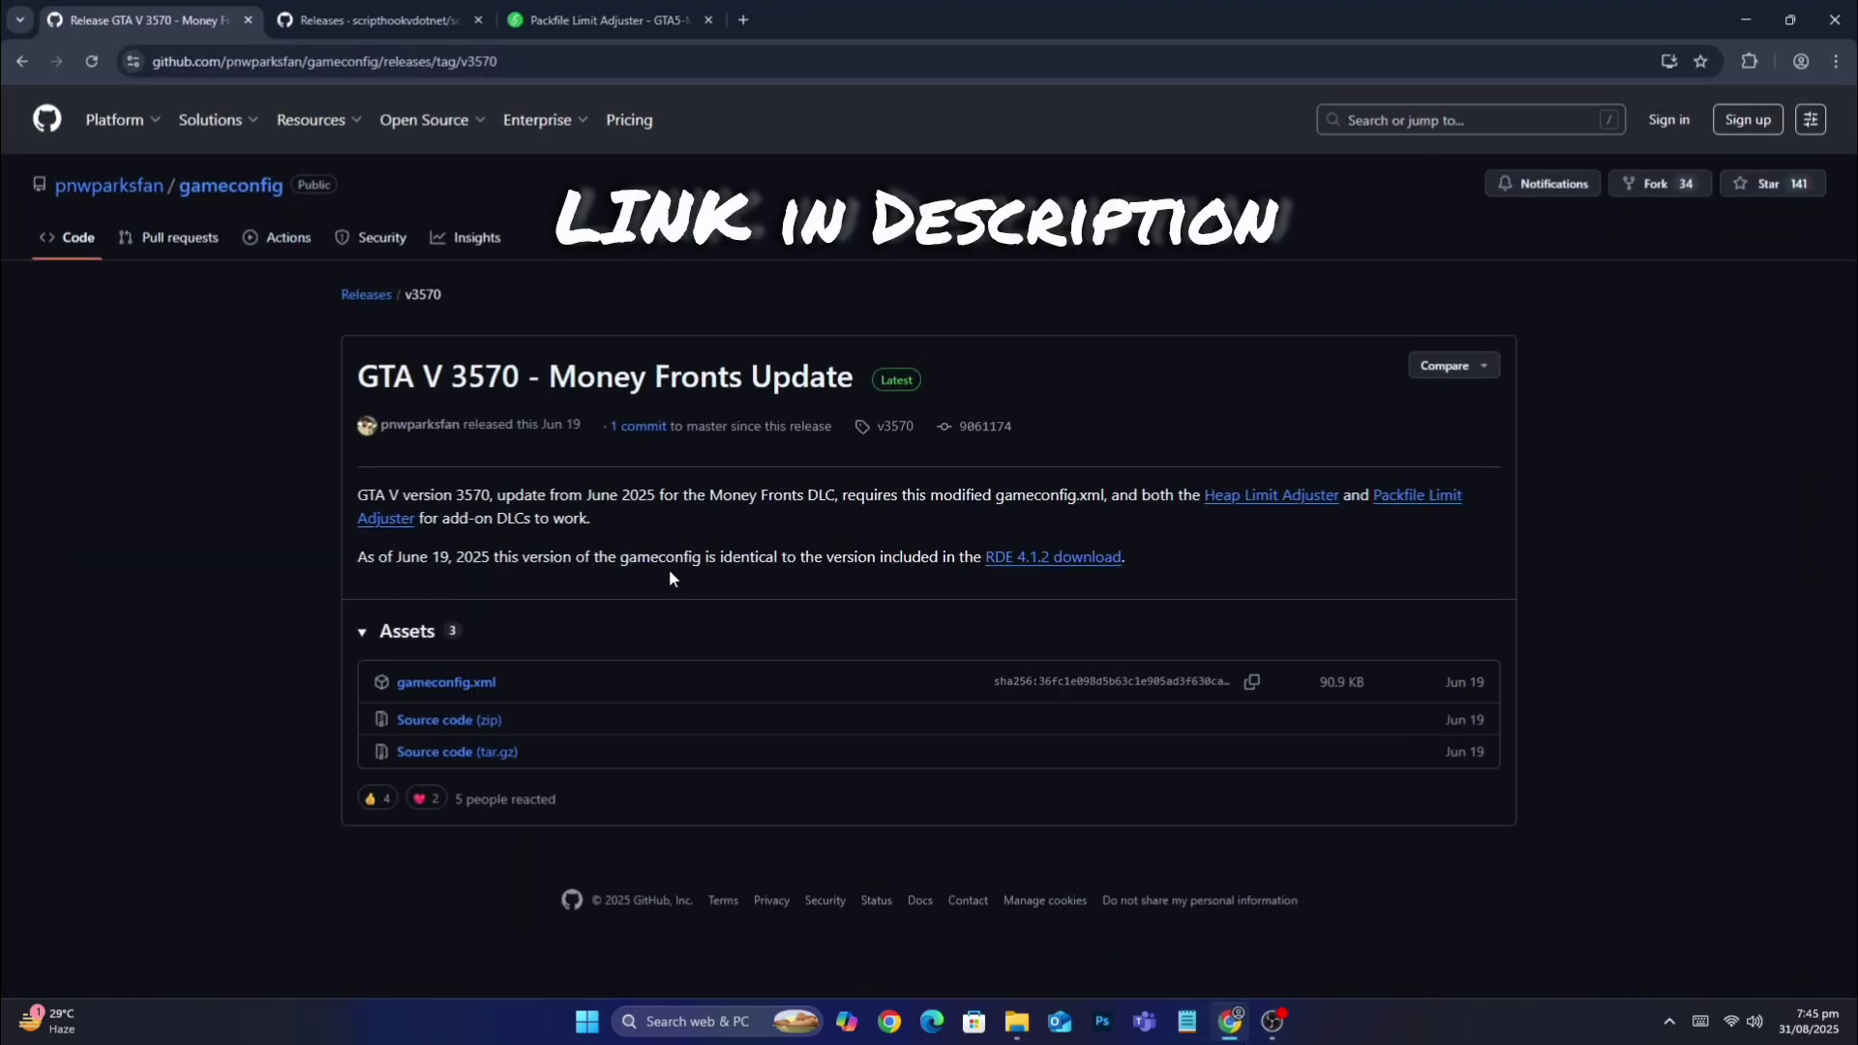
pyautogui.click(320, 60)
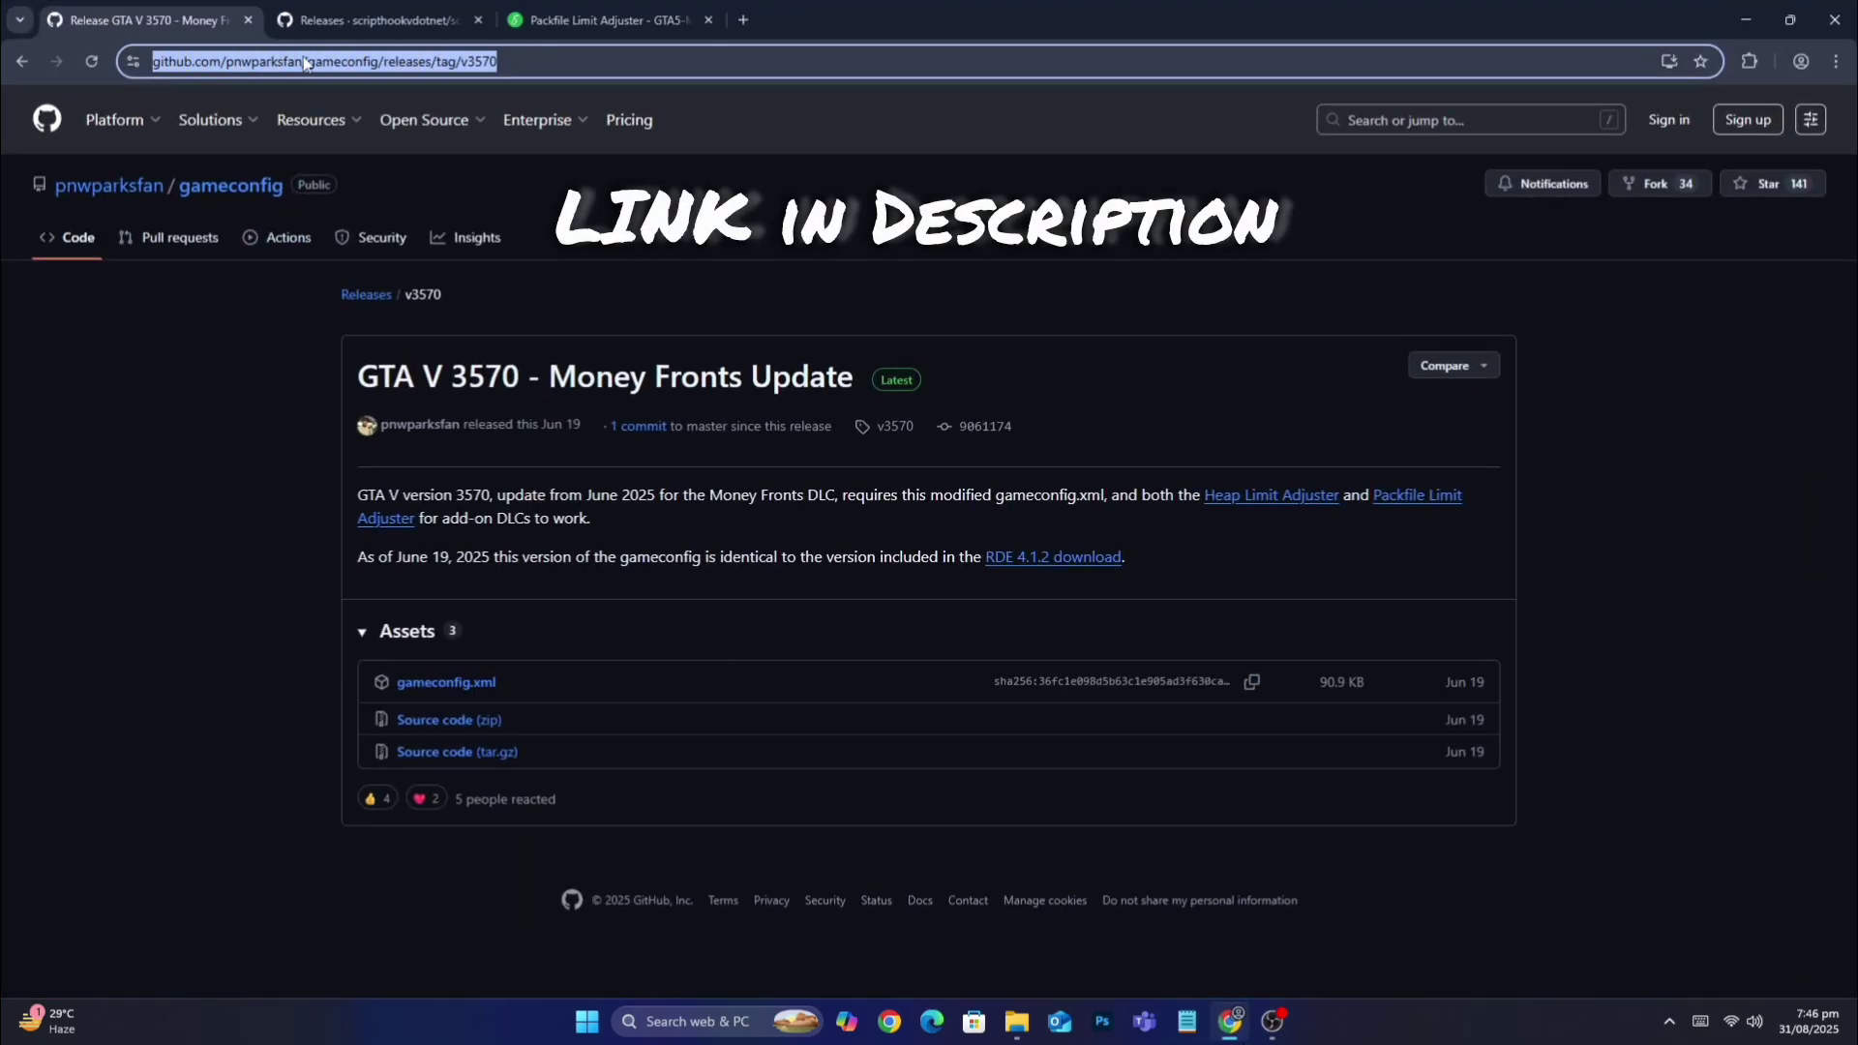
pyautogui.moveTo(444, 681)
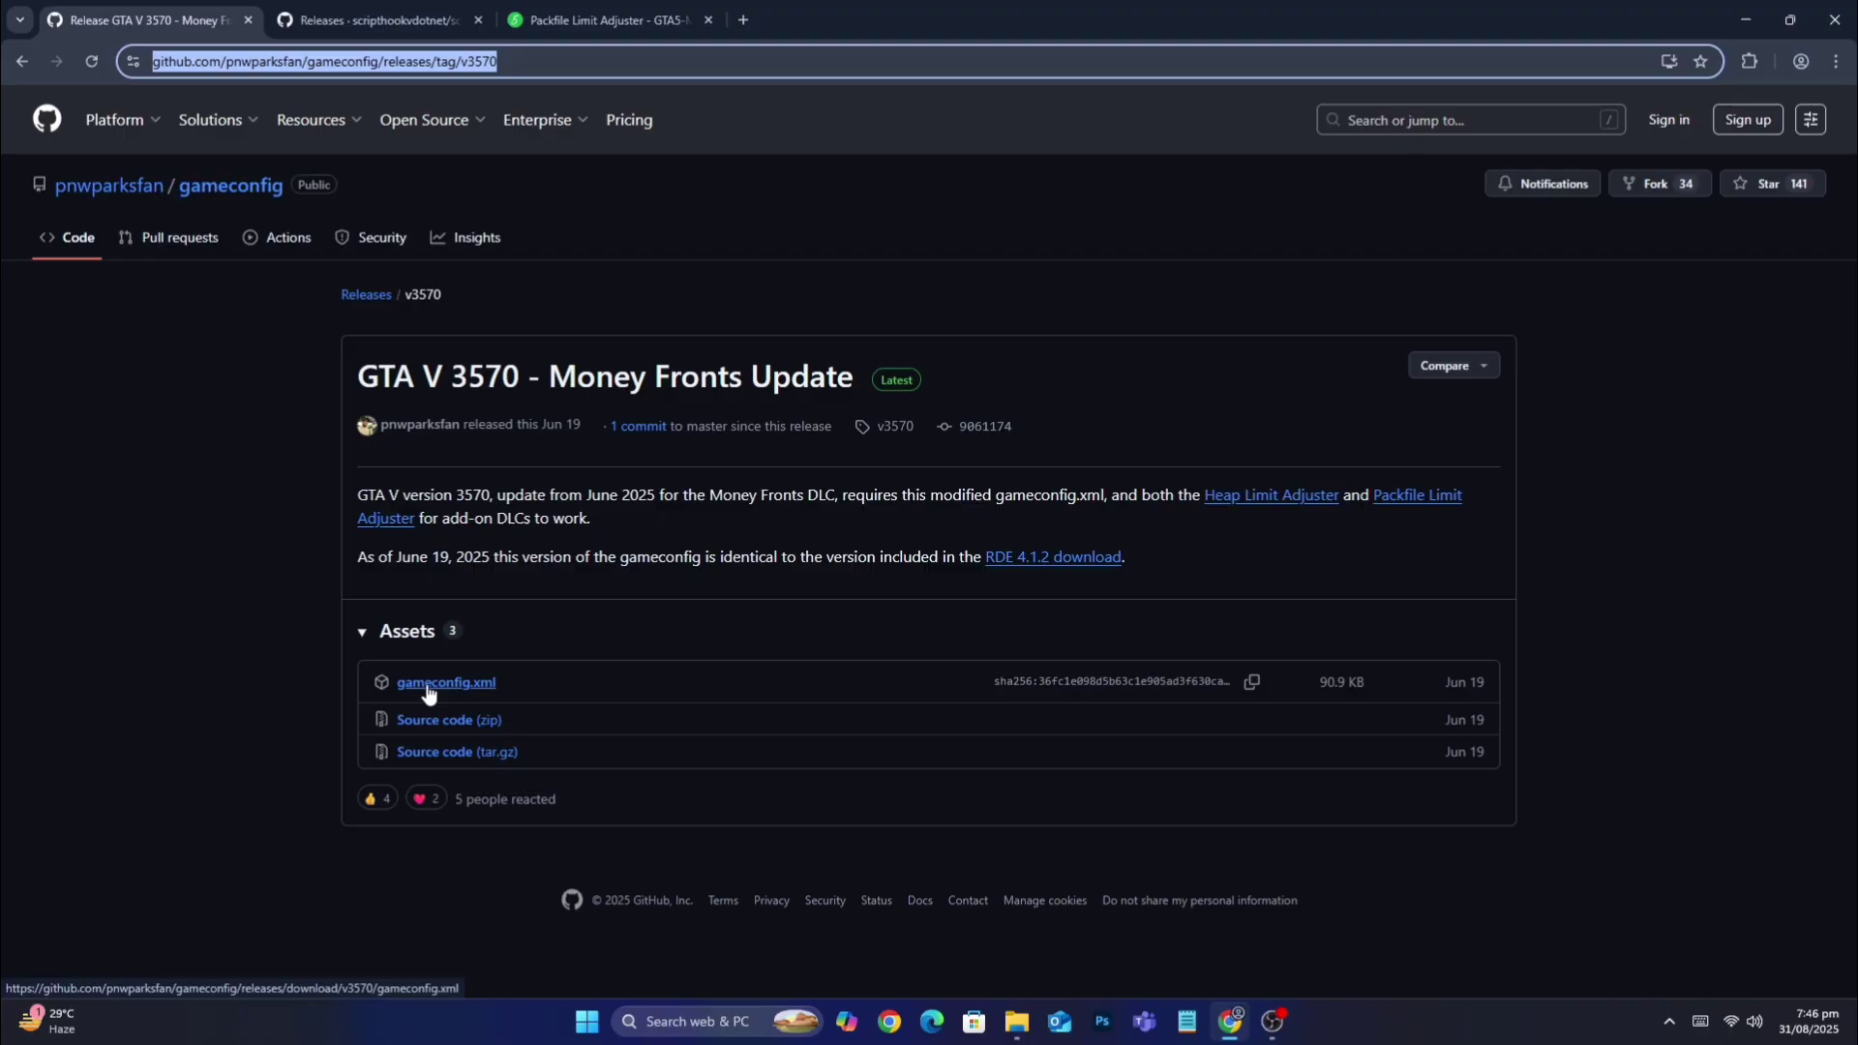
pyautogui.click(444, 683)
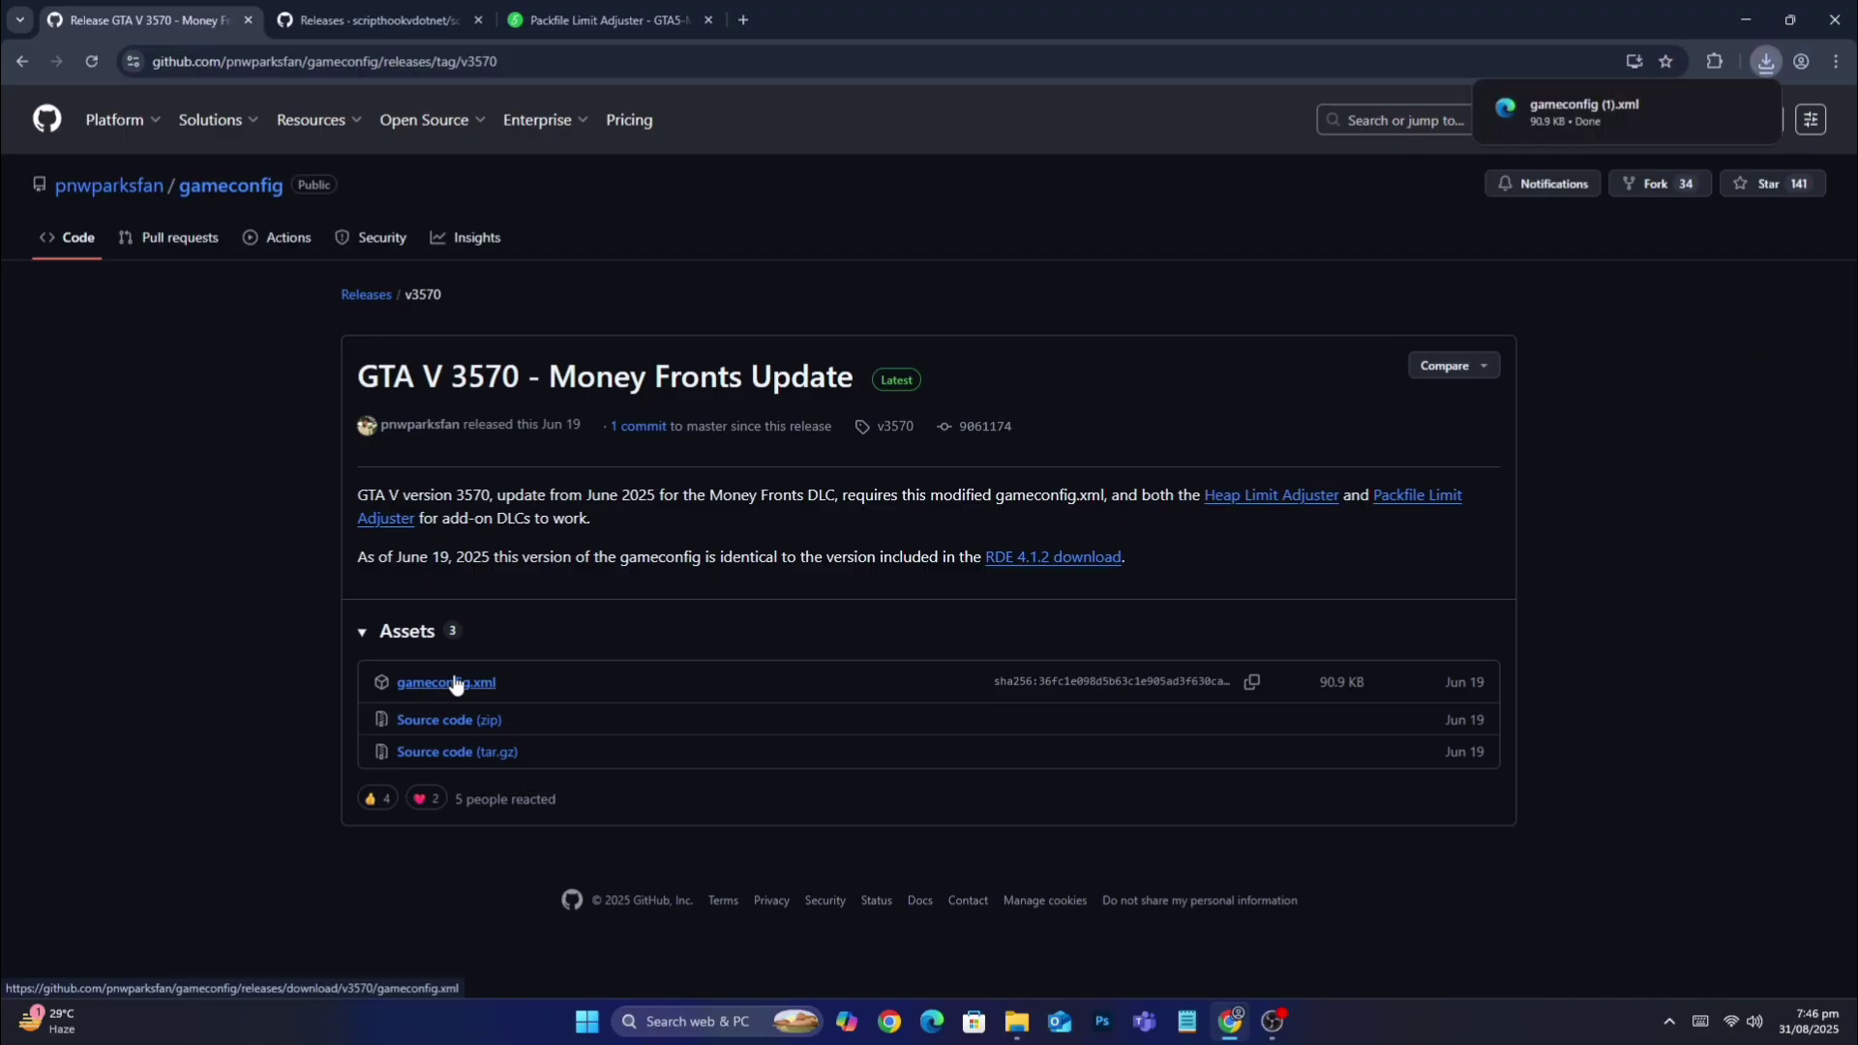
# Download the ScriptHookVDotNet nightly zip and Packfile Limit Adjuster, then close Chrome
pyautogui.click(374, 20)
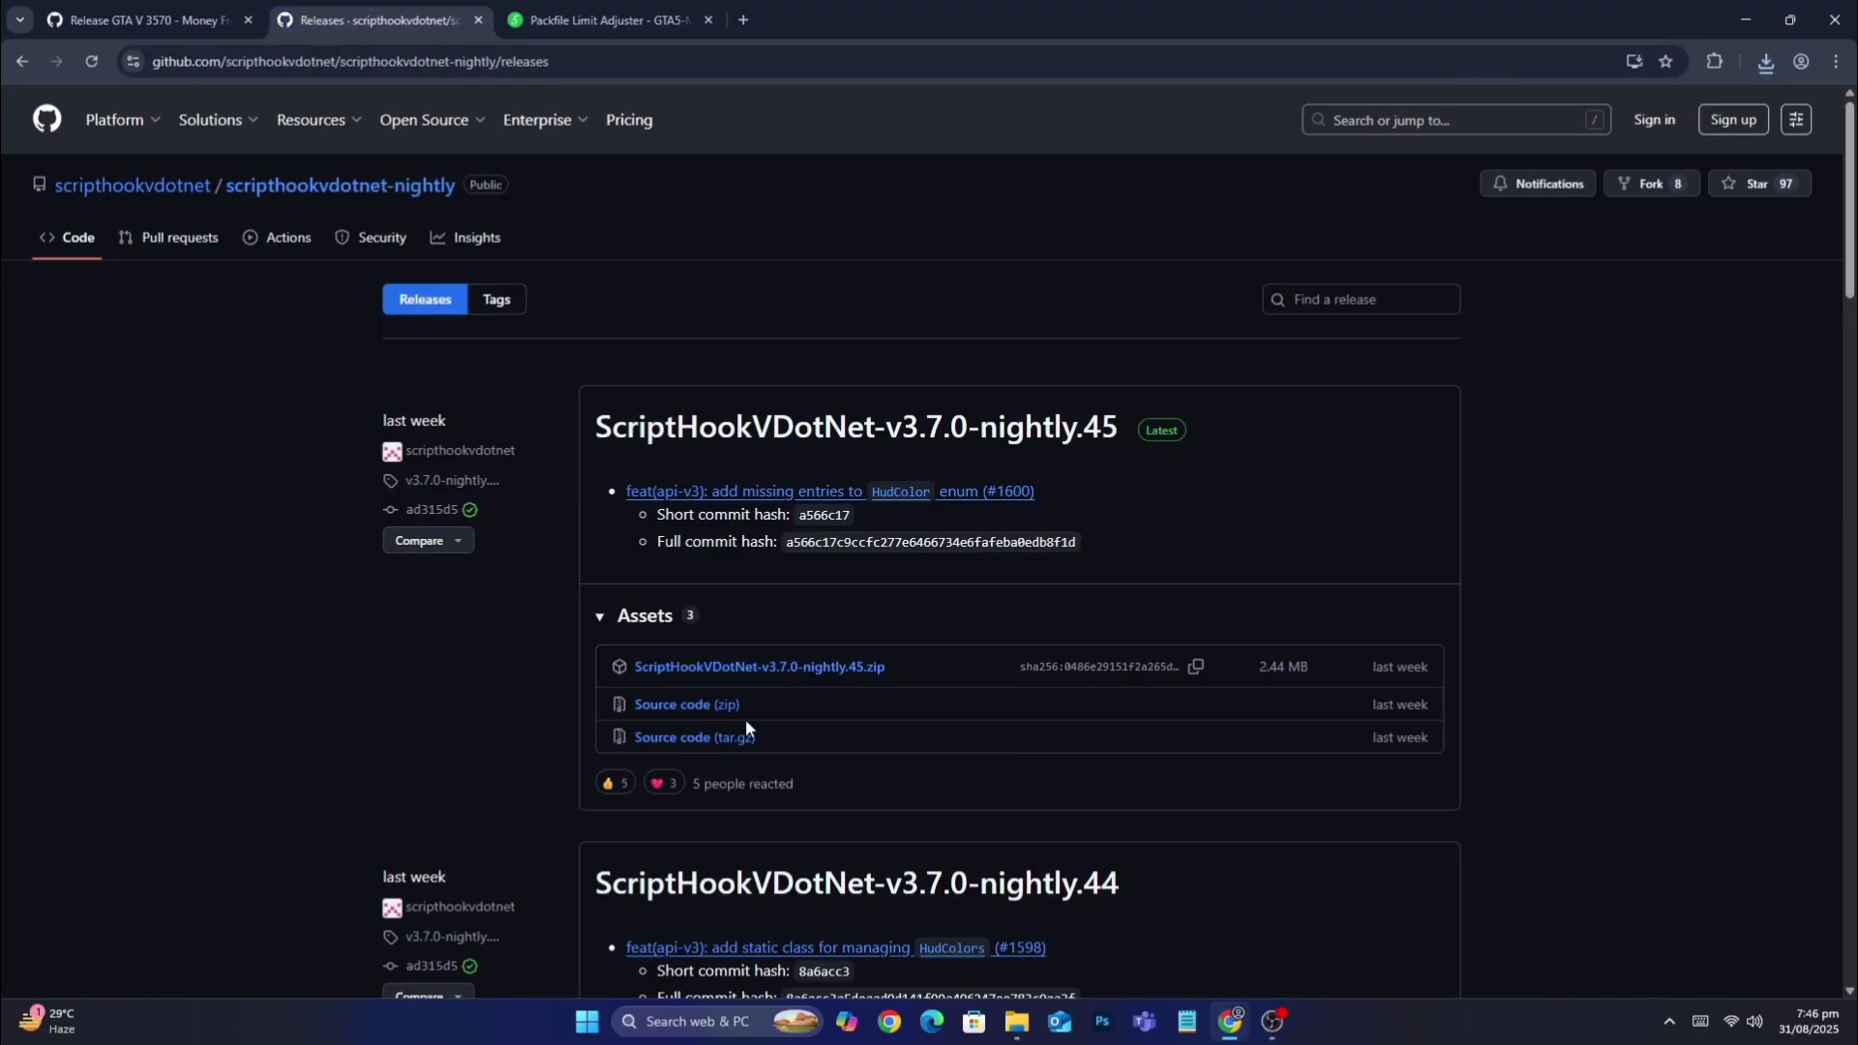
pyautogui.moveTo(759, 666)
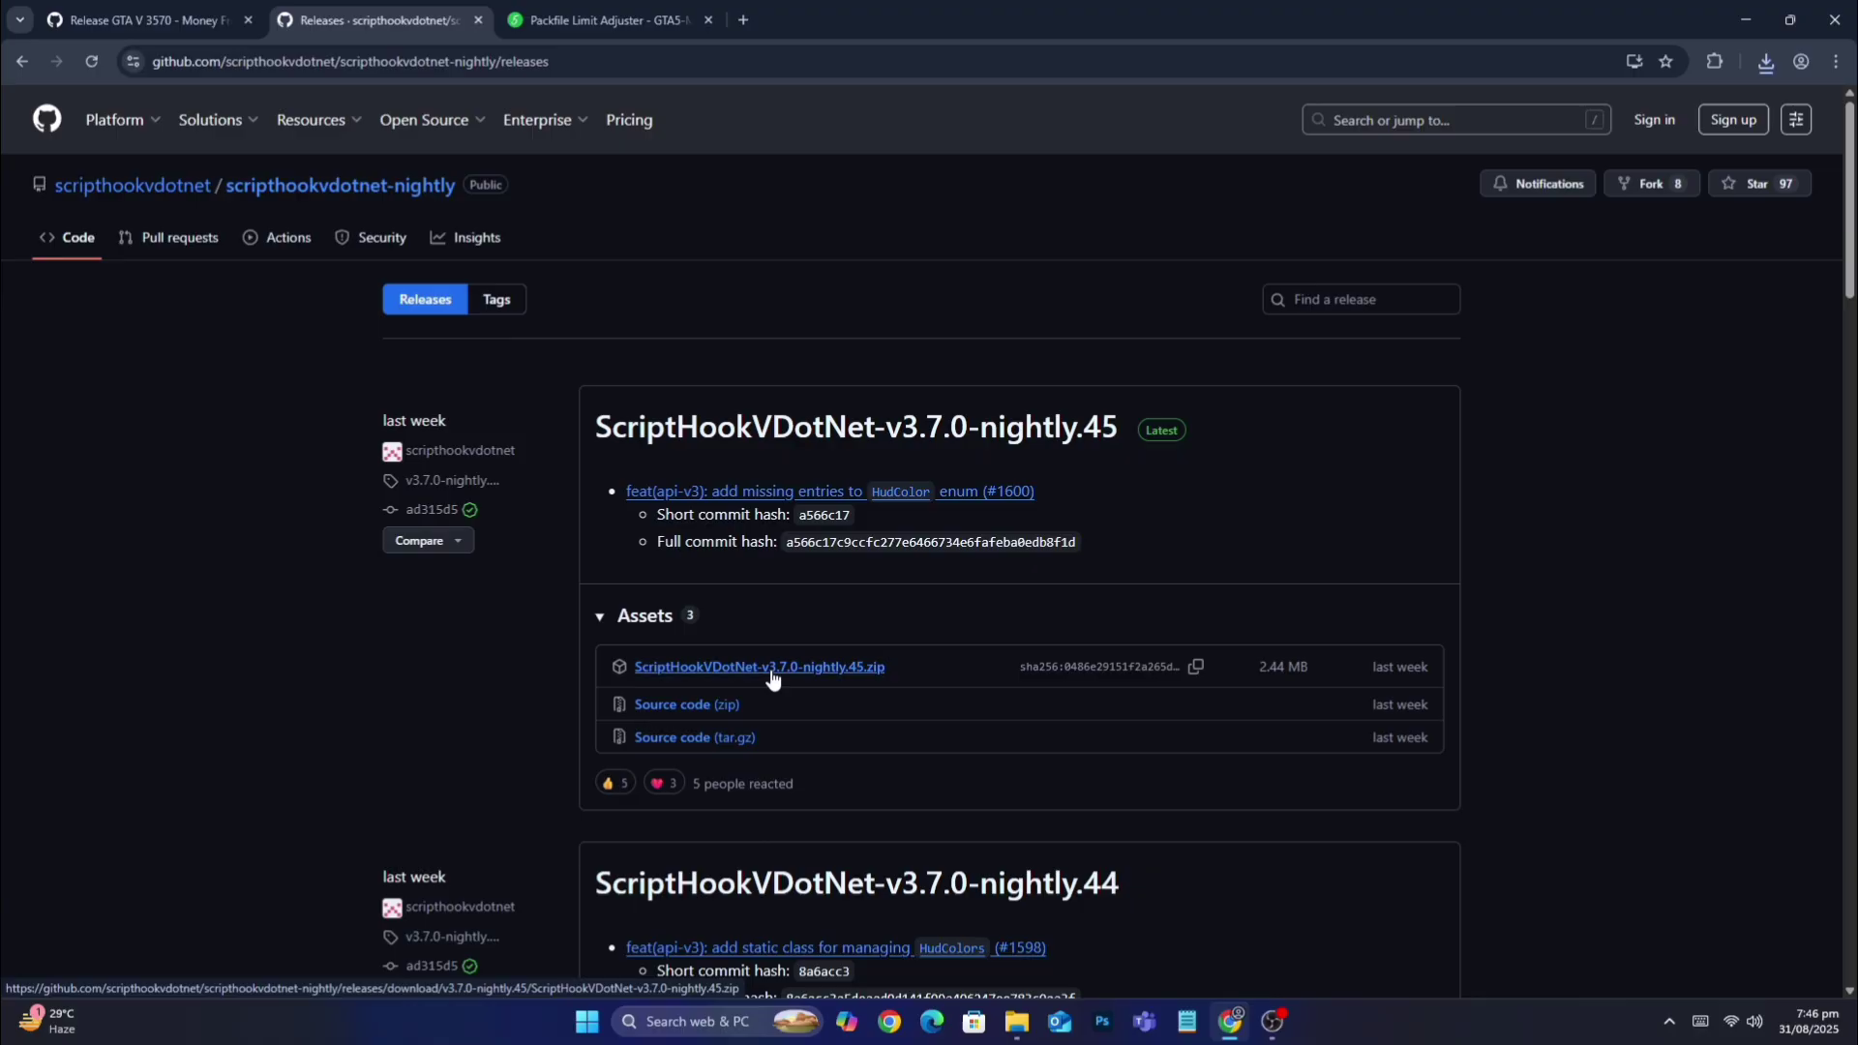
pyautogui.click(604, 21)
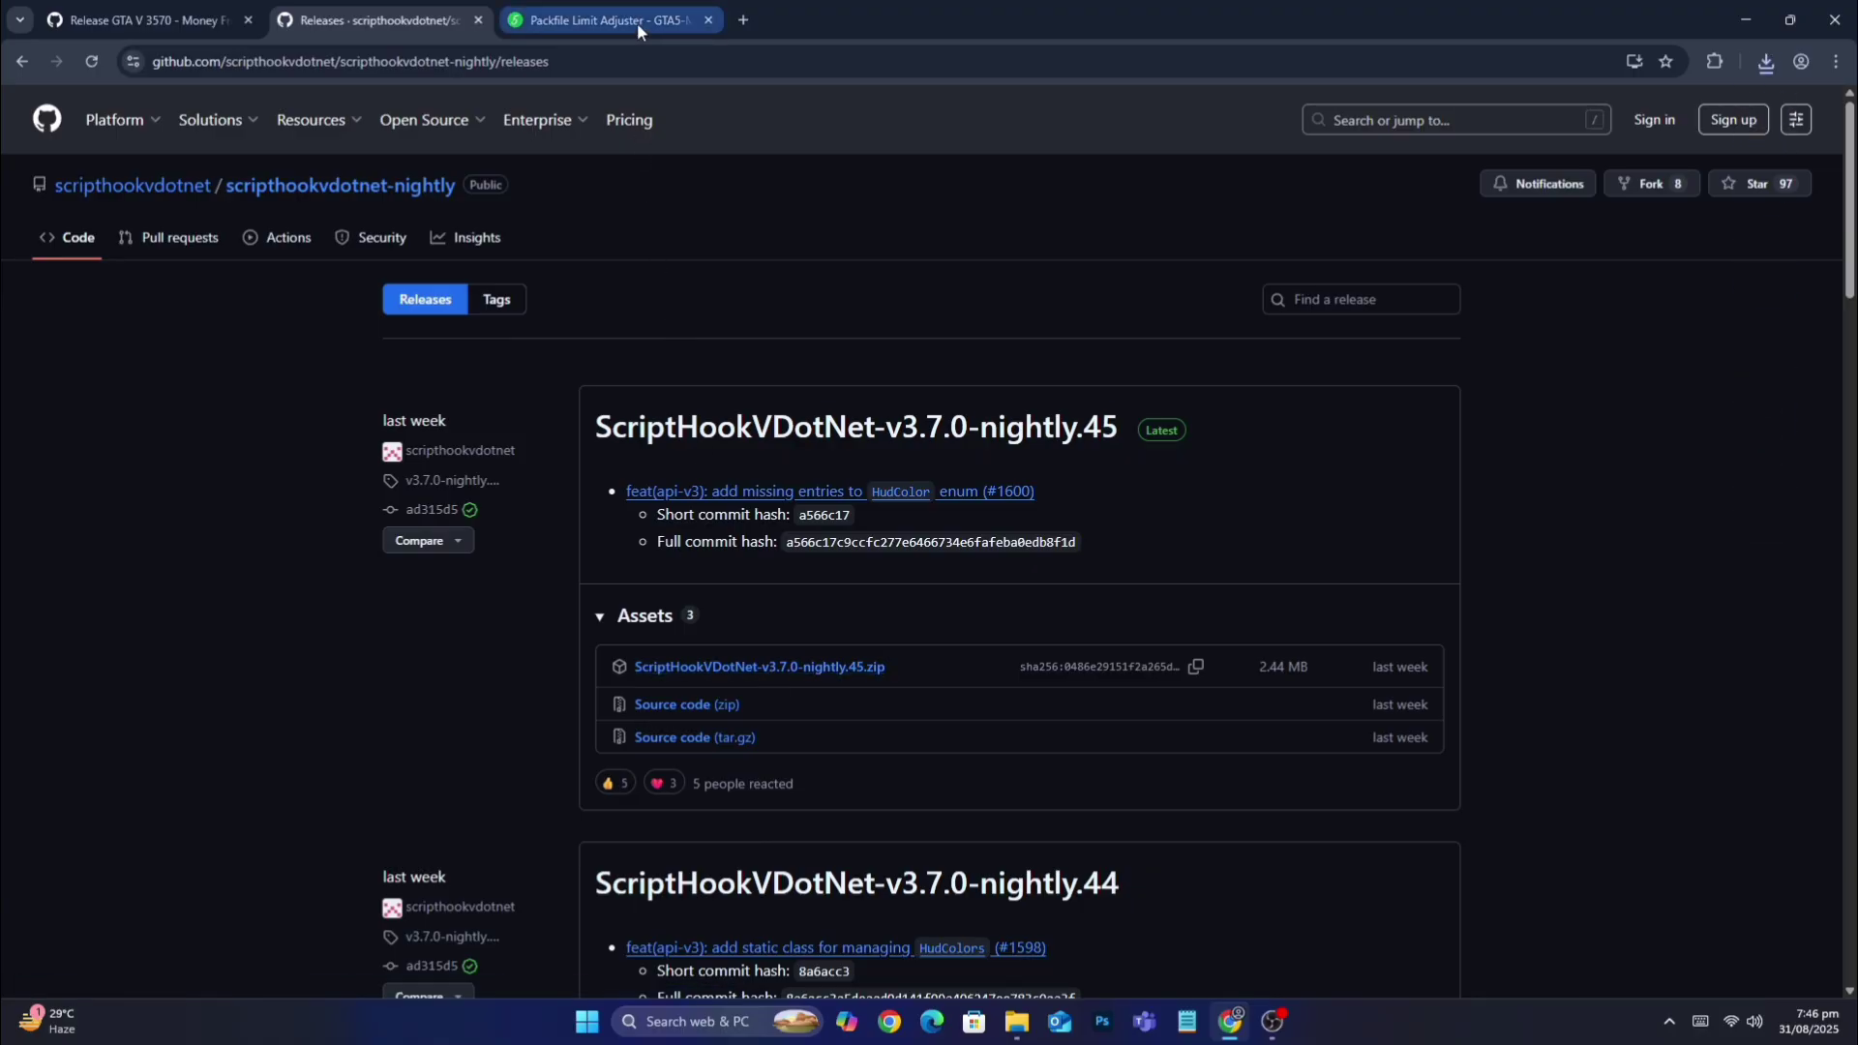
pyautogui.click(609, 21)
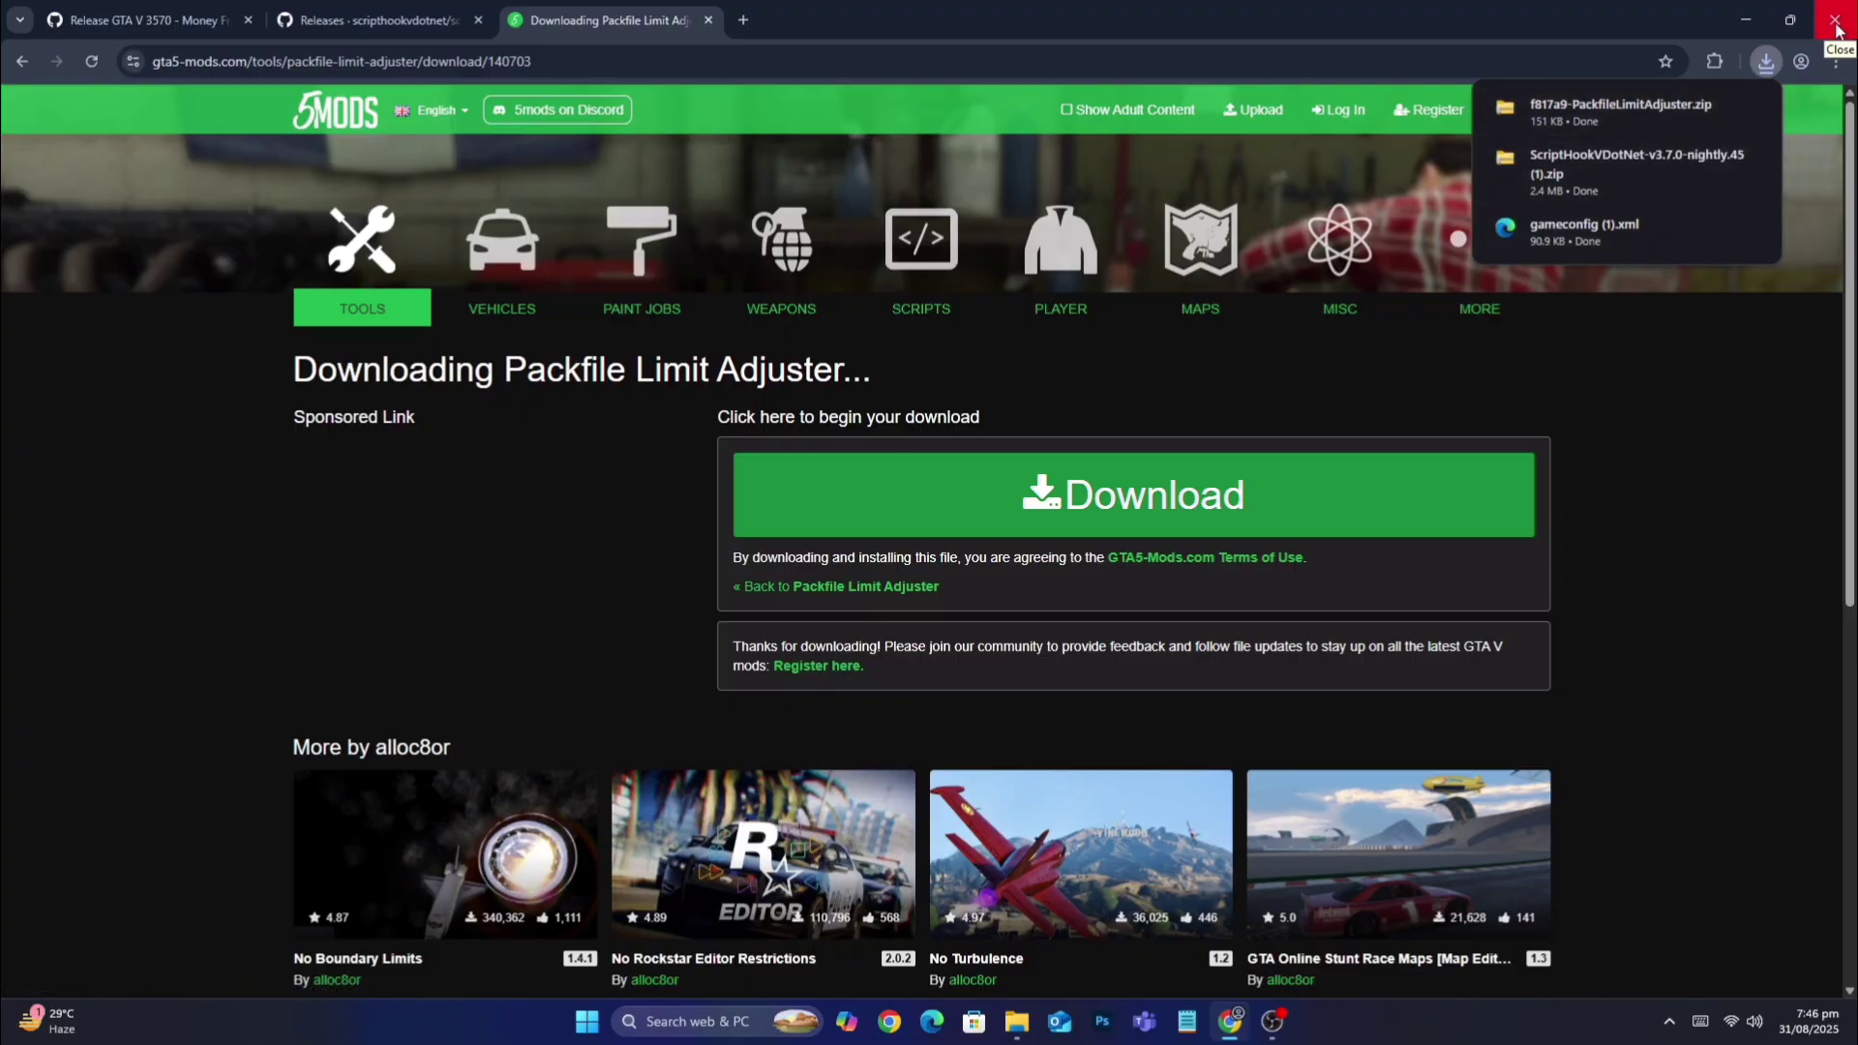
pyautogui.click(1837, 20)
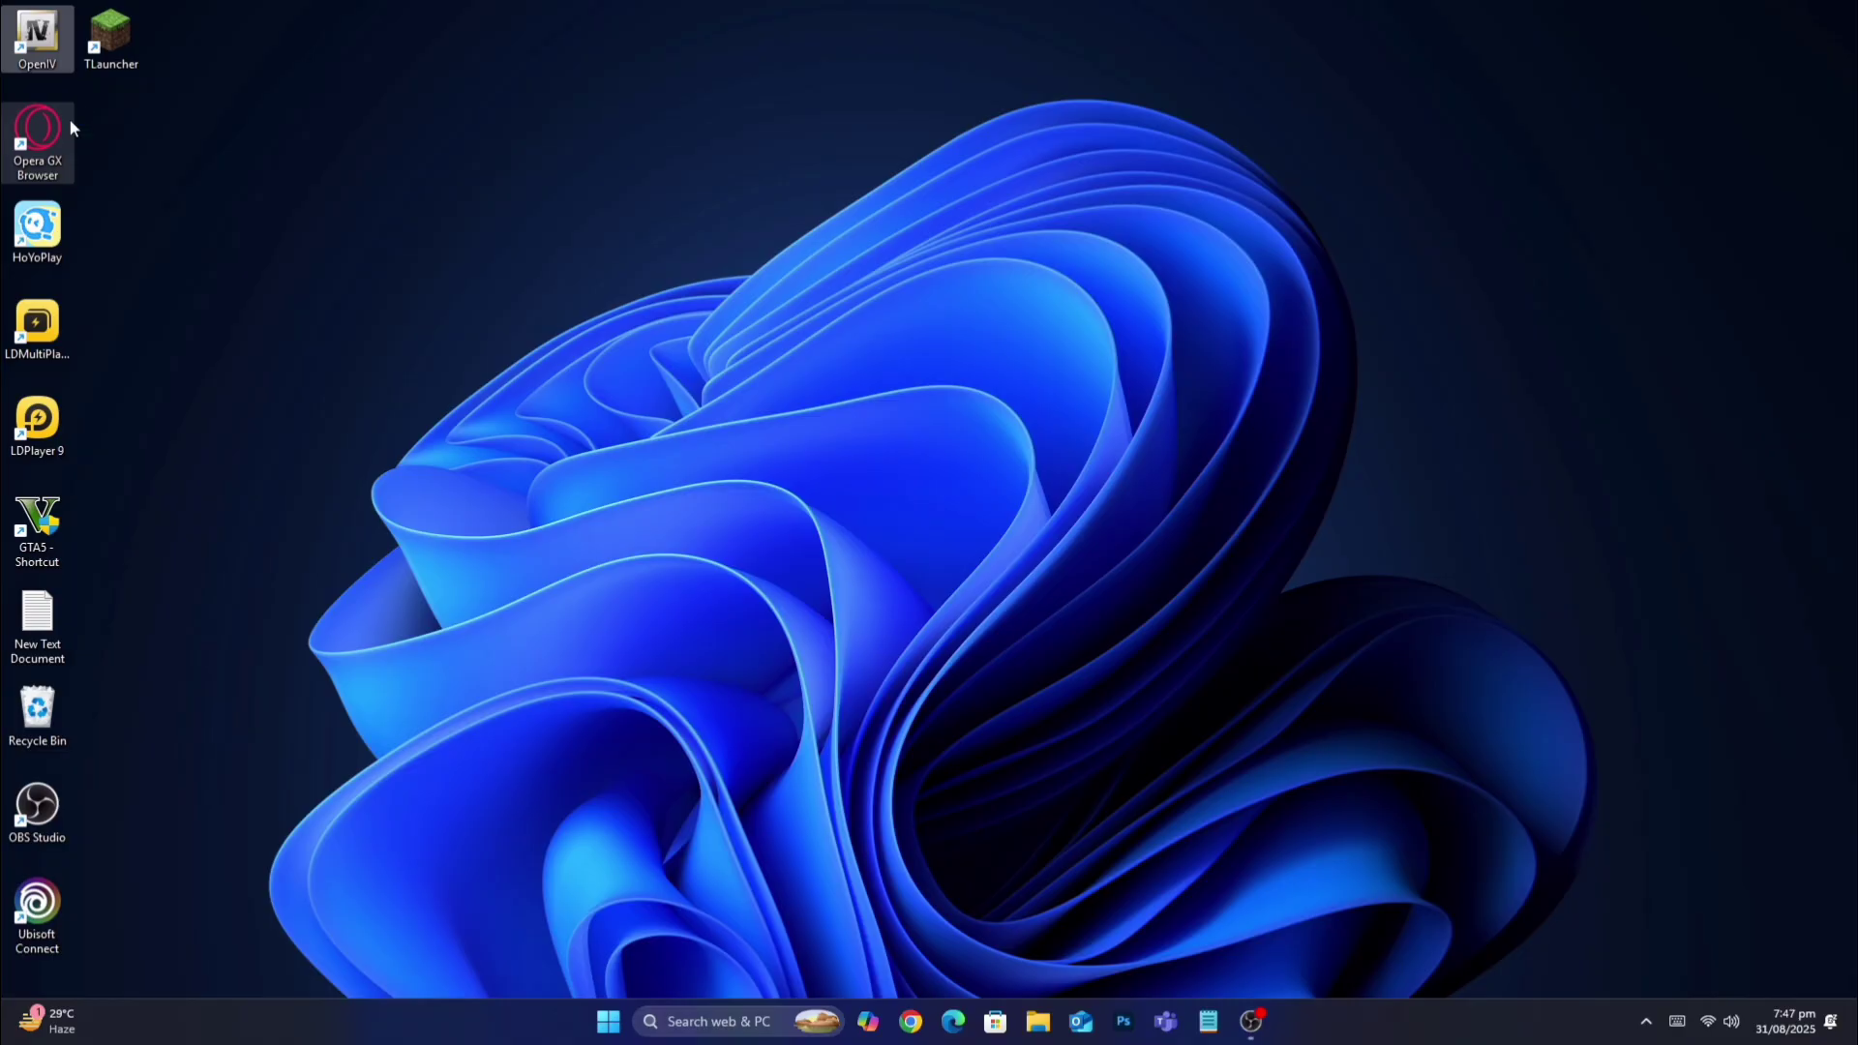
# Launch OpenIV and open the Downloads folder in File Explorer
pyautogui.doubleClick(37, 35)
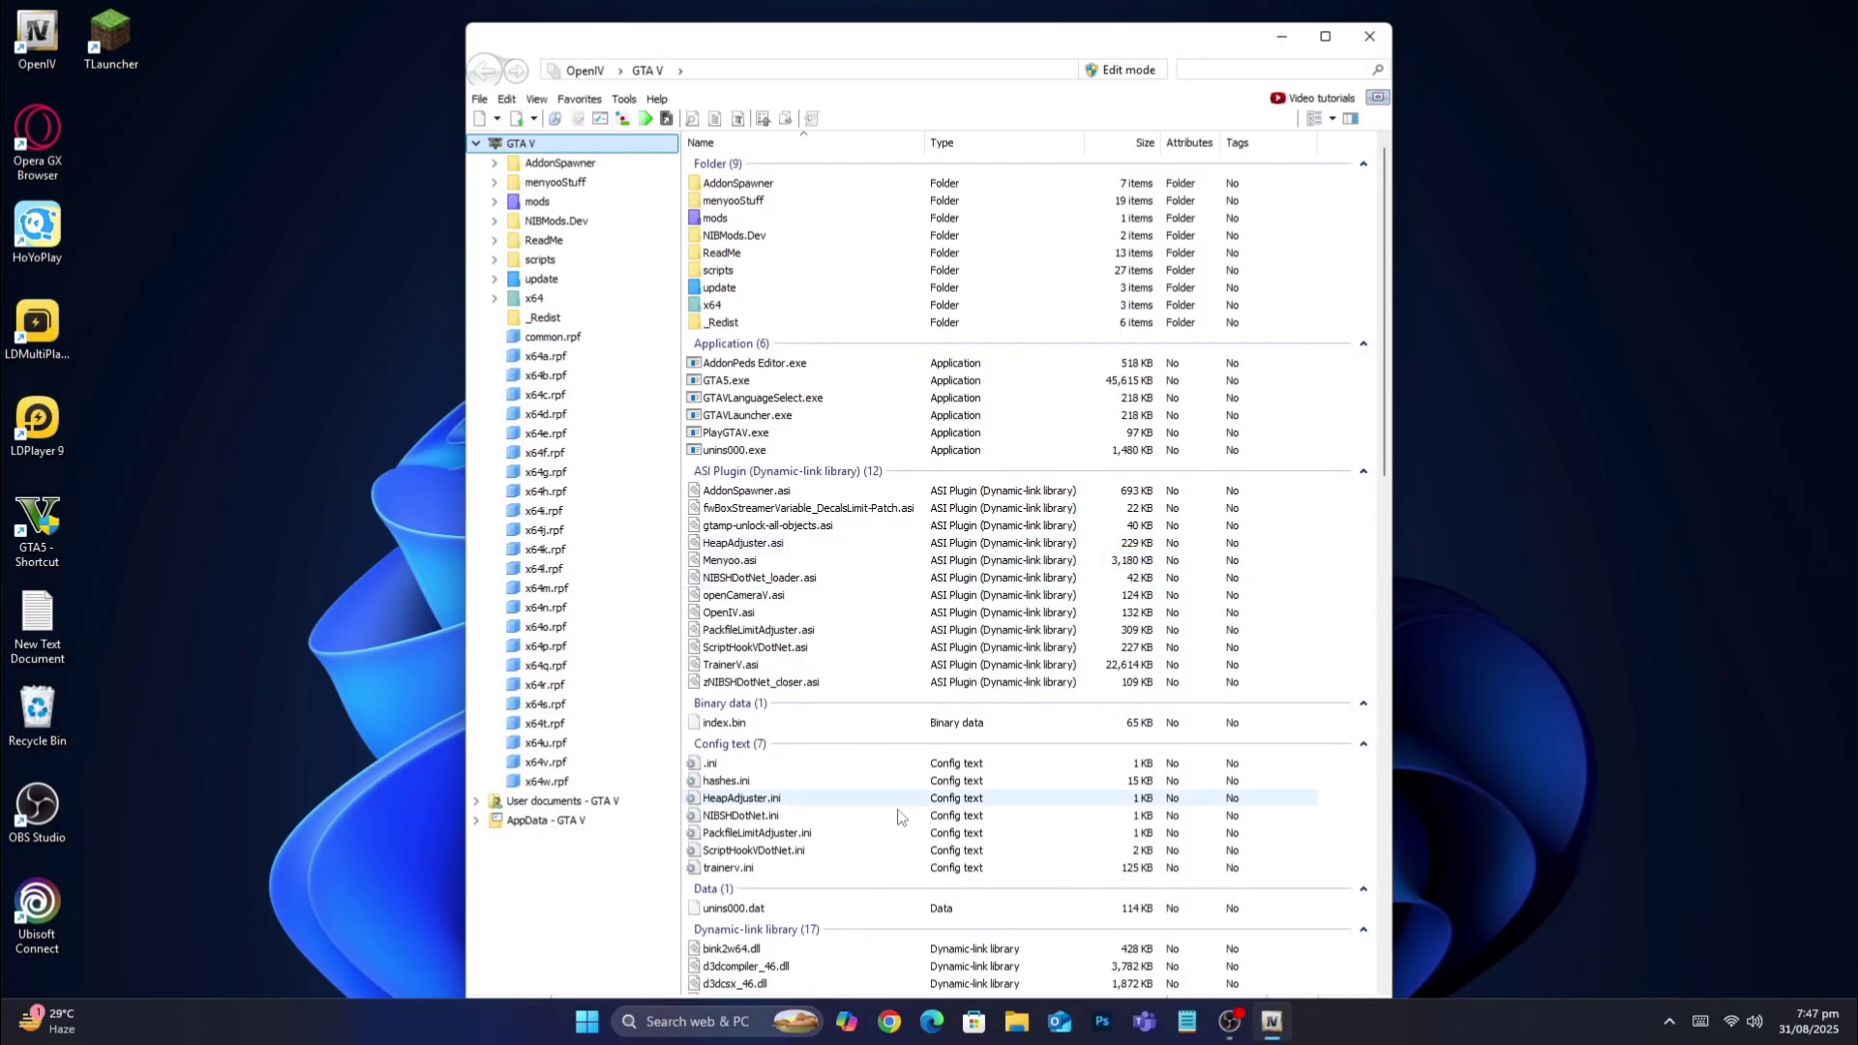
pyautogui.click(1016, 1020)
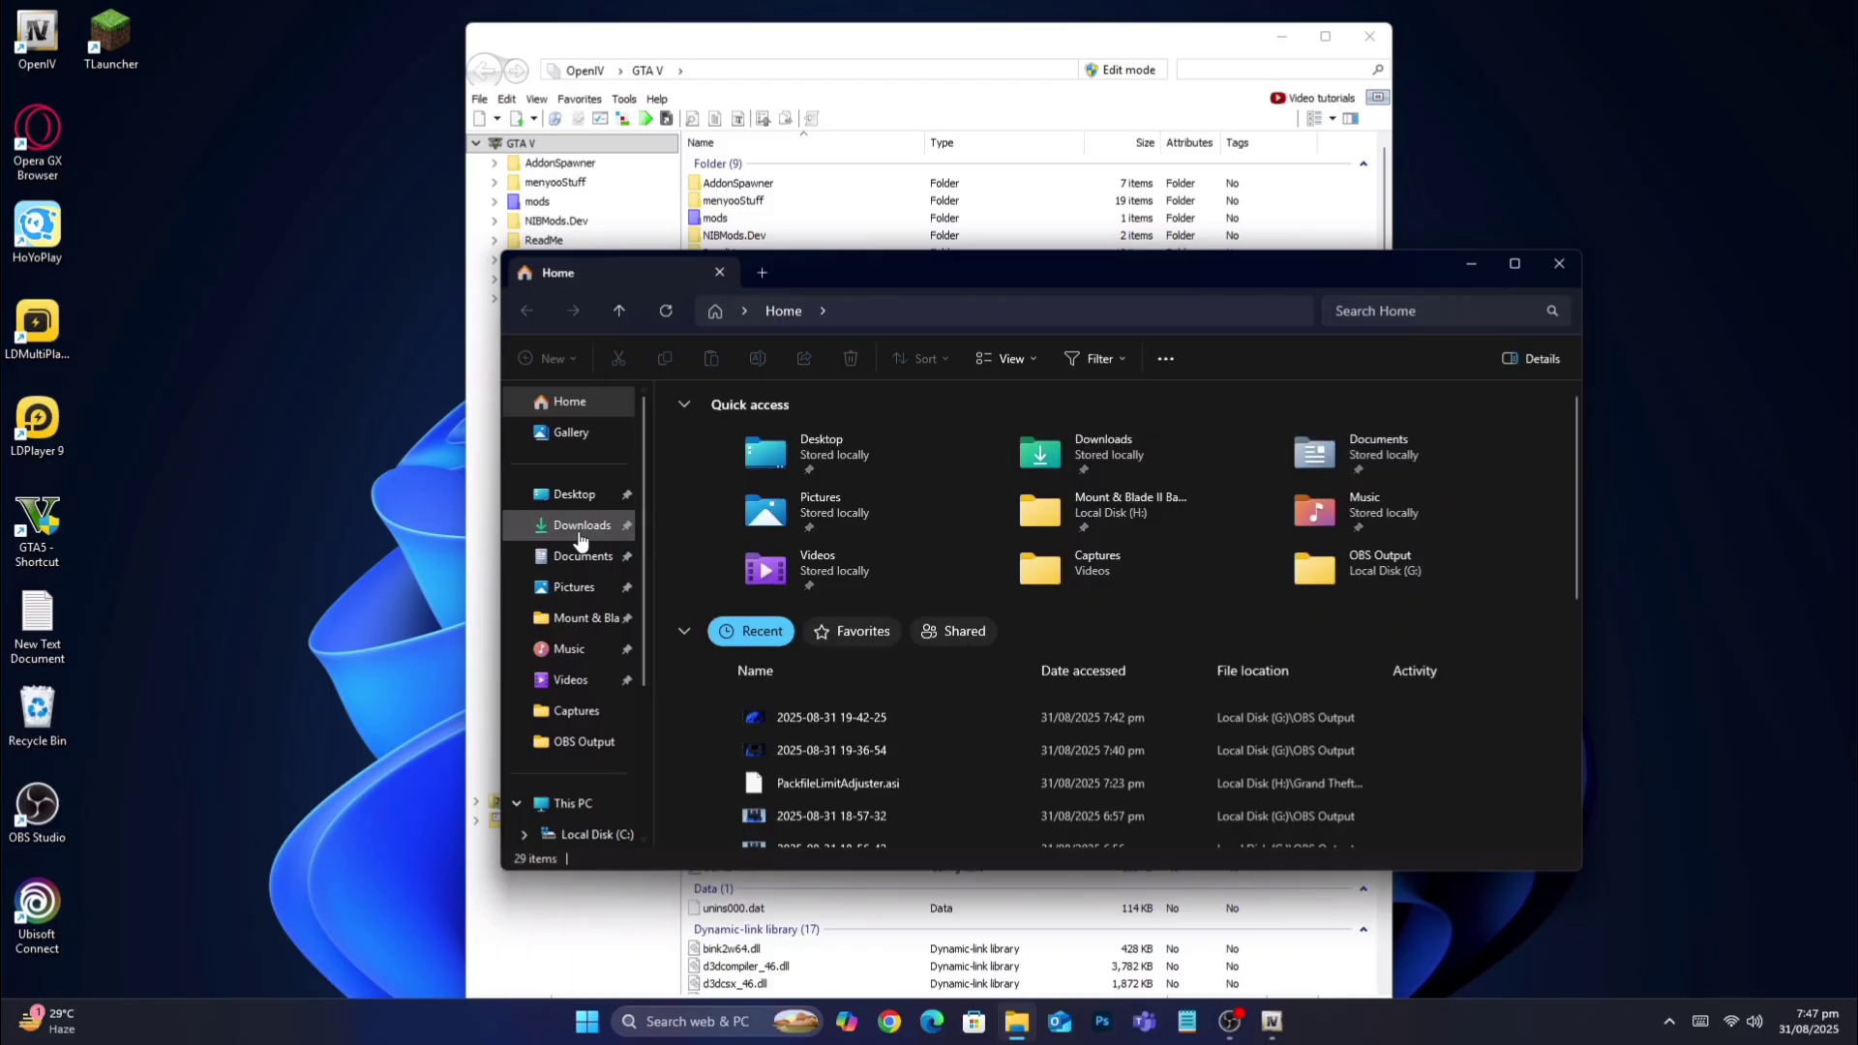
pyautogui.click(581, 525)
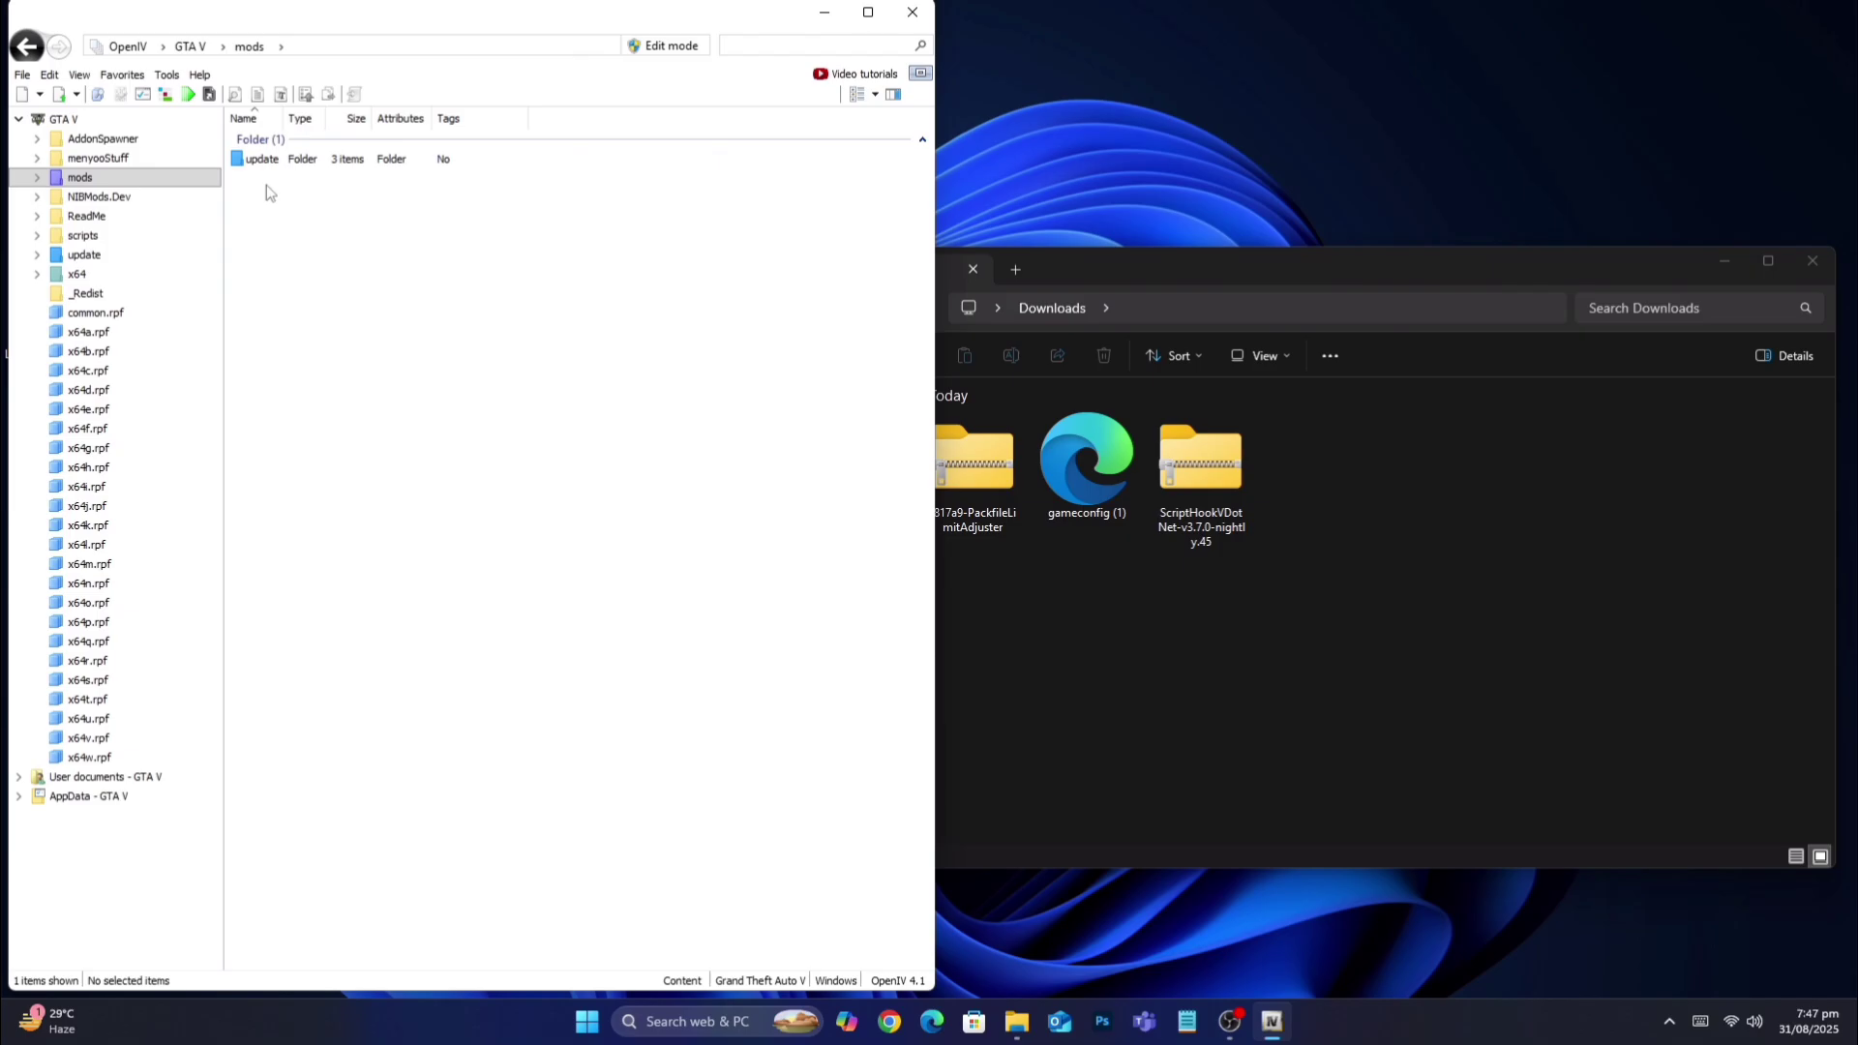
# Enable edit mode and add gameconfig.xml into mods/update/update.rpf/common/data
pyautogui.click(667, 46)
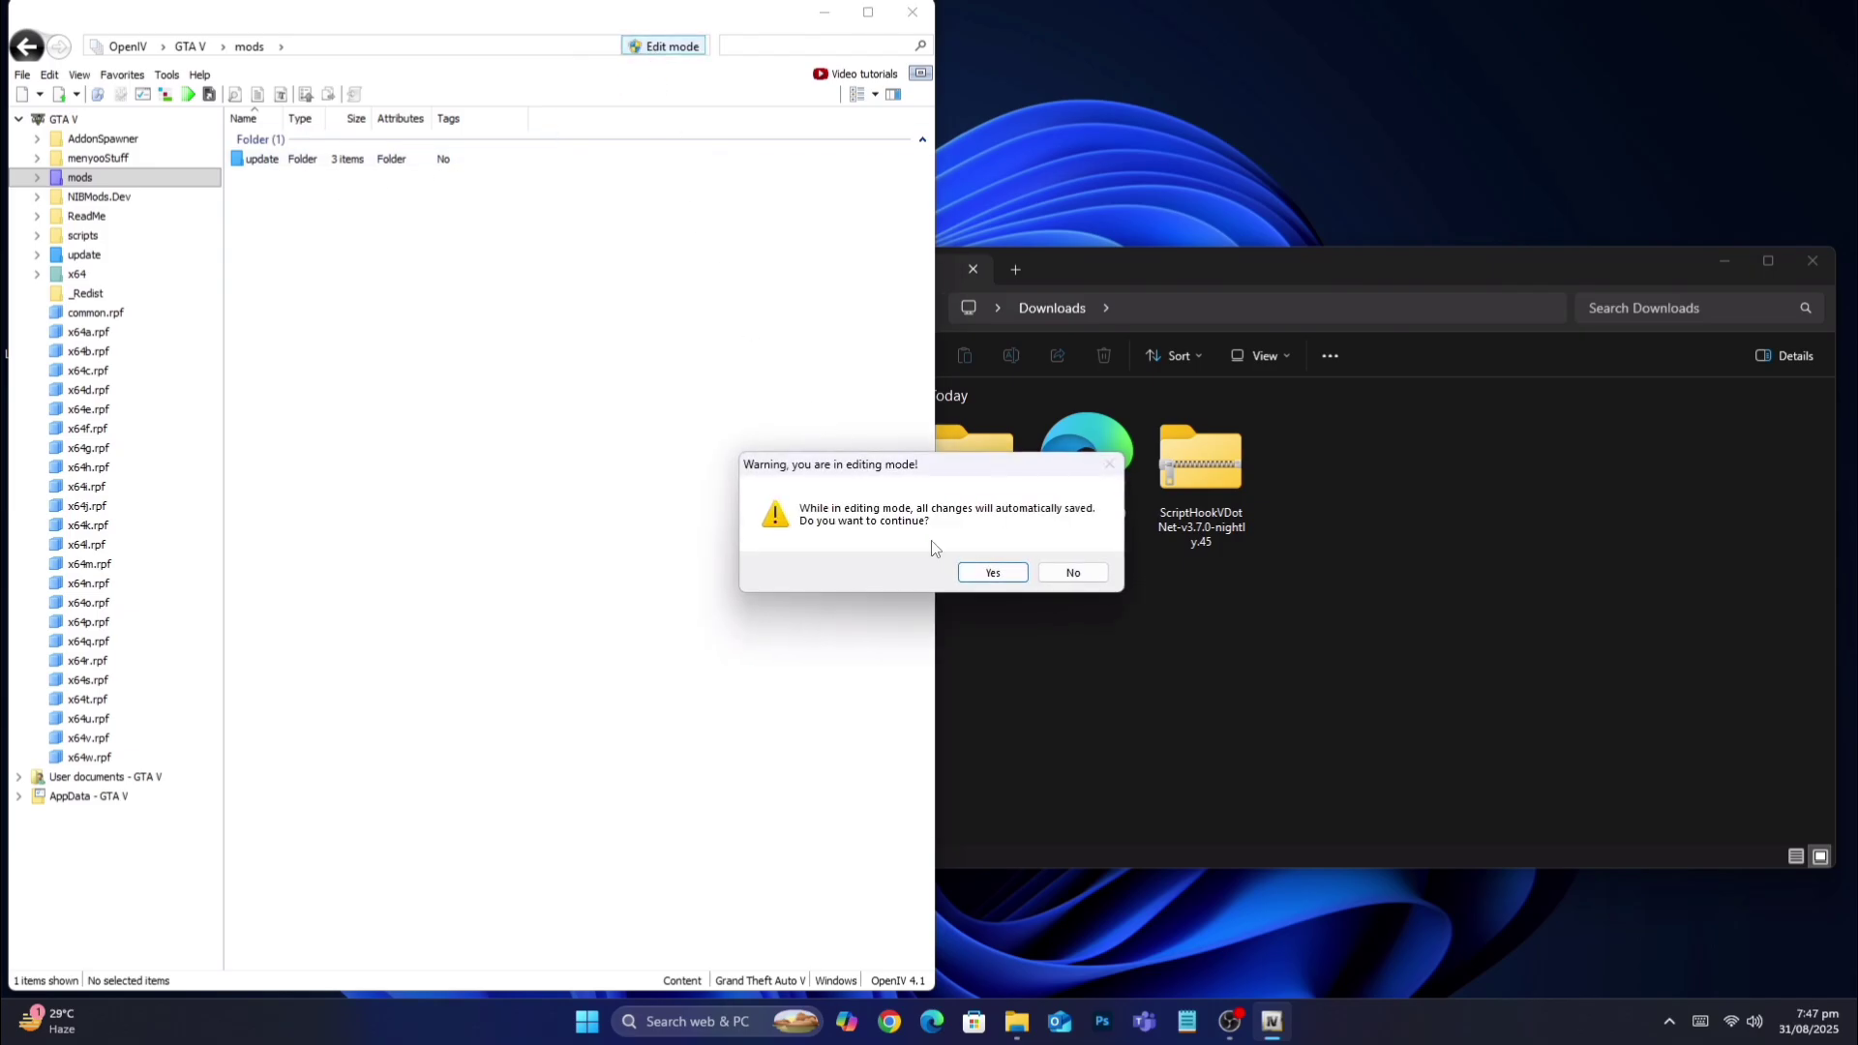
pyautogui.click(991, 572)
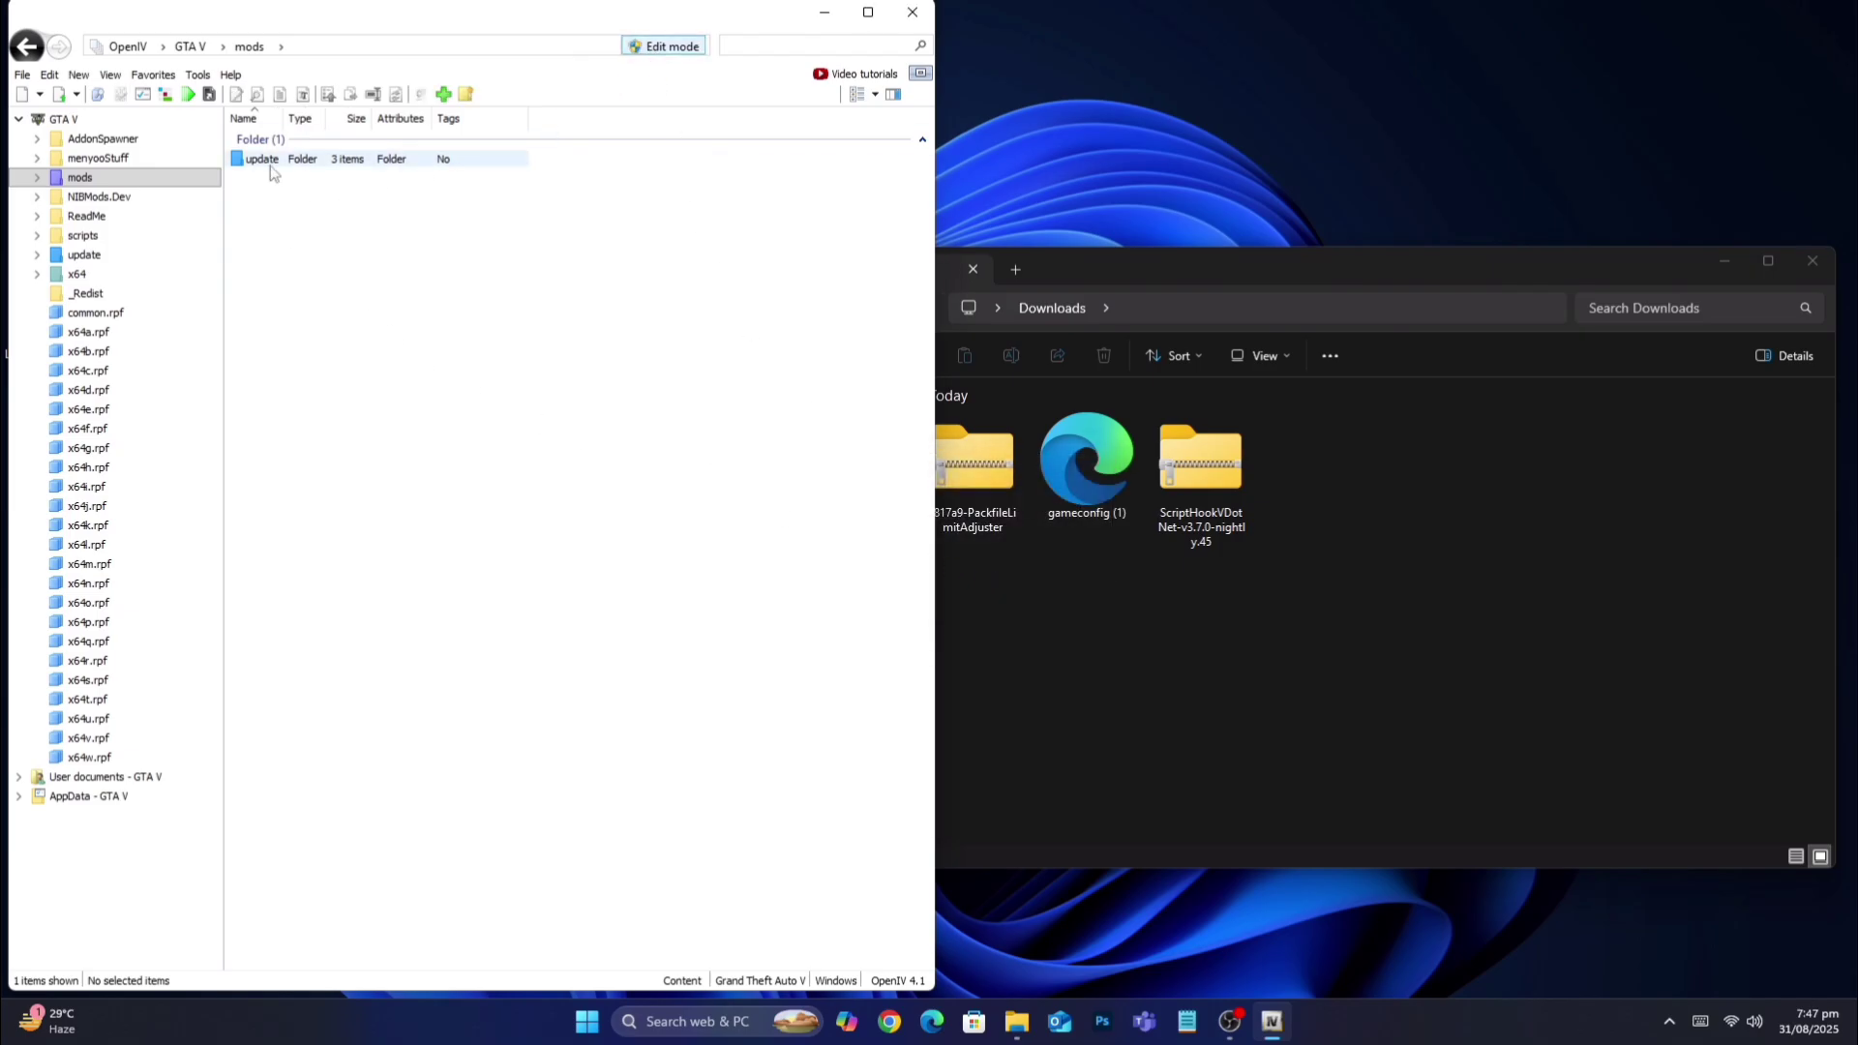
pyautogui.doubleClick(261, 158)
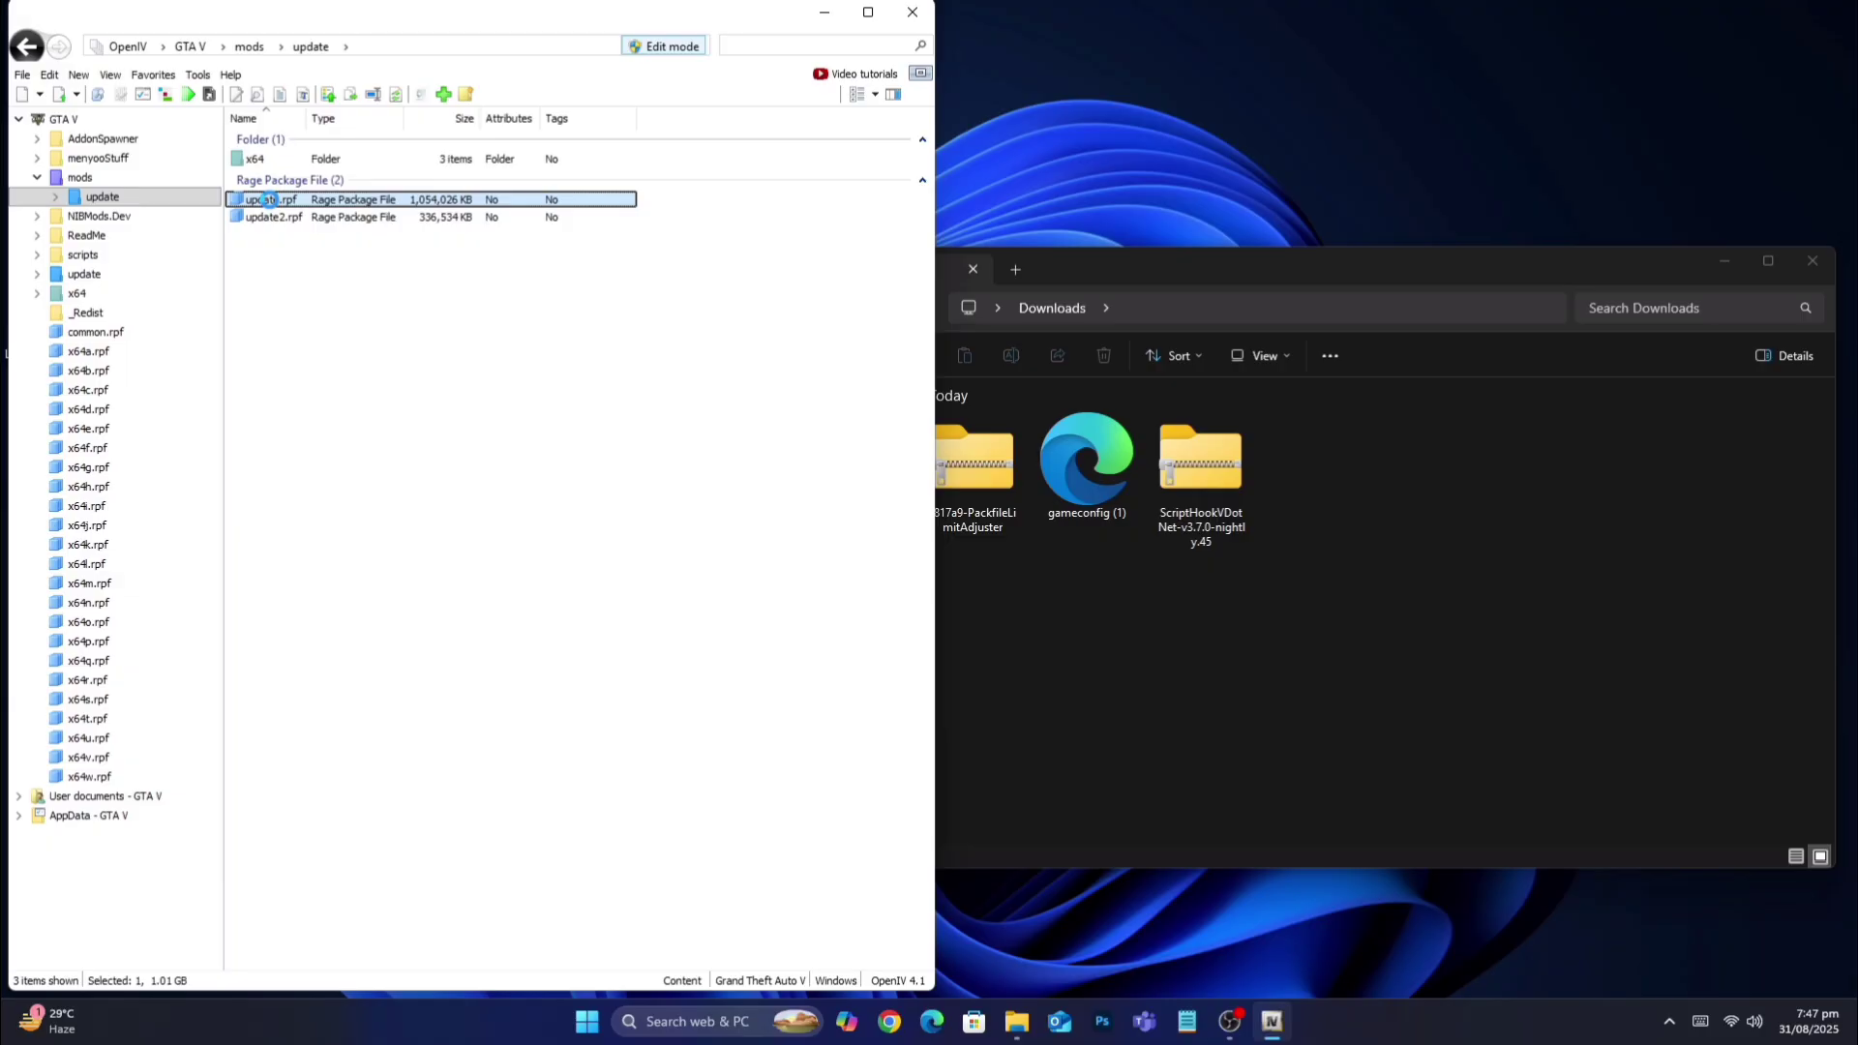
pyautogui.doubleClick(271, 197)
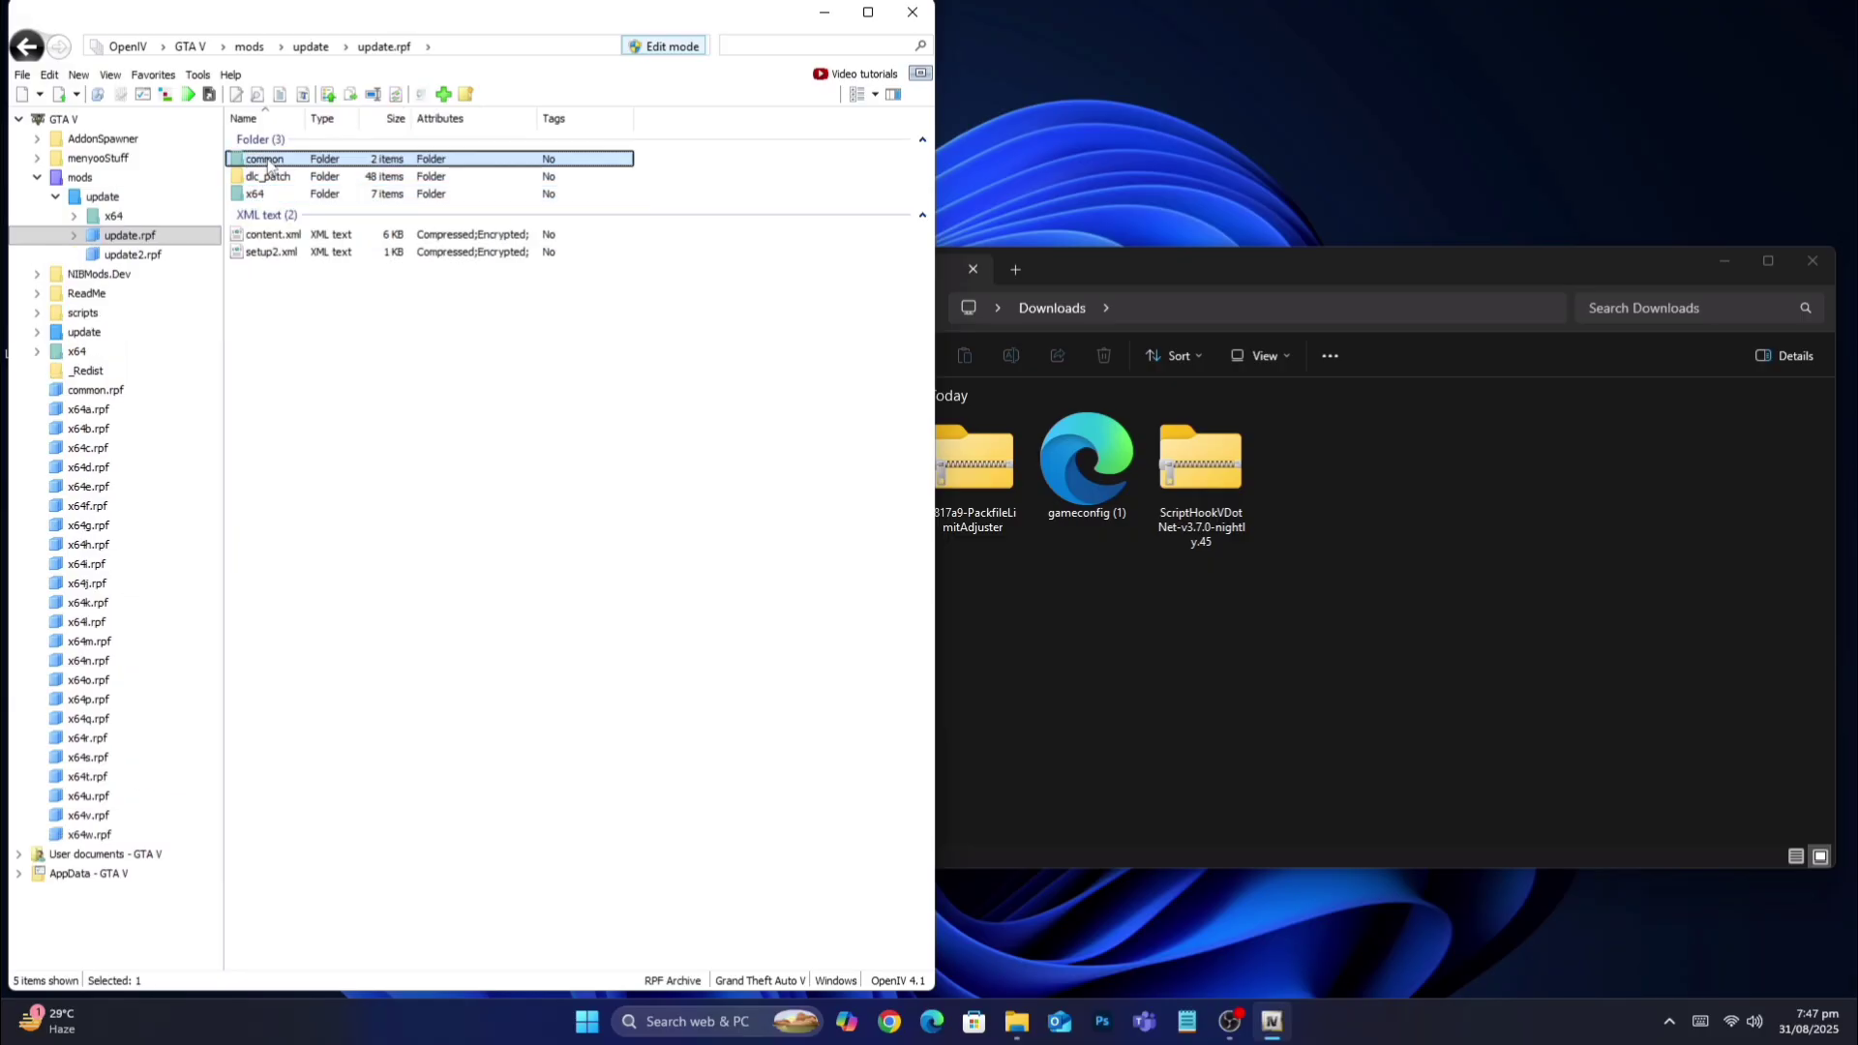
pyautogui.doubleClick(263, 158)
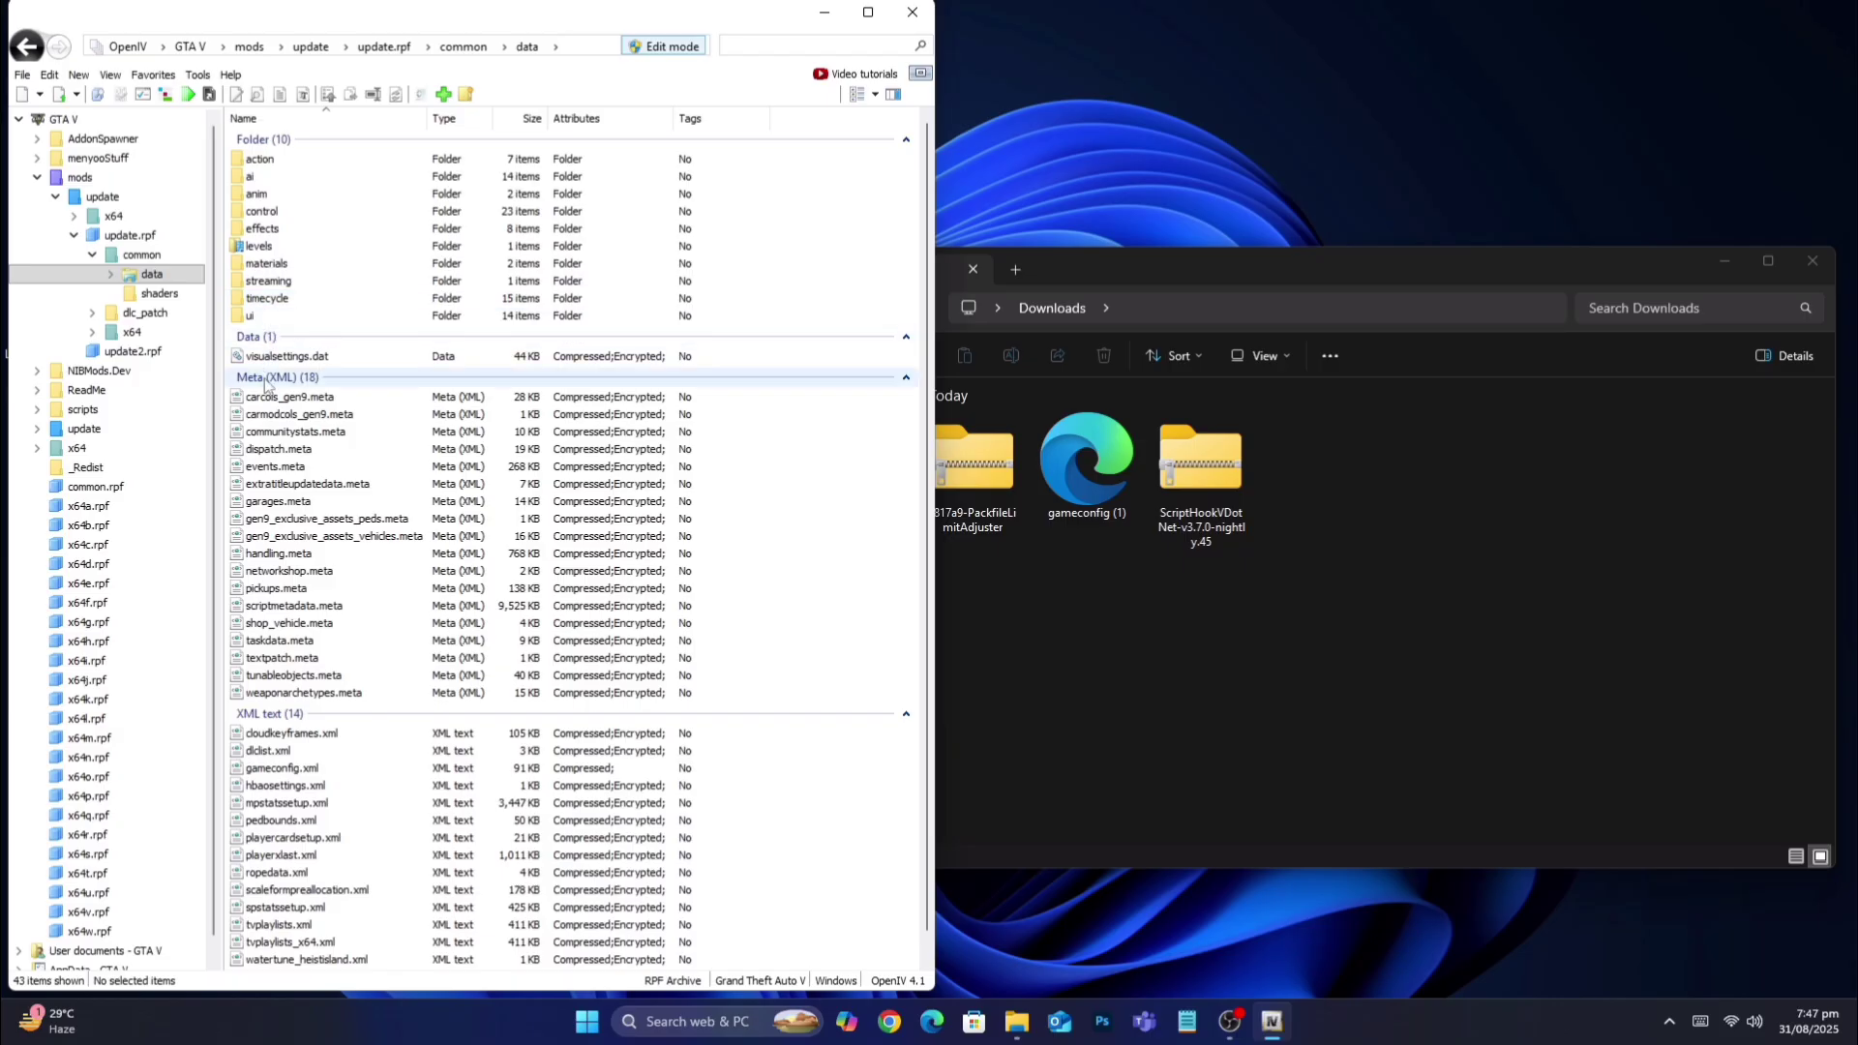
pyautogui.click(1084, 462)
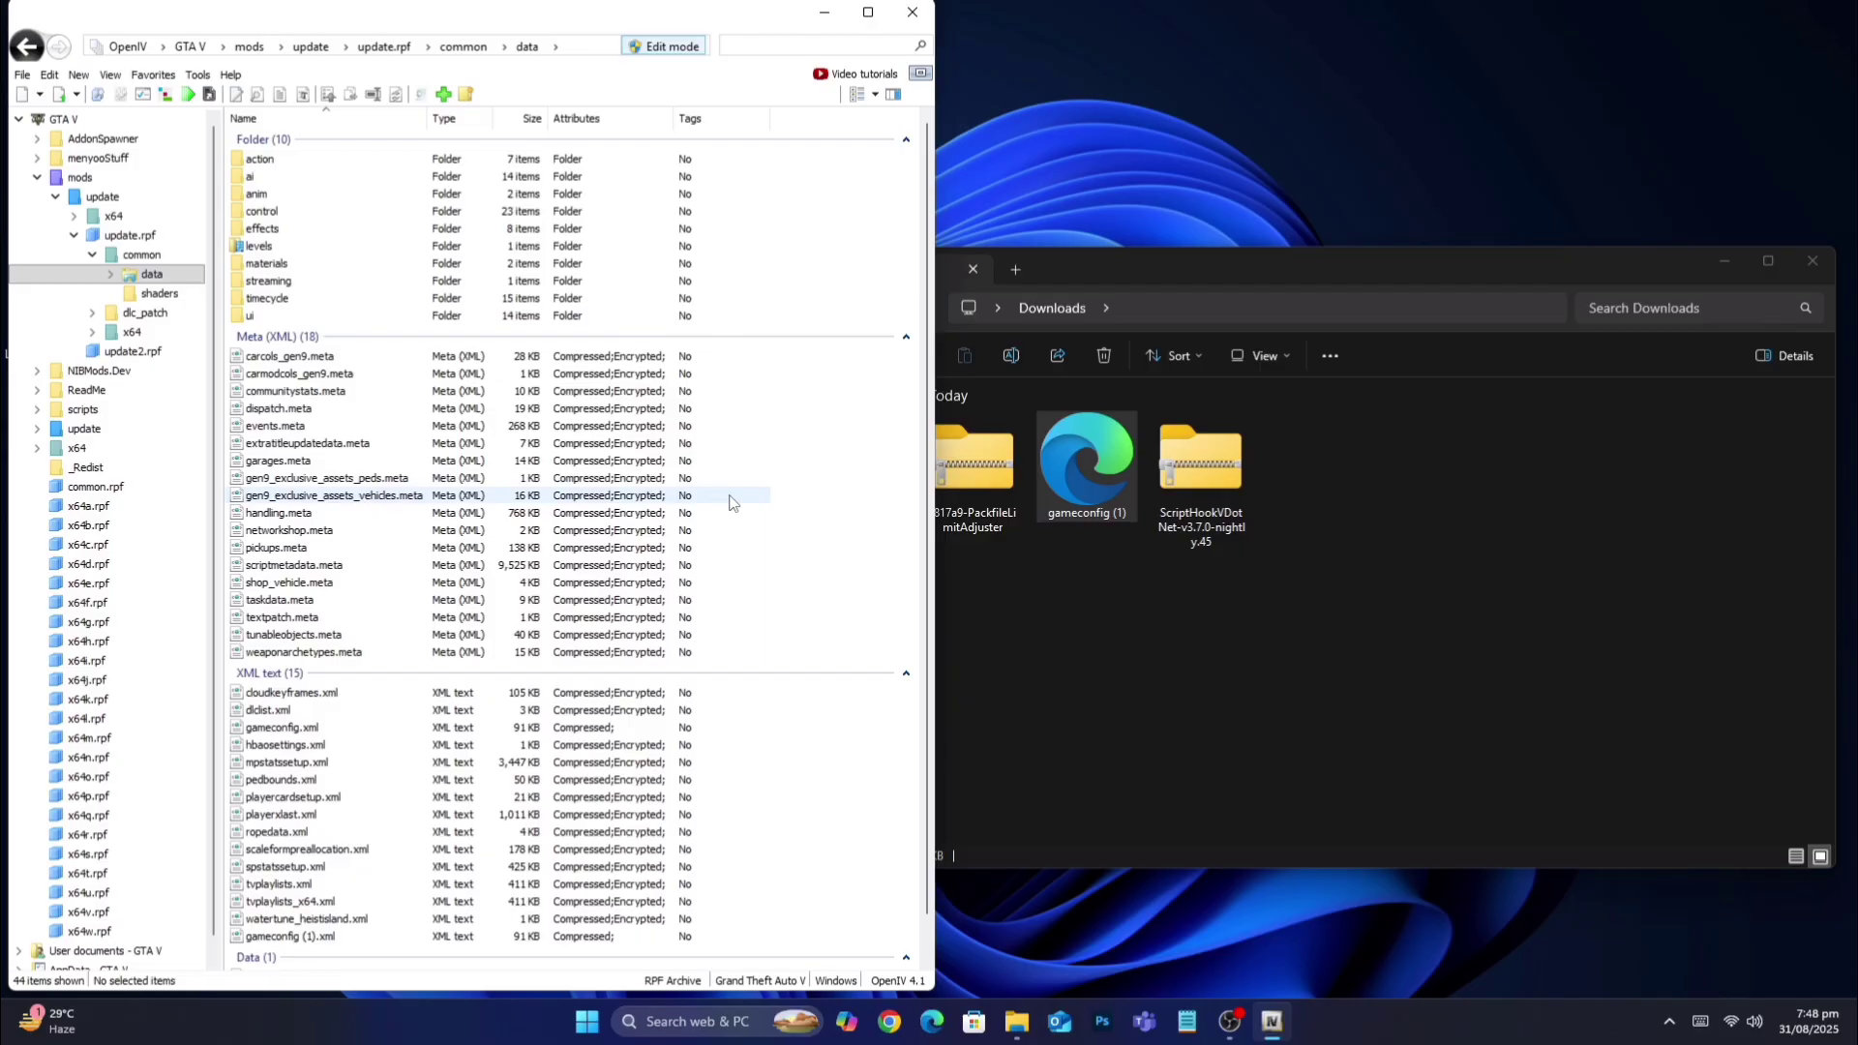
# Leave update.rpf, then open and close the PackfileLimitAdjuster archive in WinRAR
pyautogui.click(27, 47)
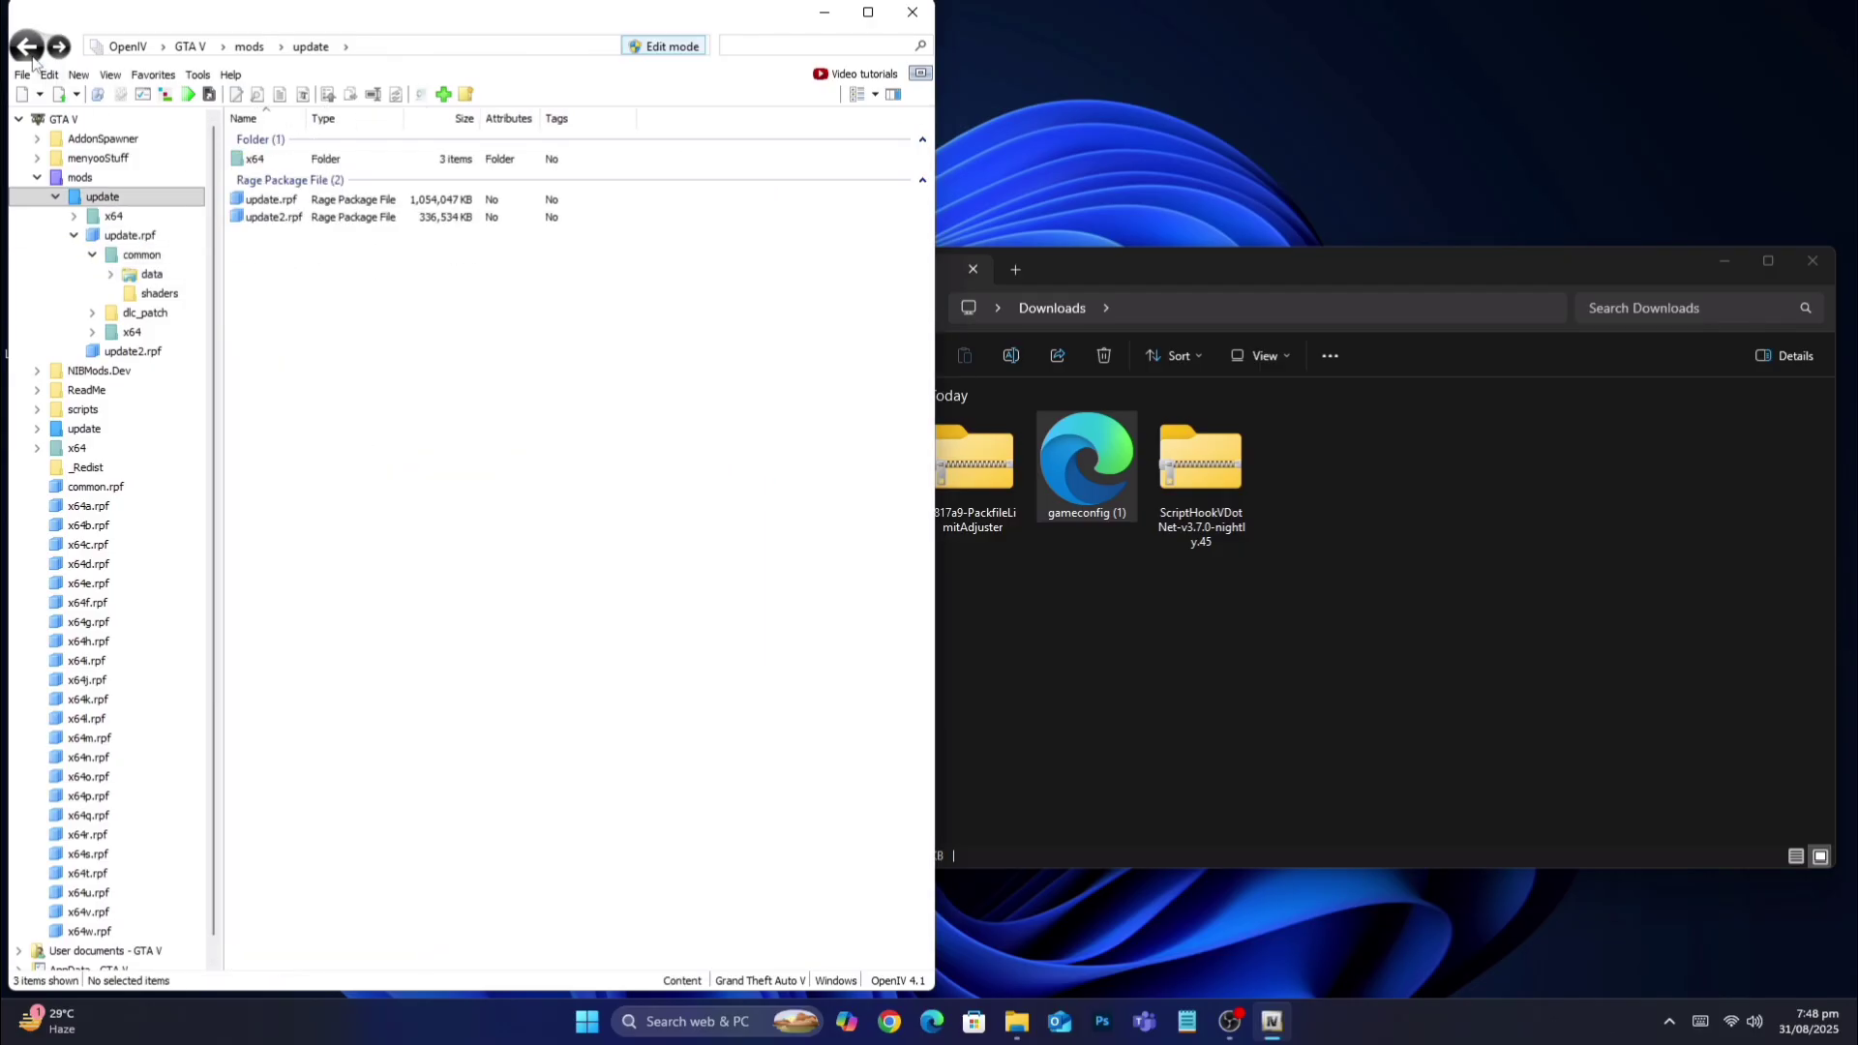
pyautogui.click(26, 47)
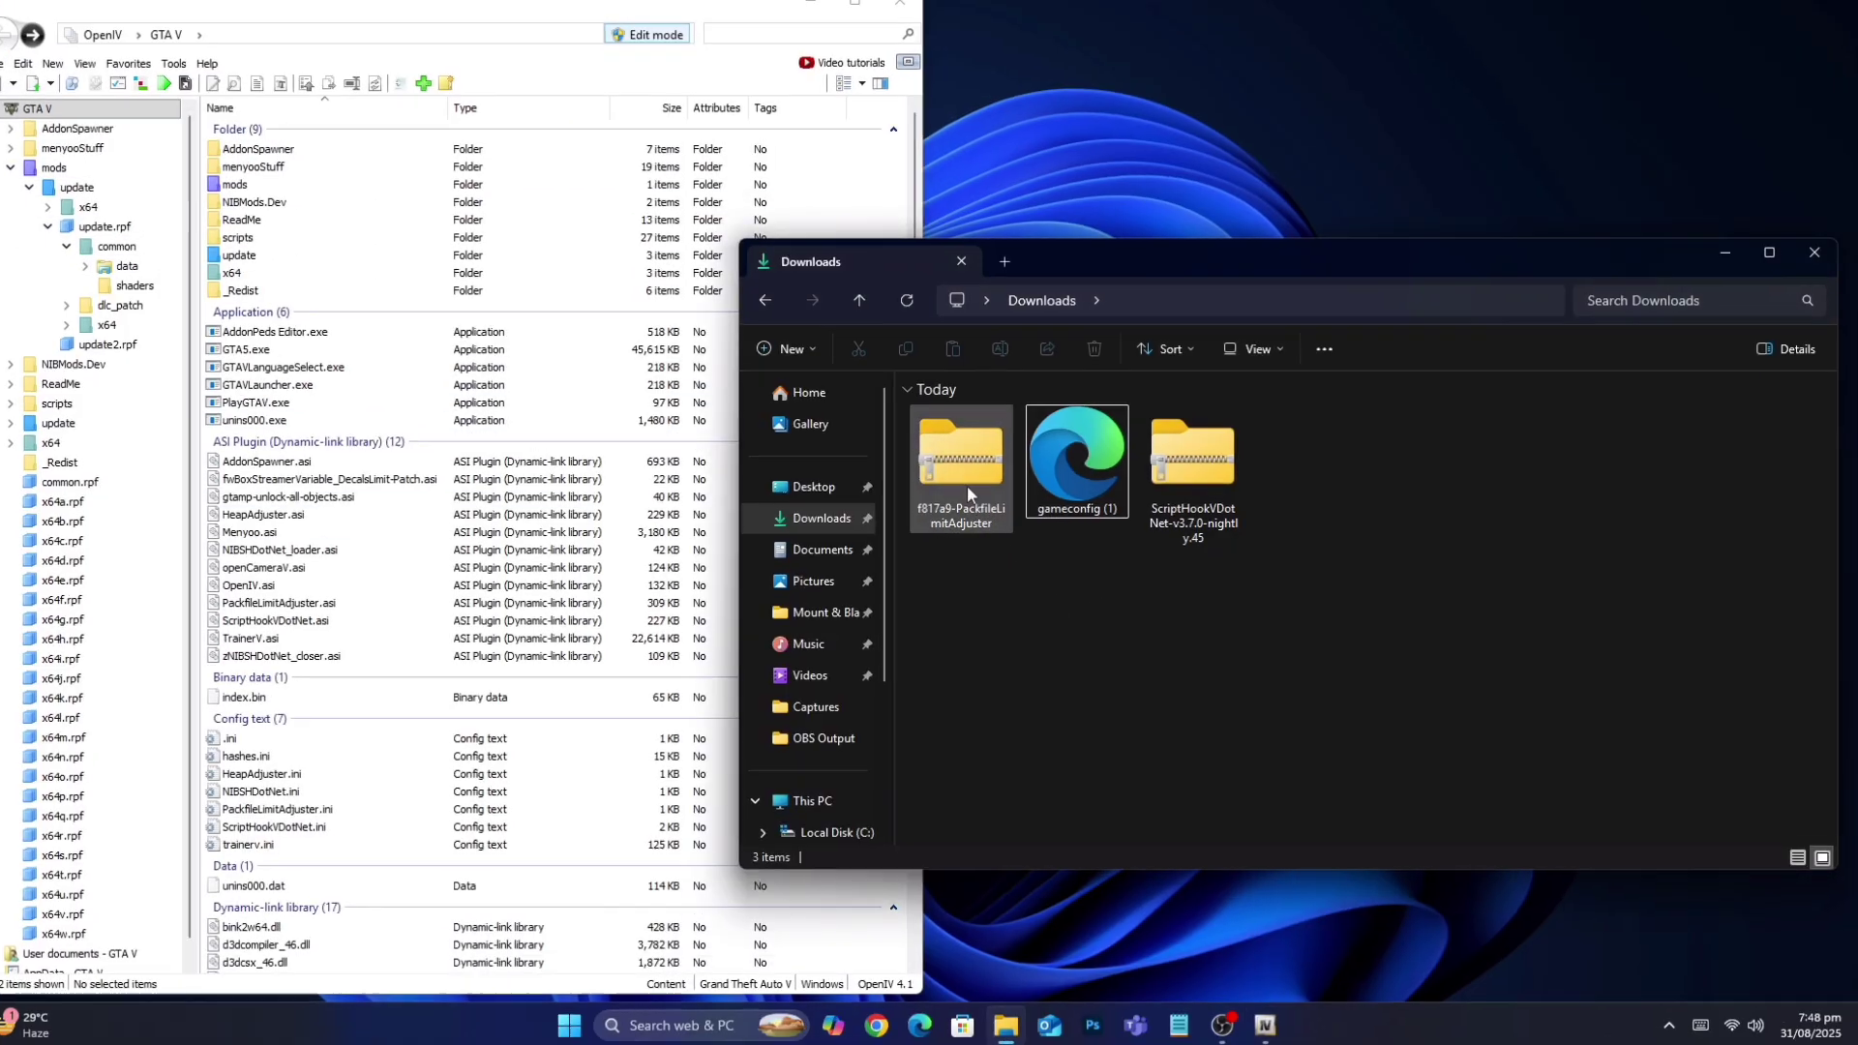
pyautogui.rightClick(960, 463)
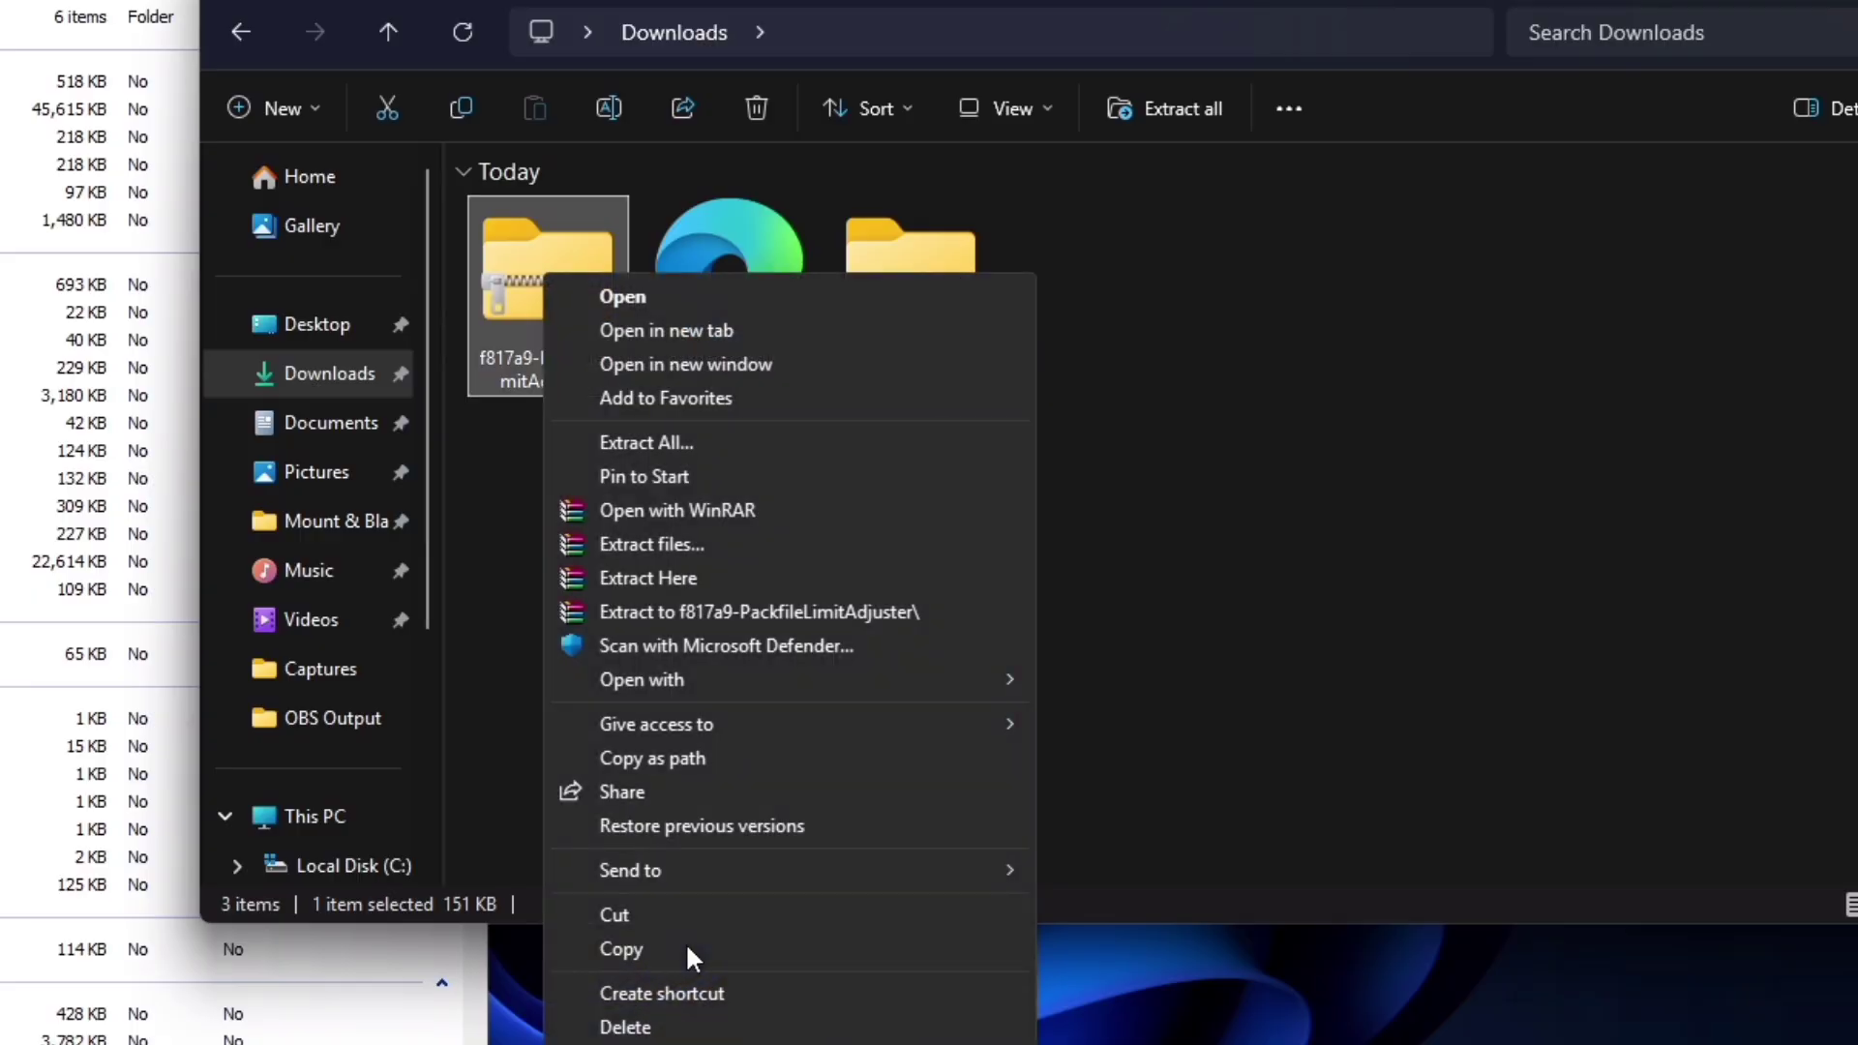
pyautogui.click(677, 510)
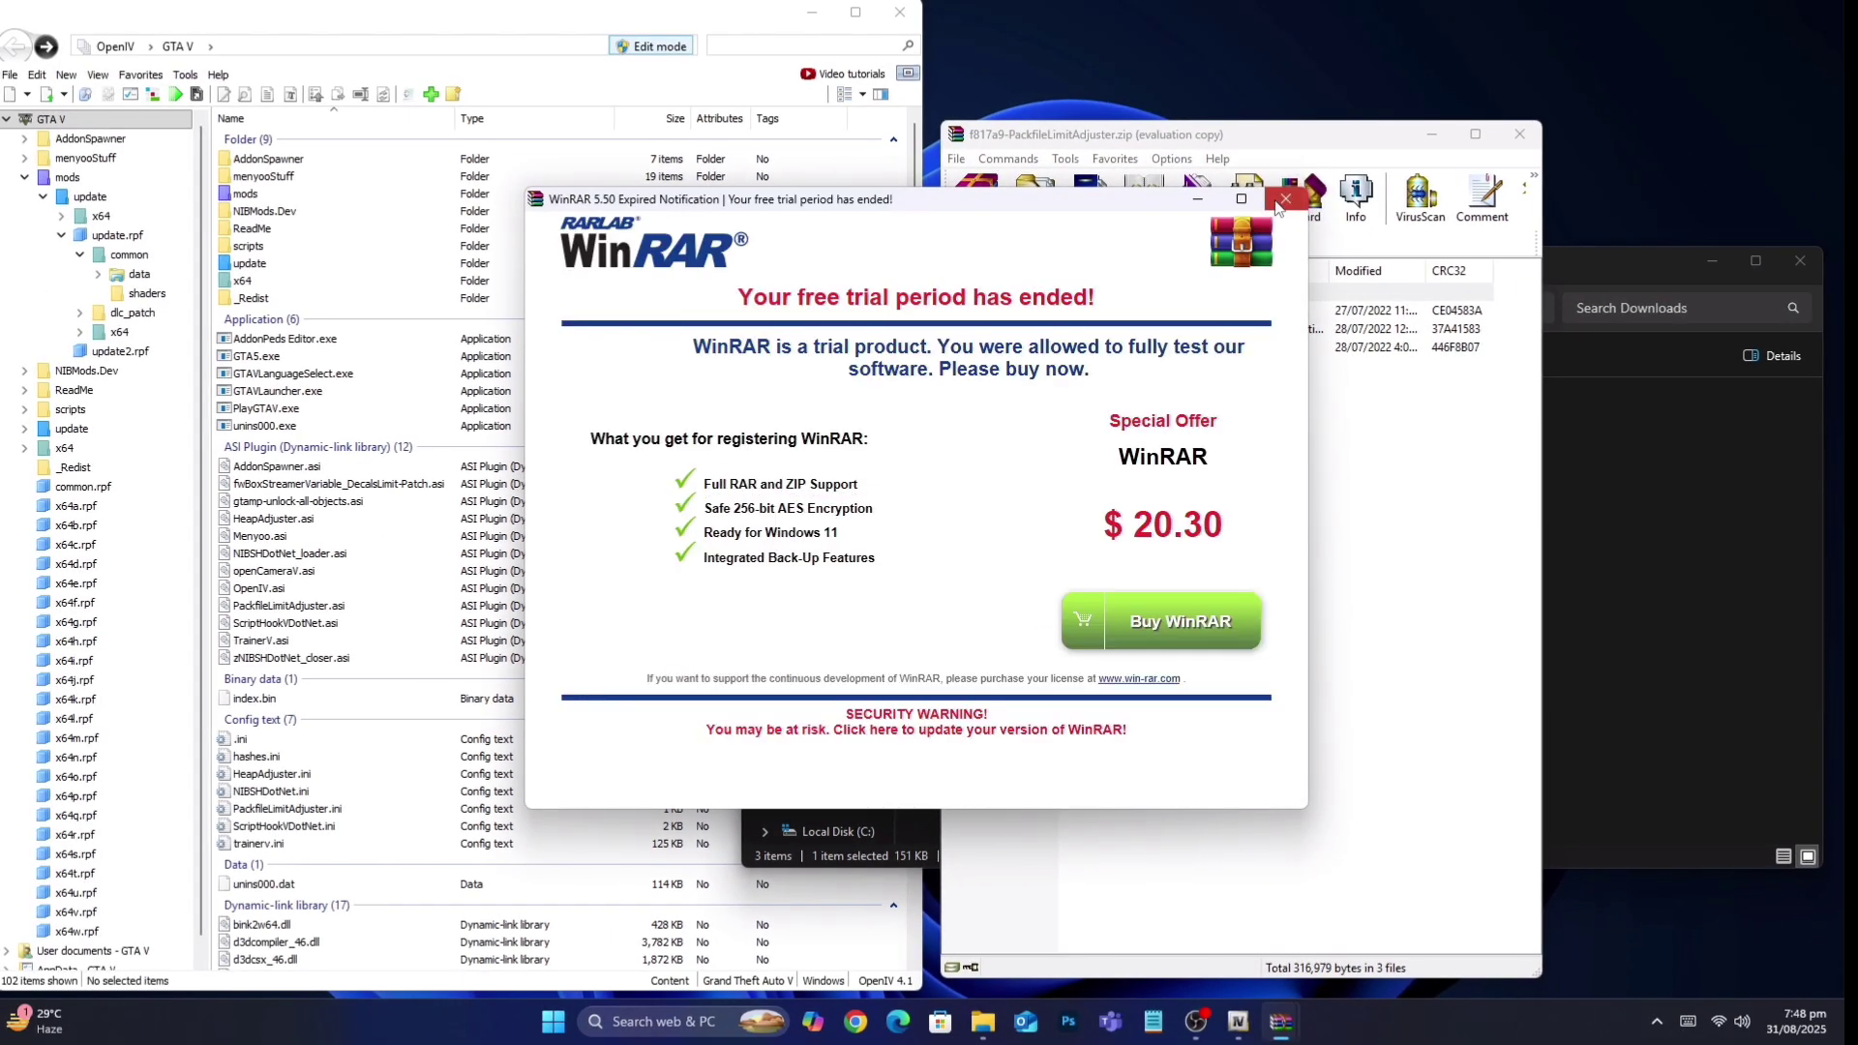
pyautogui.click(1286, 198)
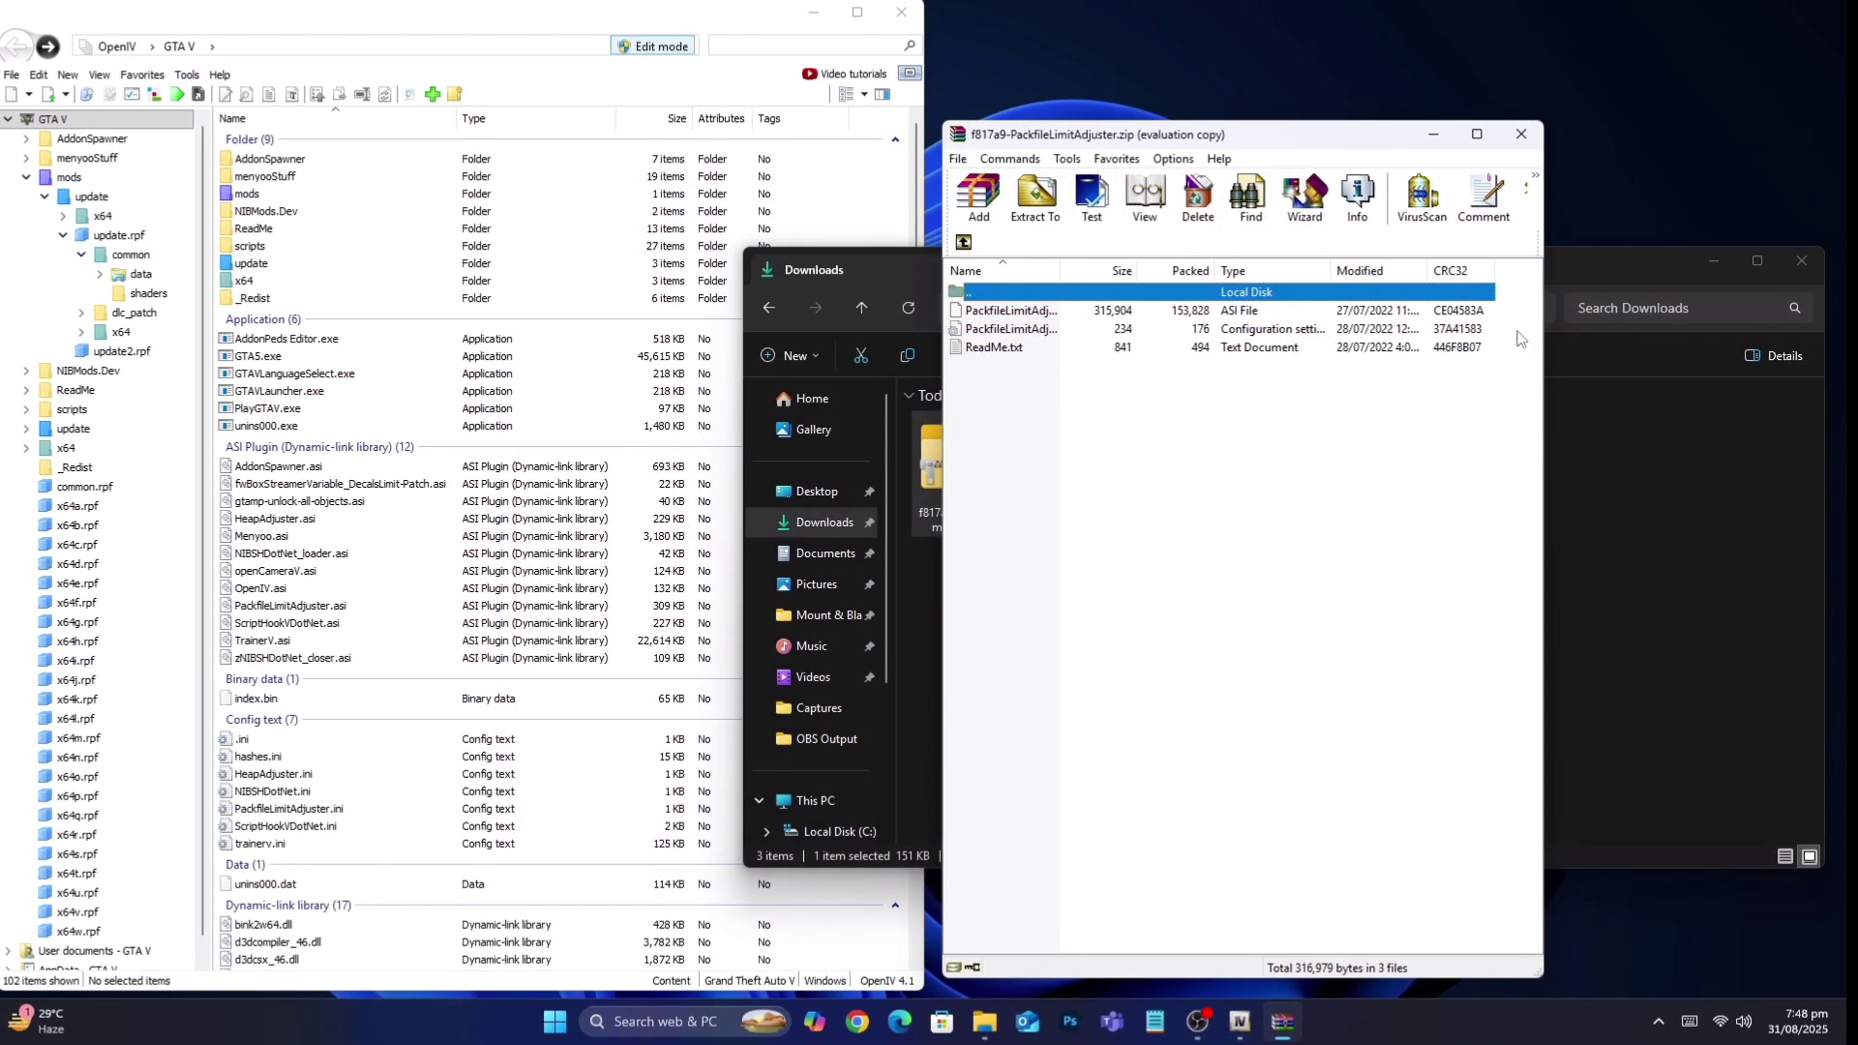
pyautogui.click(1013, 328)
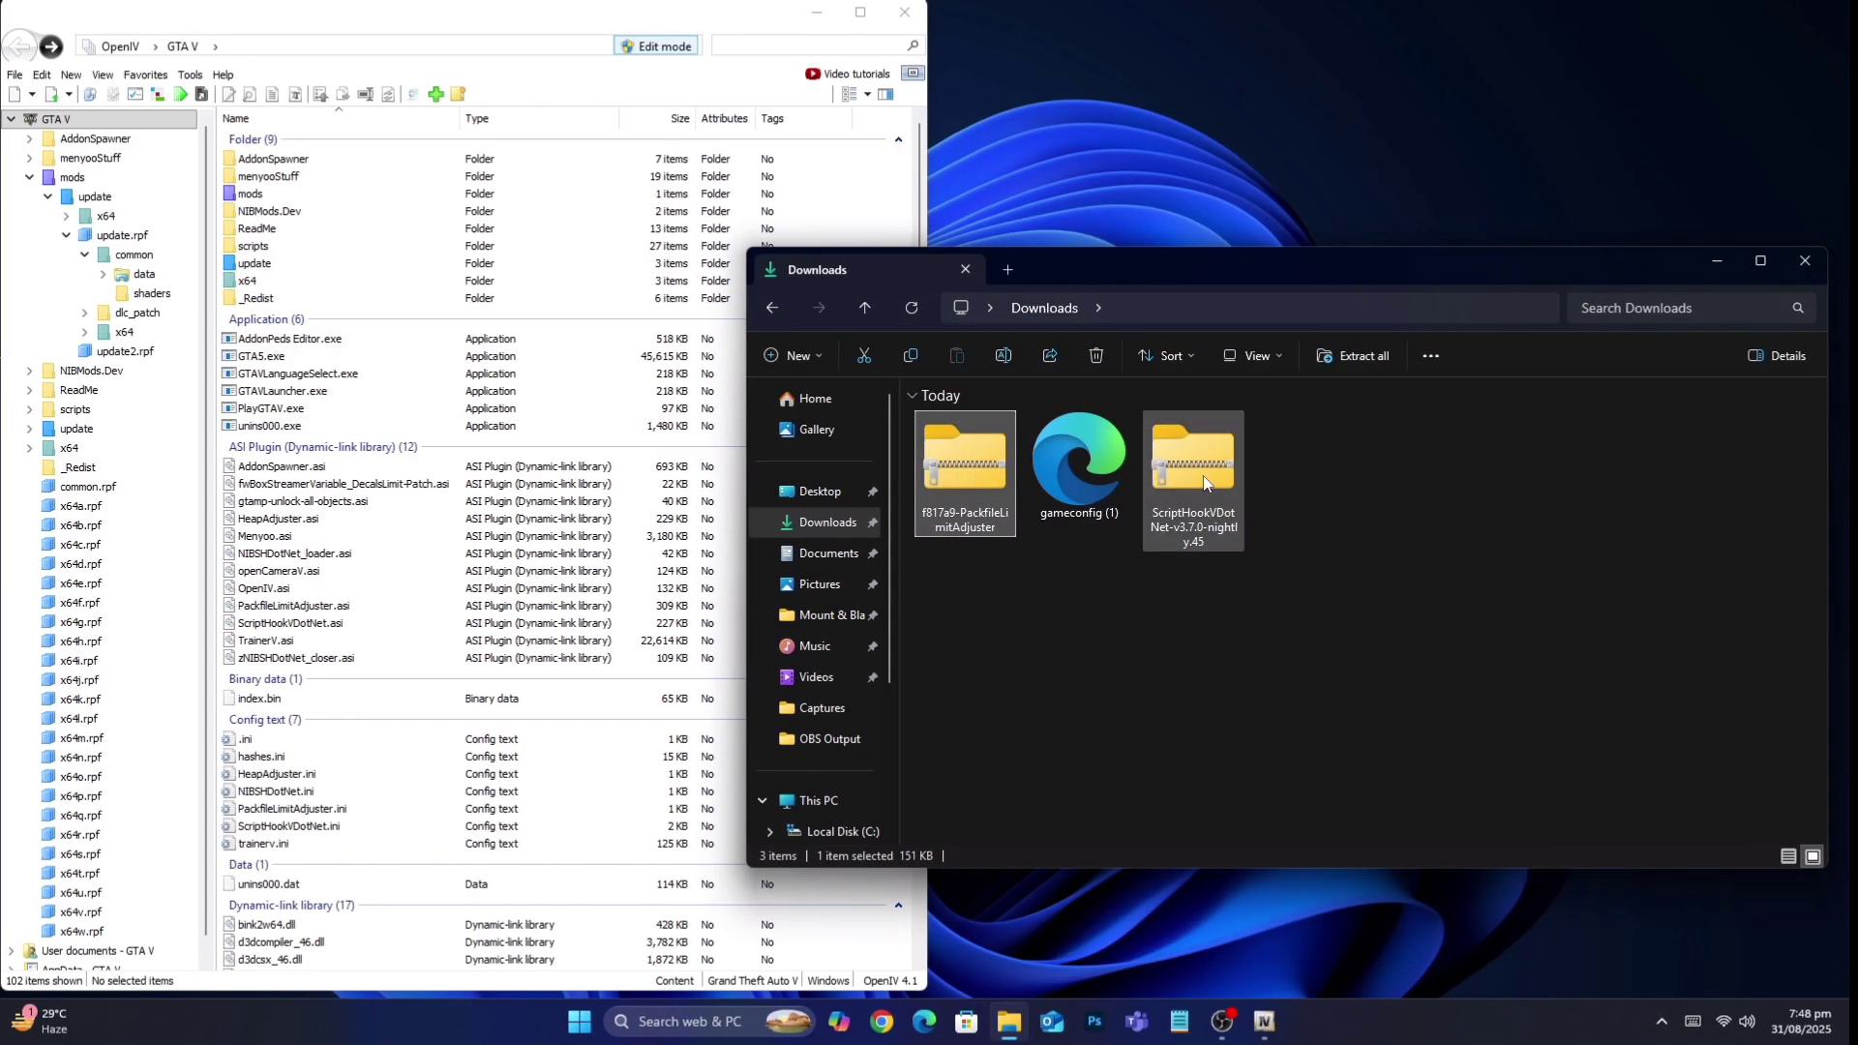
# Open the ScriptHookVDotNet archive in WinRAR and select its seven files
pyautogui.rightClick(1193, 474)
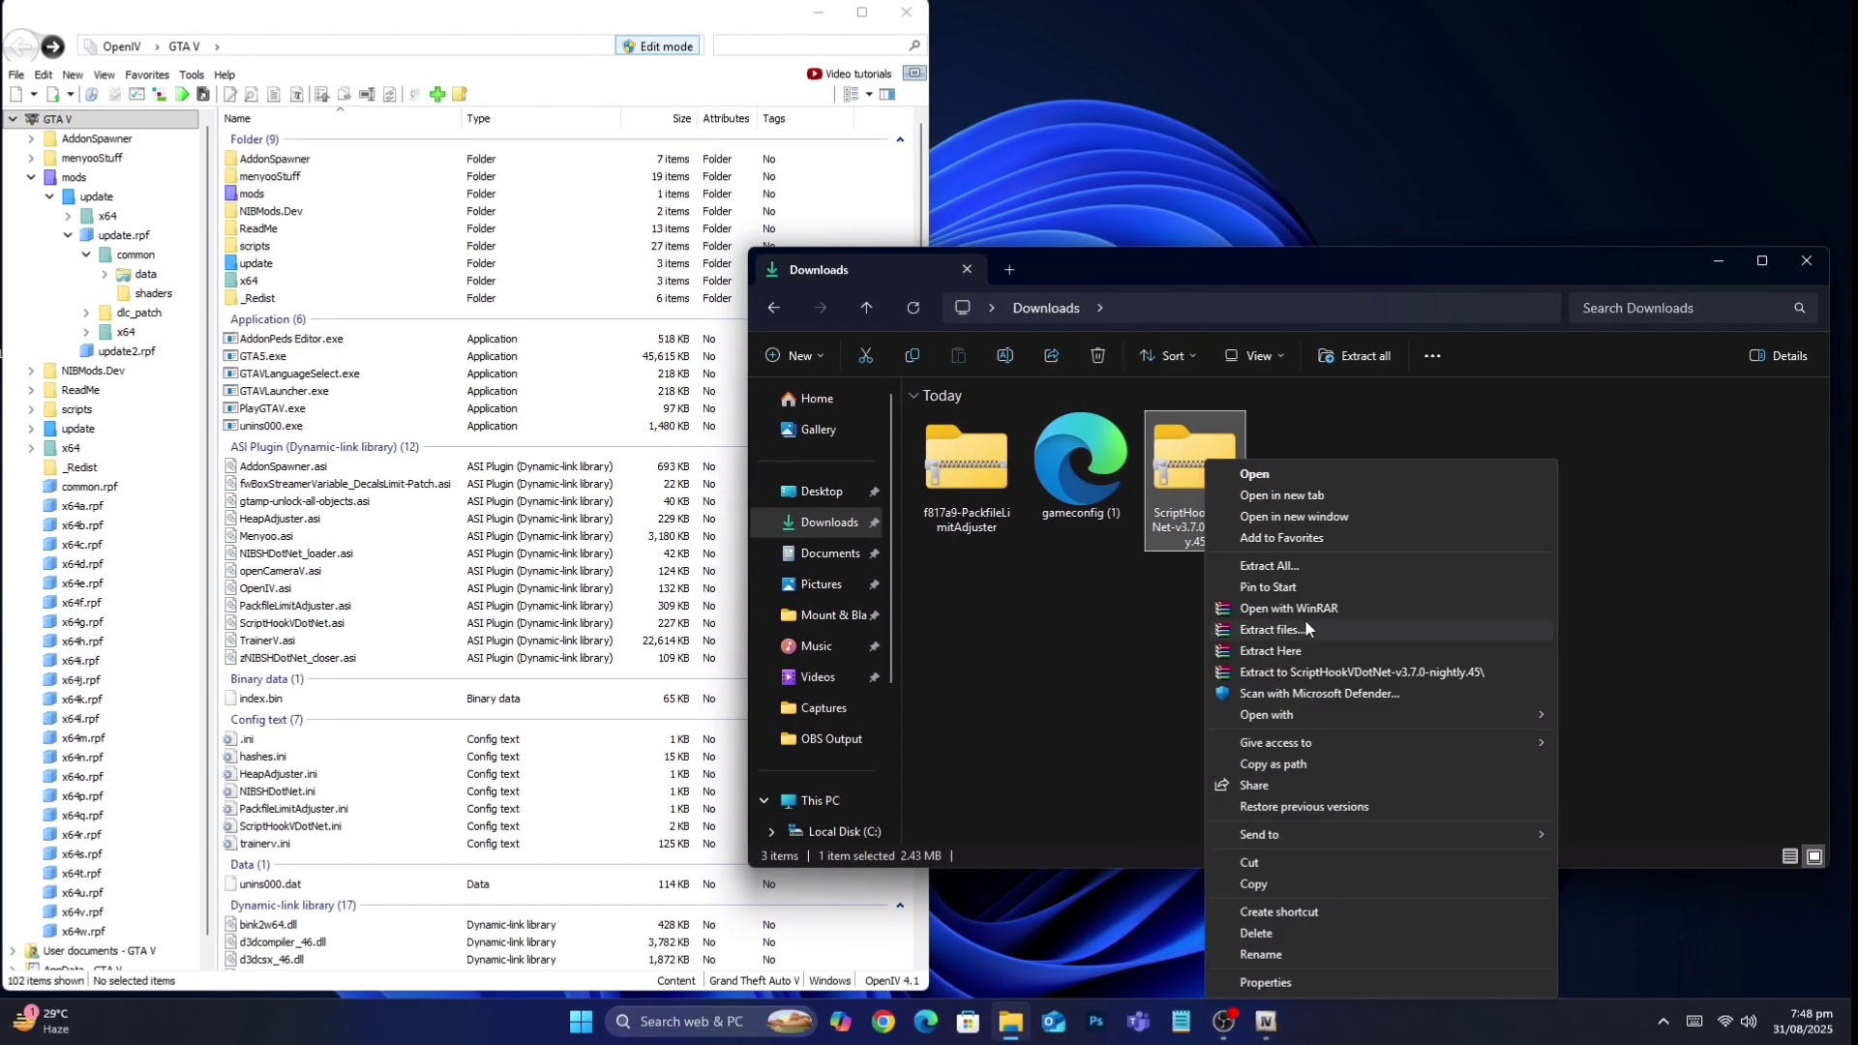
pyautogui.click(1289, 608)
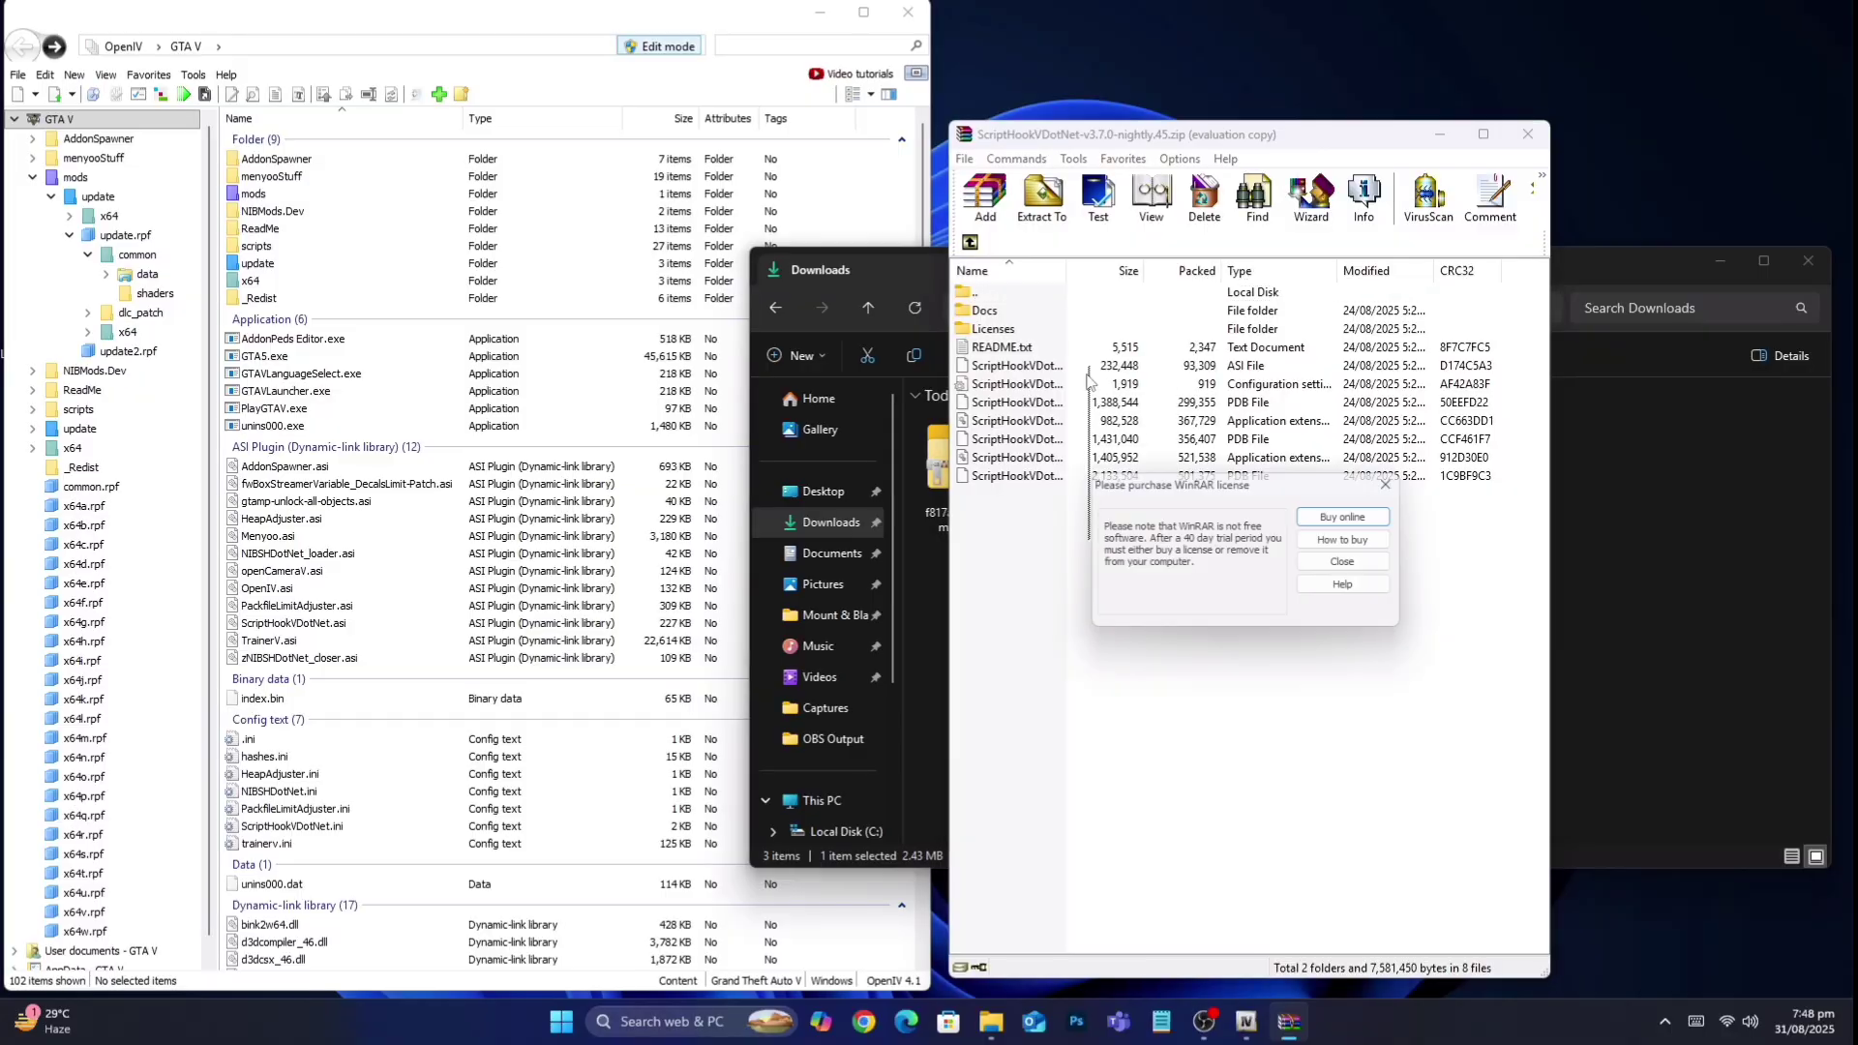
pyautogui.click(1340, 561)
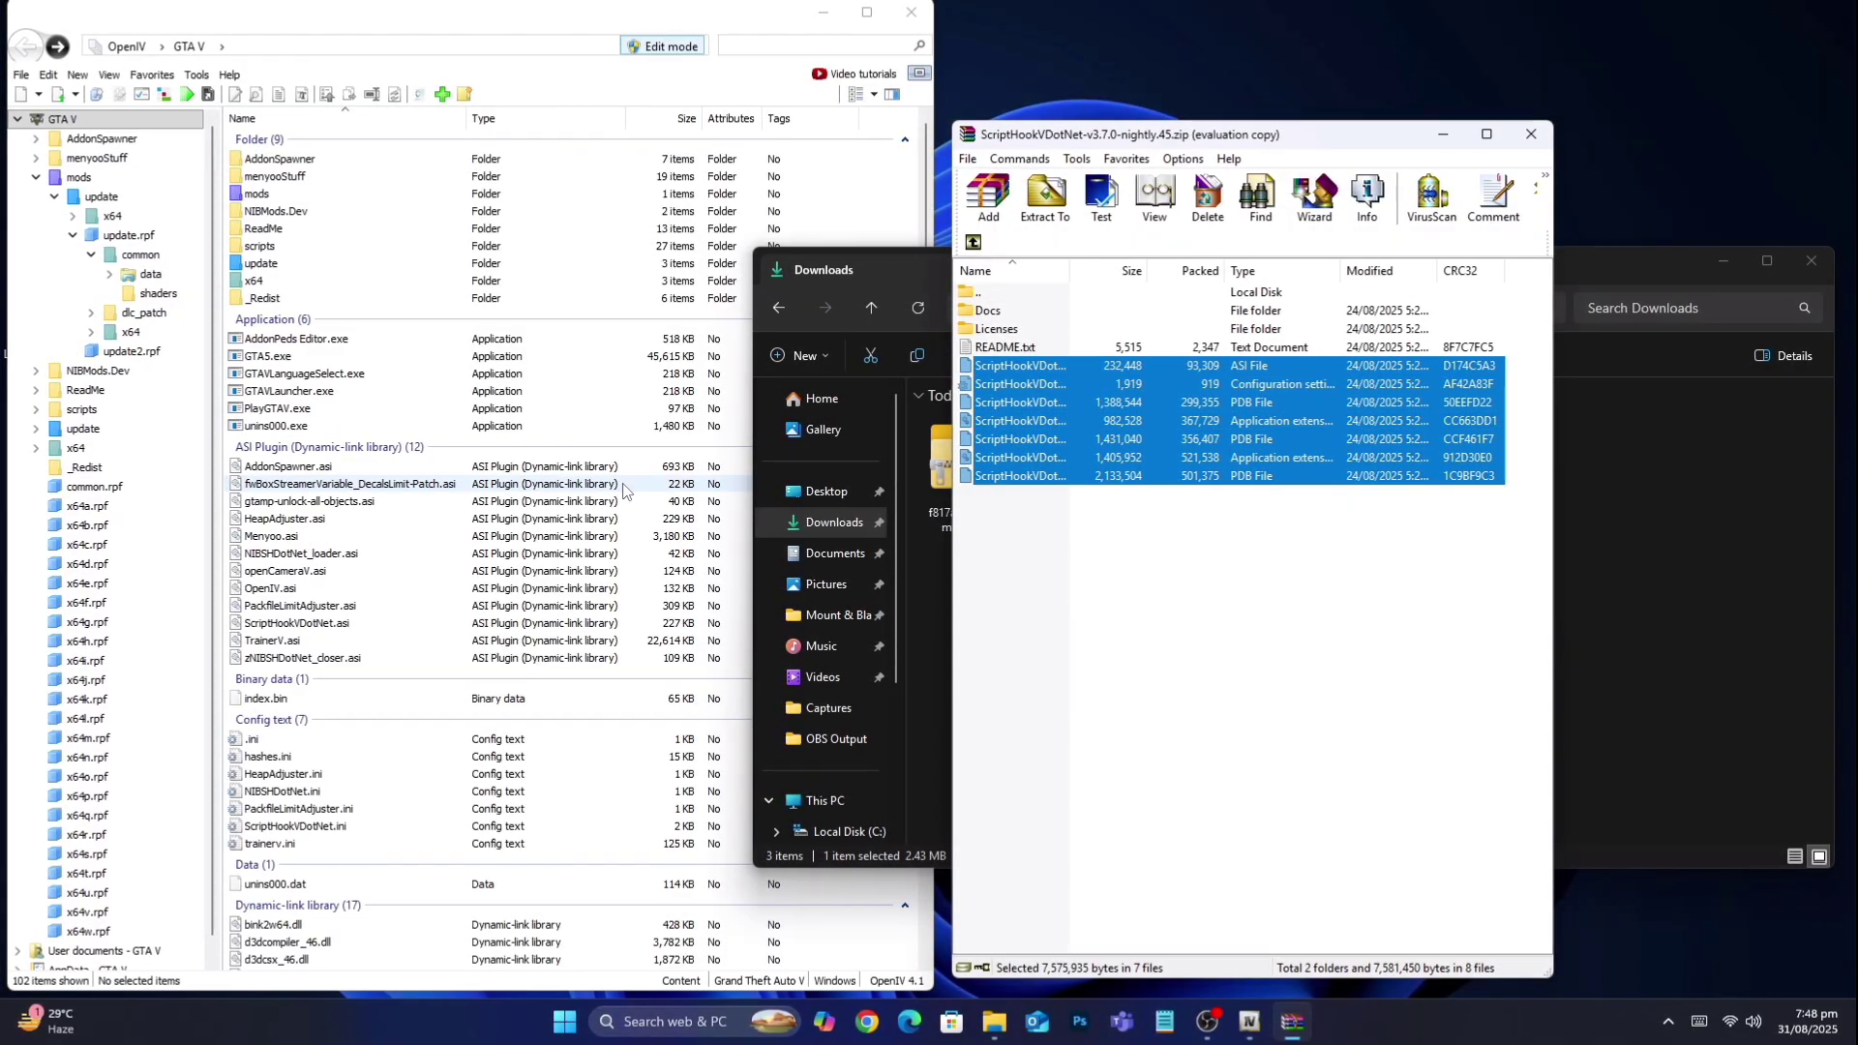
pyautogui.click(1530, 134)
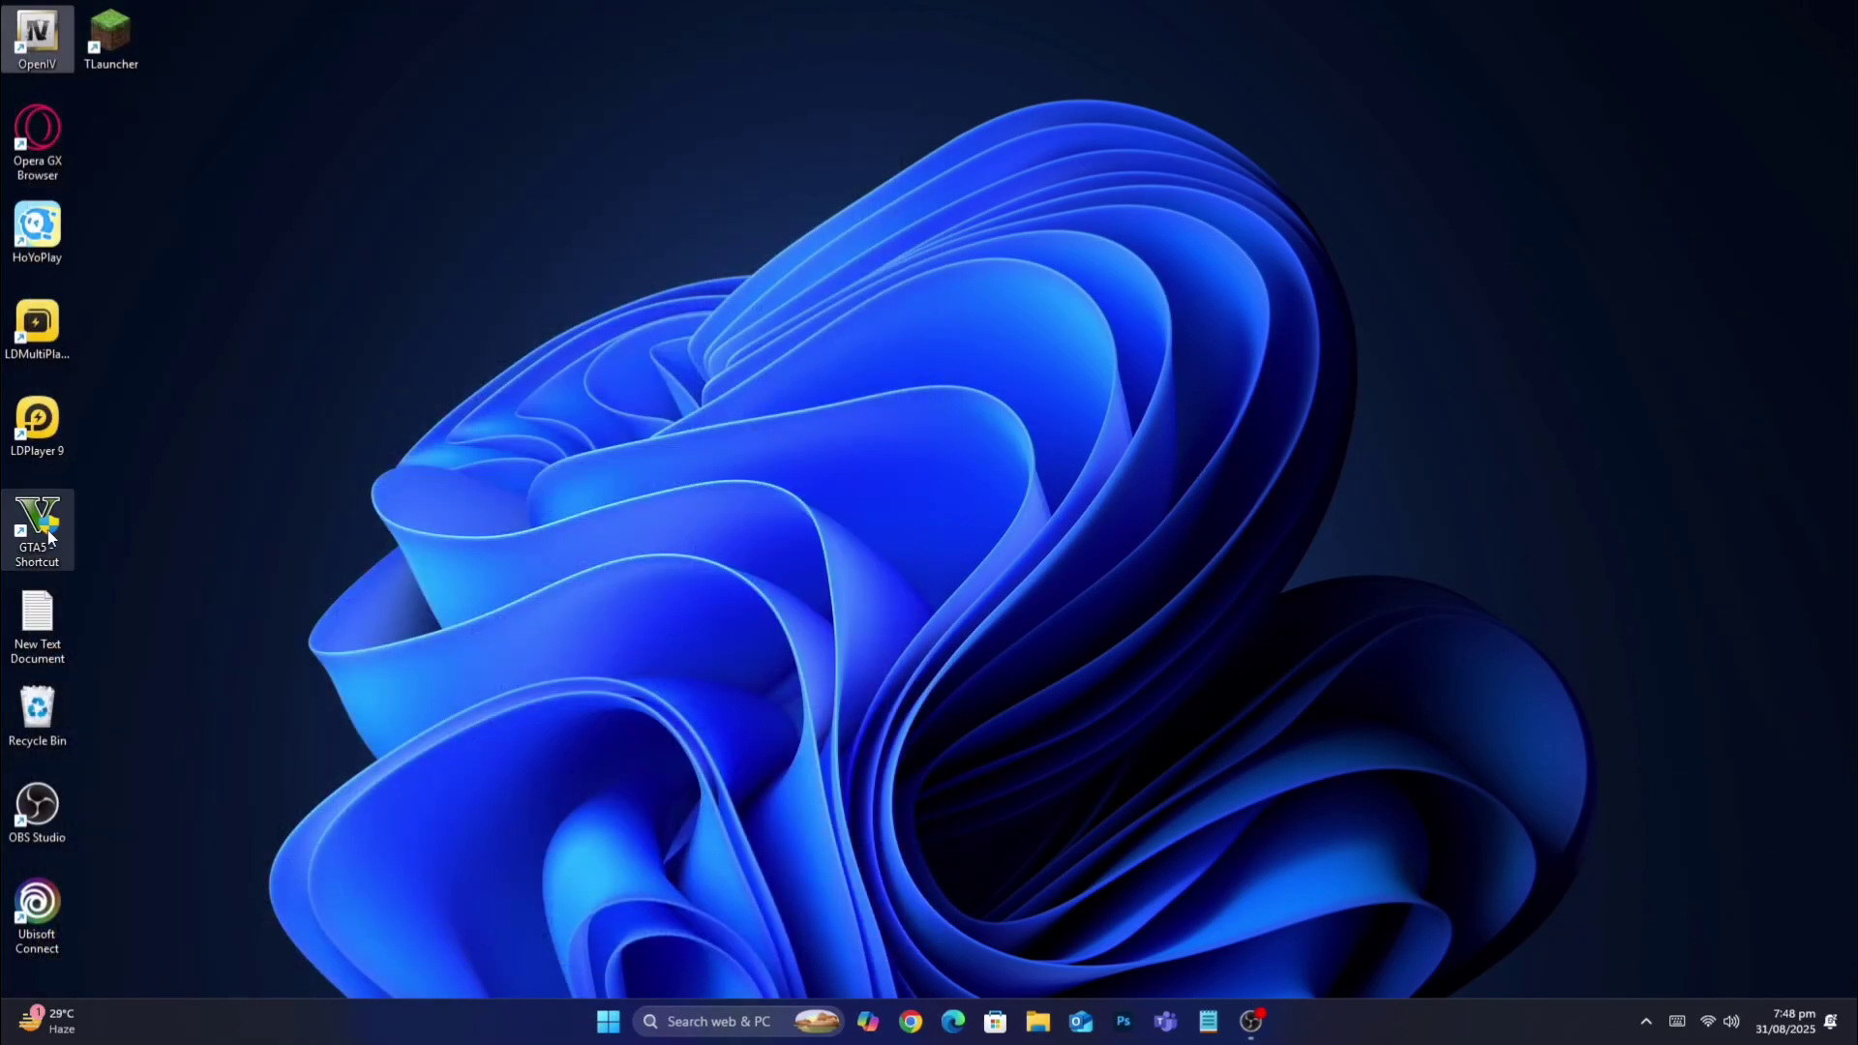
# Launch GTA V from the desktop GTA5 shortcut
pyautogui.rightClick(36, 529)
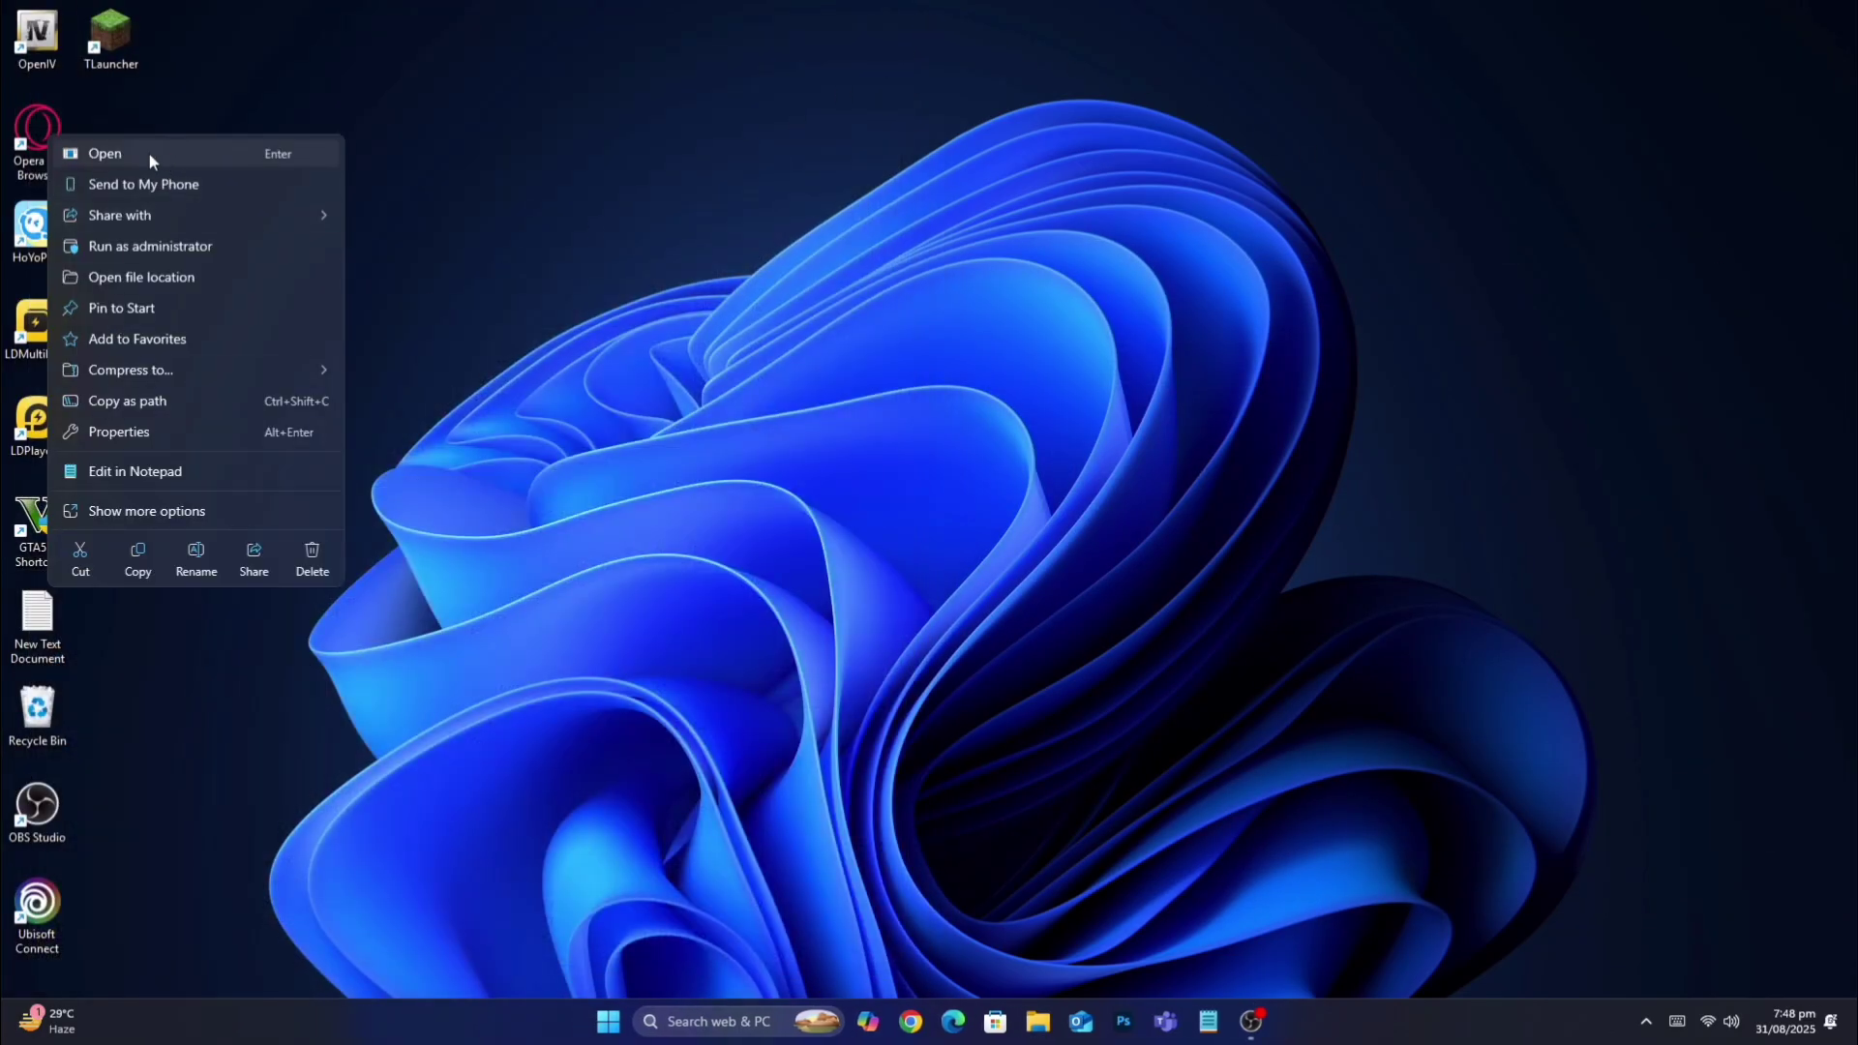
pyautogui.click(105, 153)
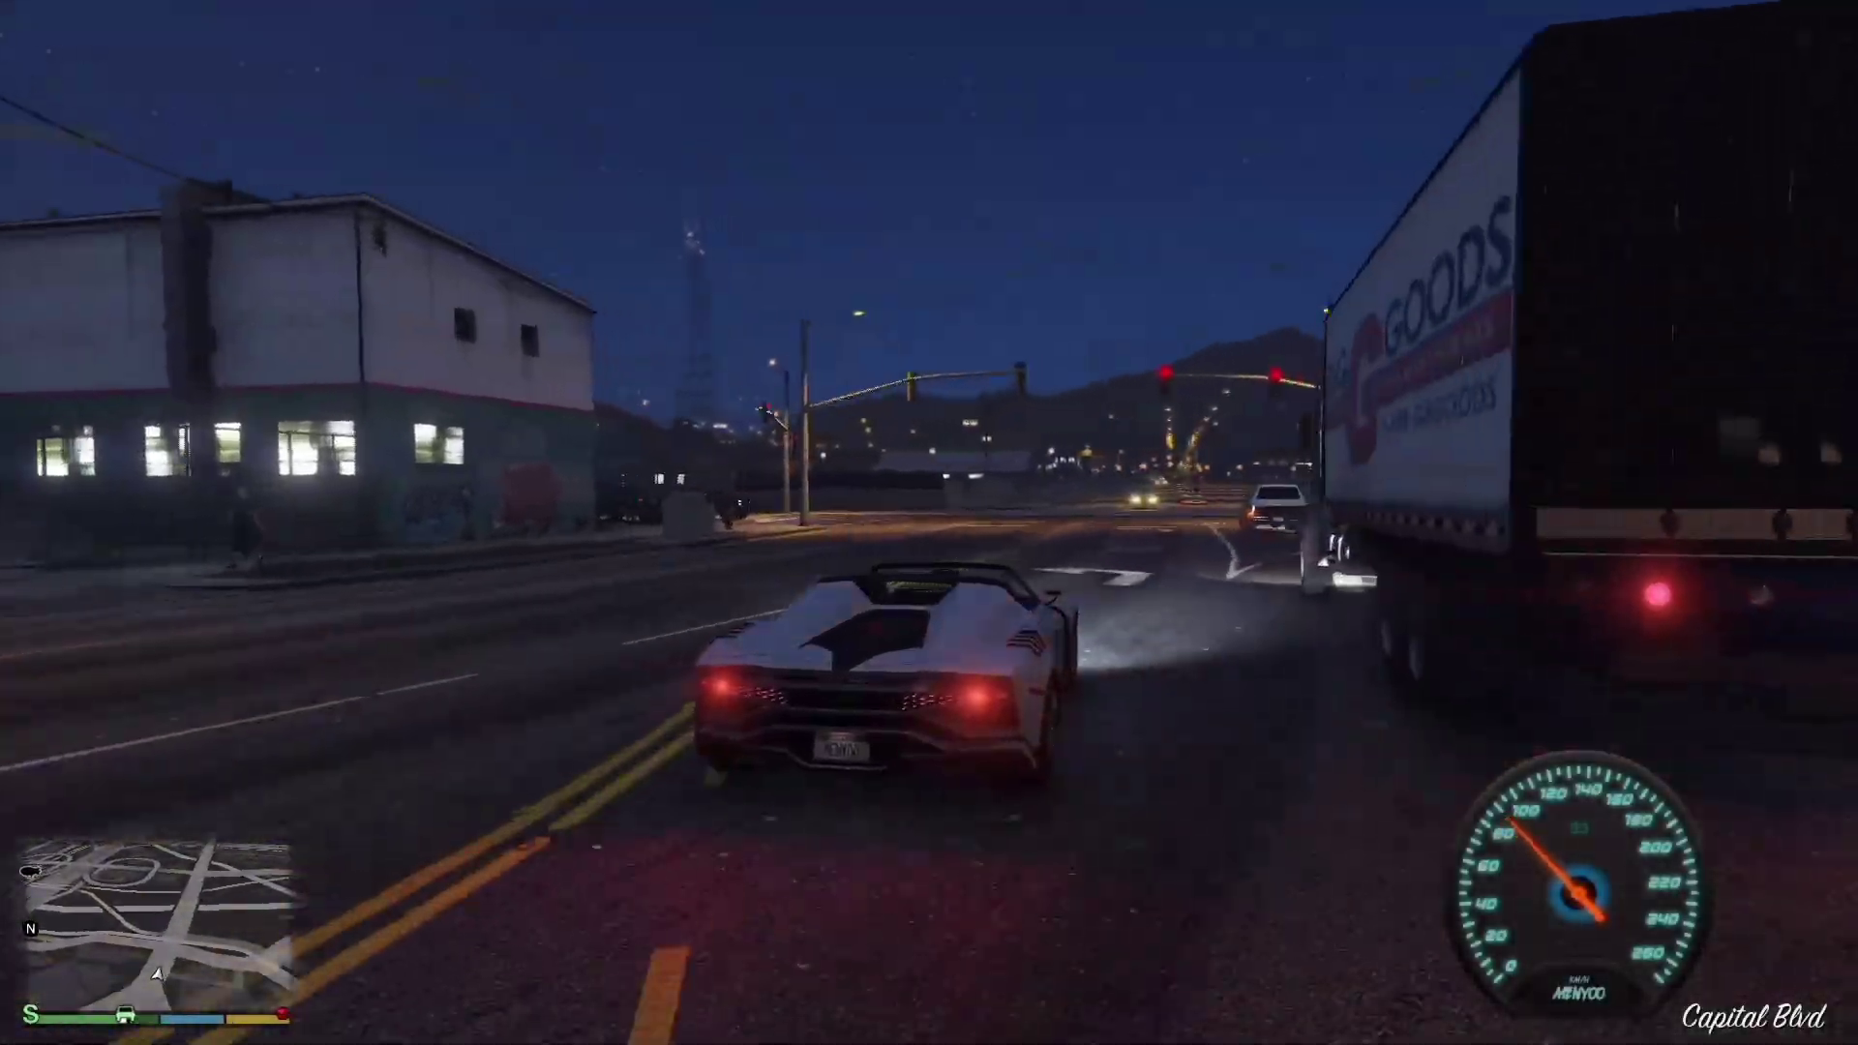
# Drive the white supercar along Little Bighorn Ave, over the bridge, onto Popular St
pyautogui.press('w')
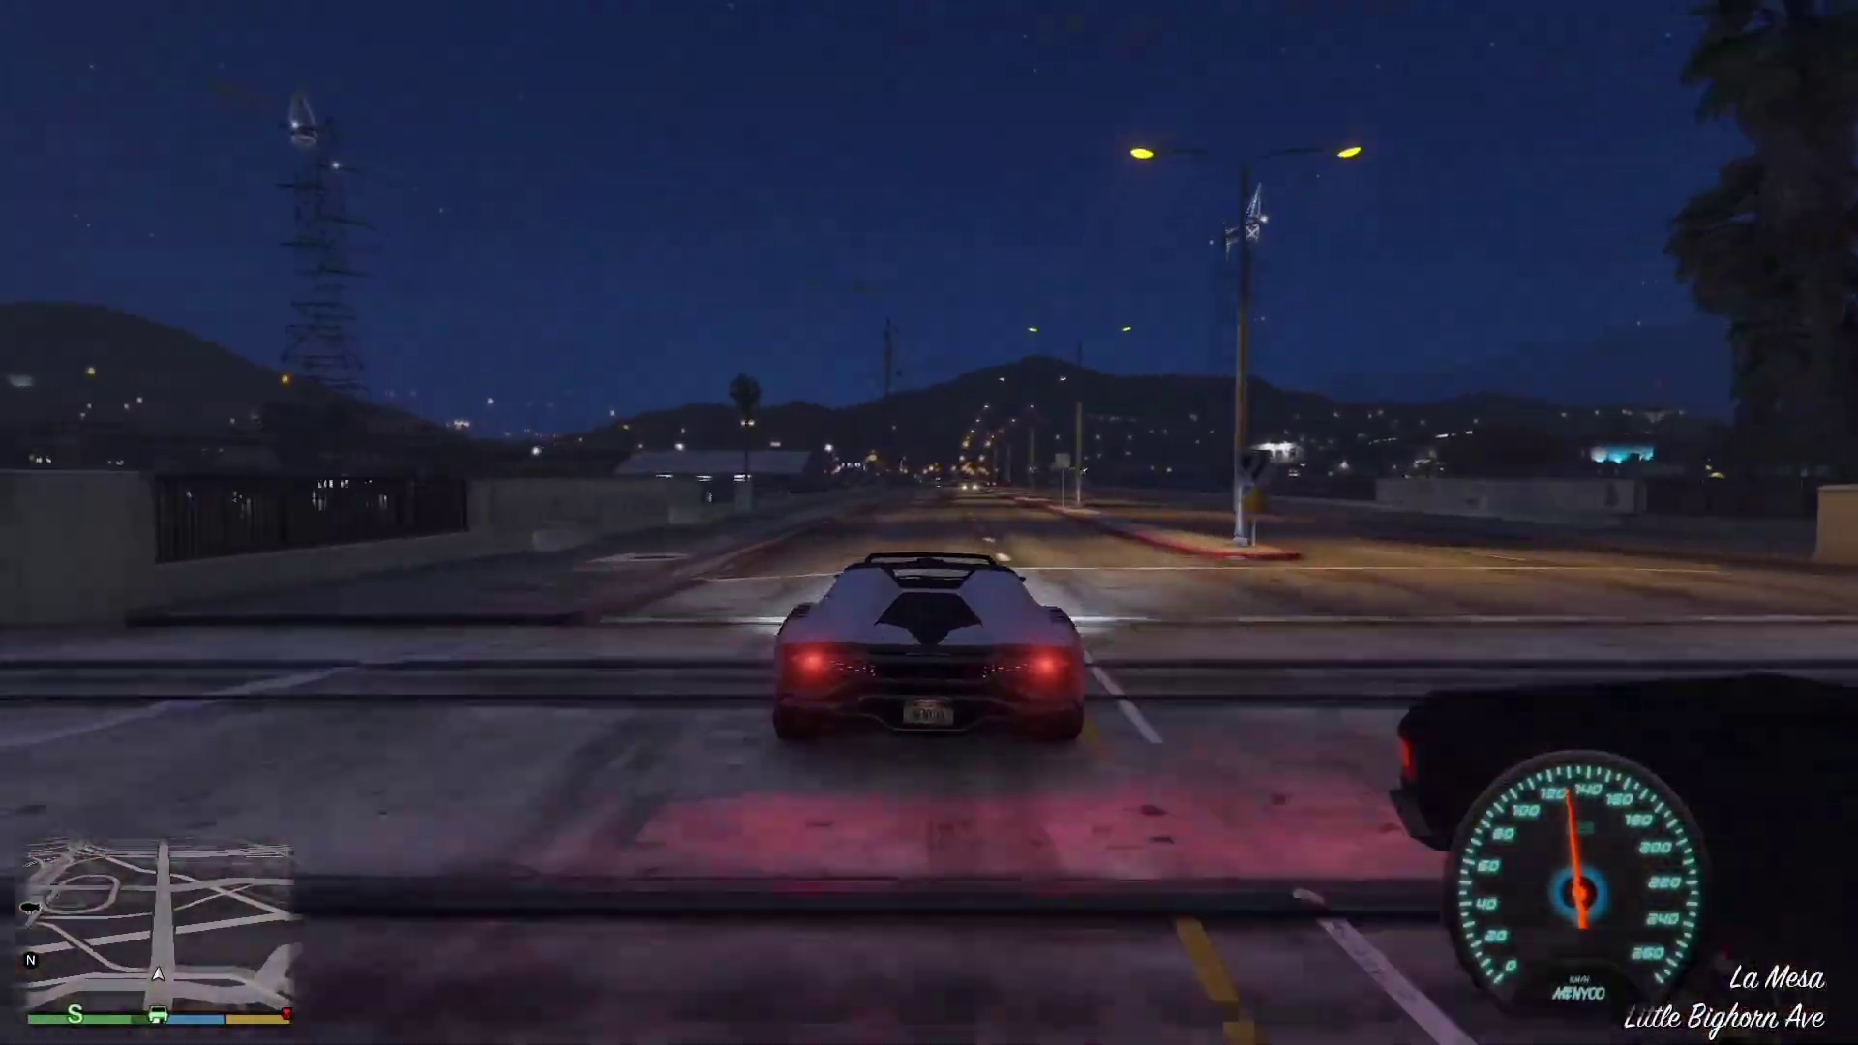
pyautogui.press('w')
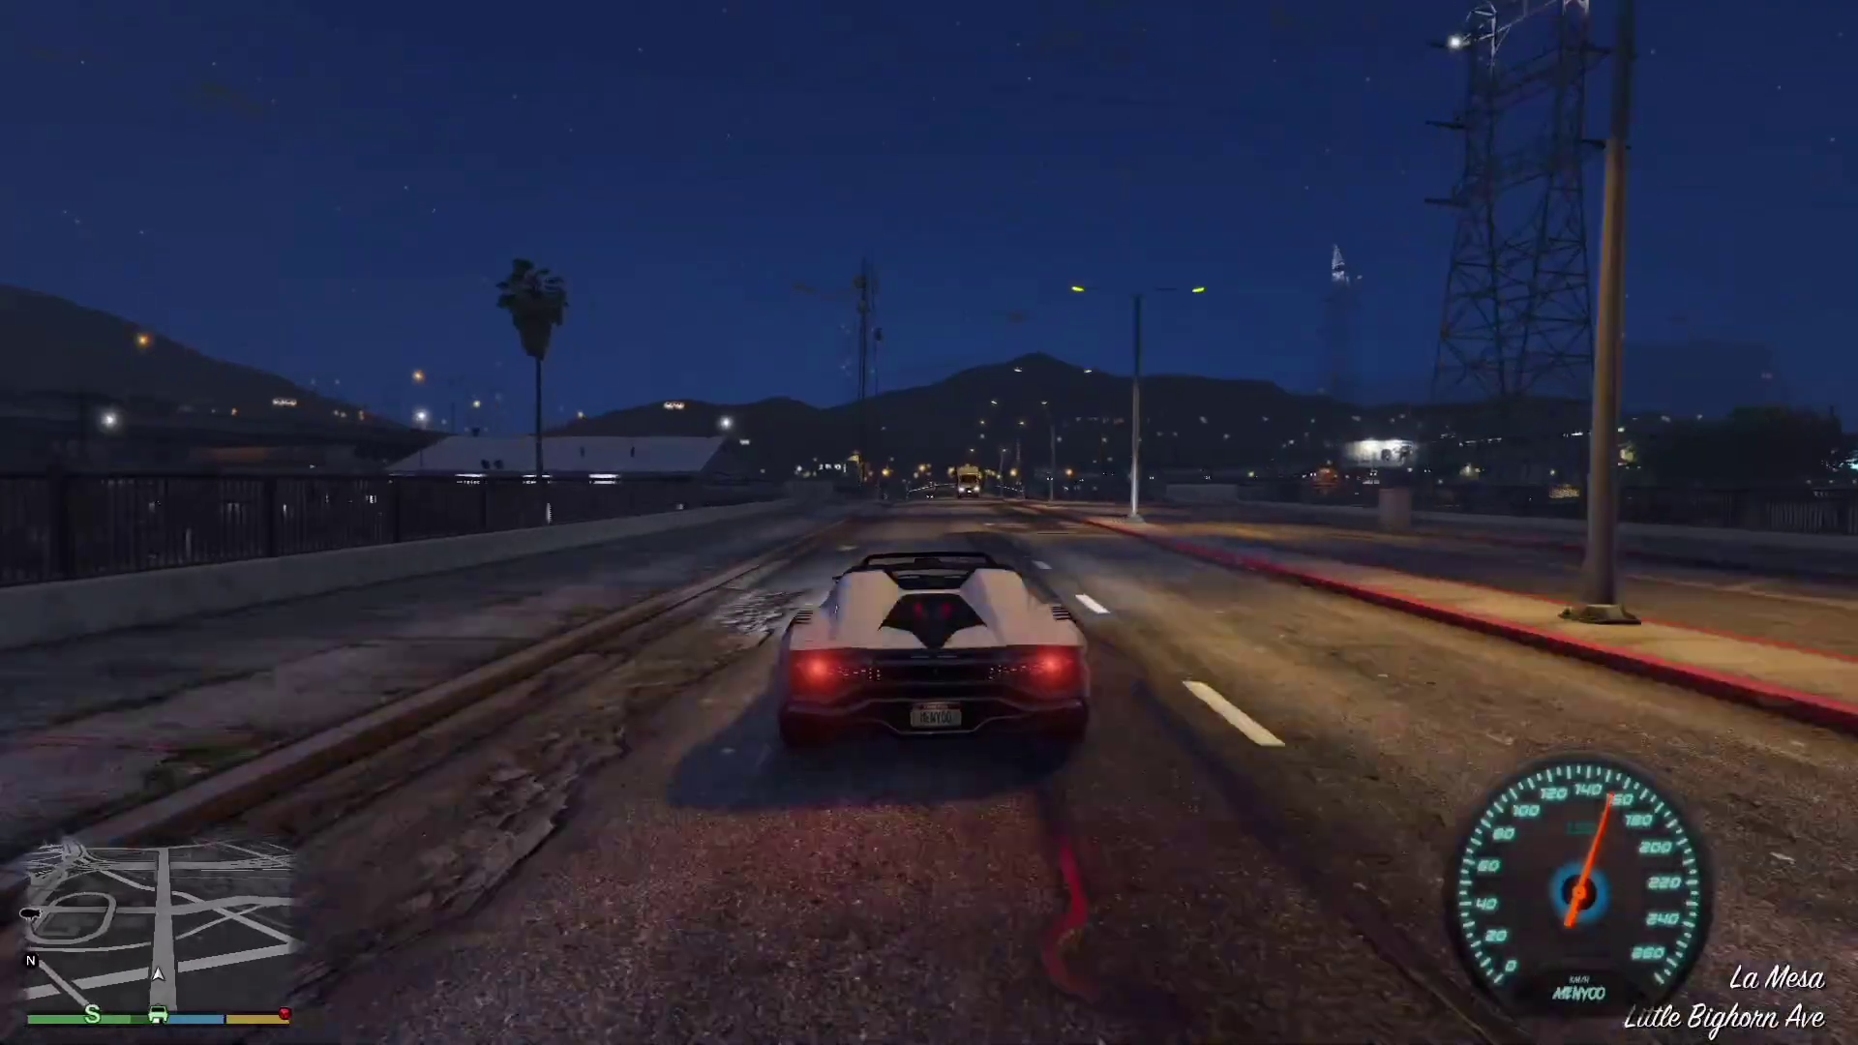
pyautogui.press('w')
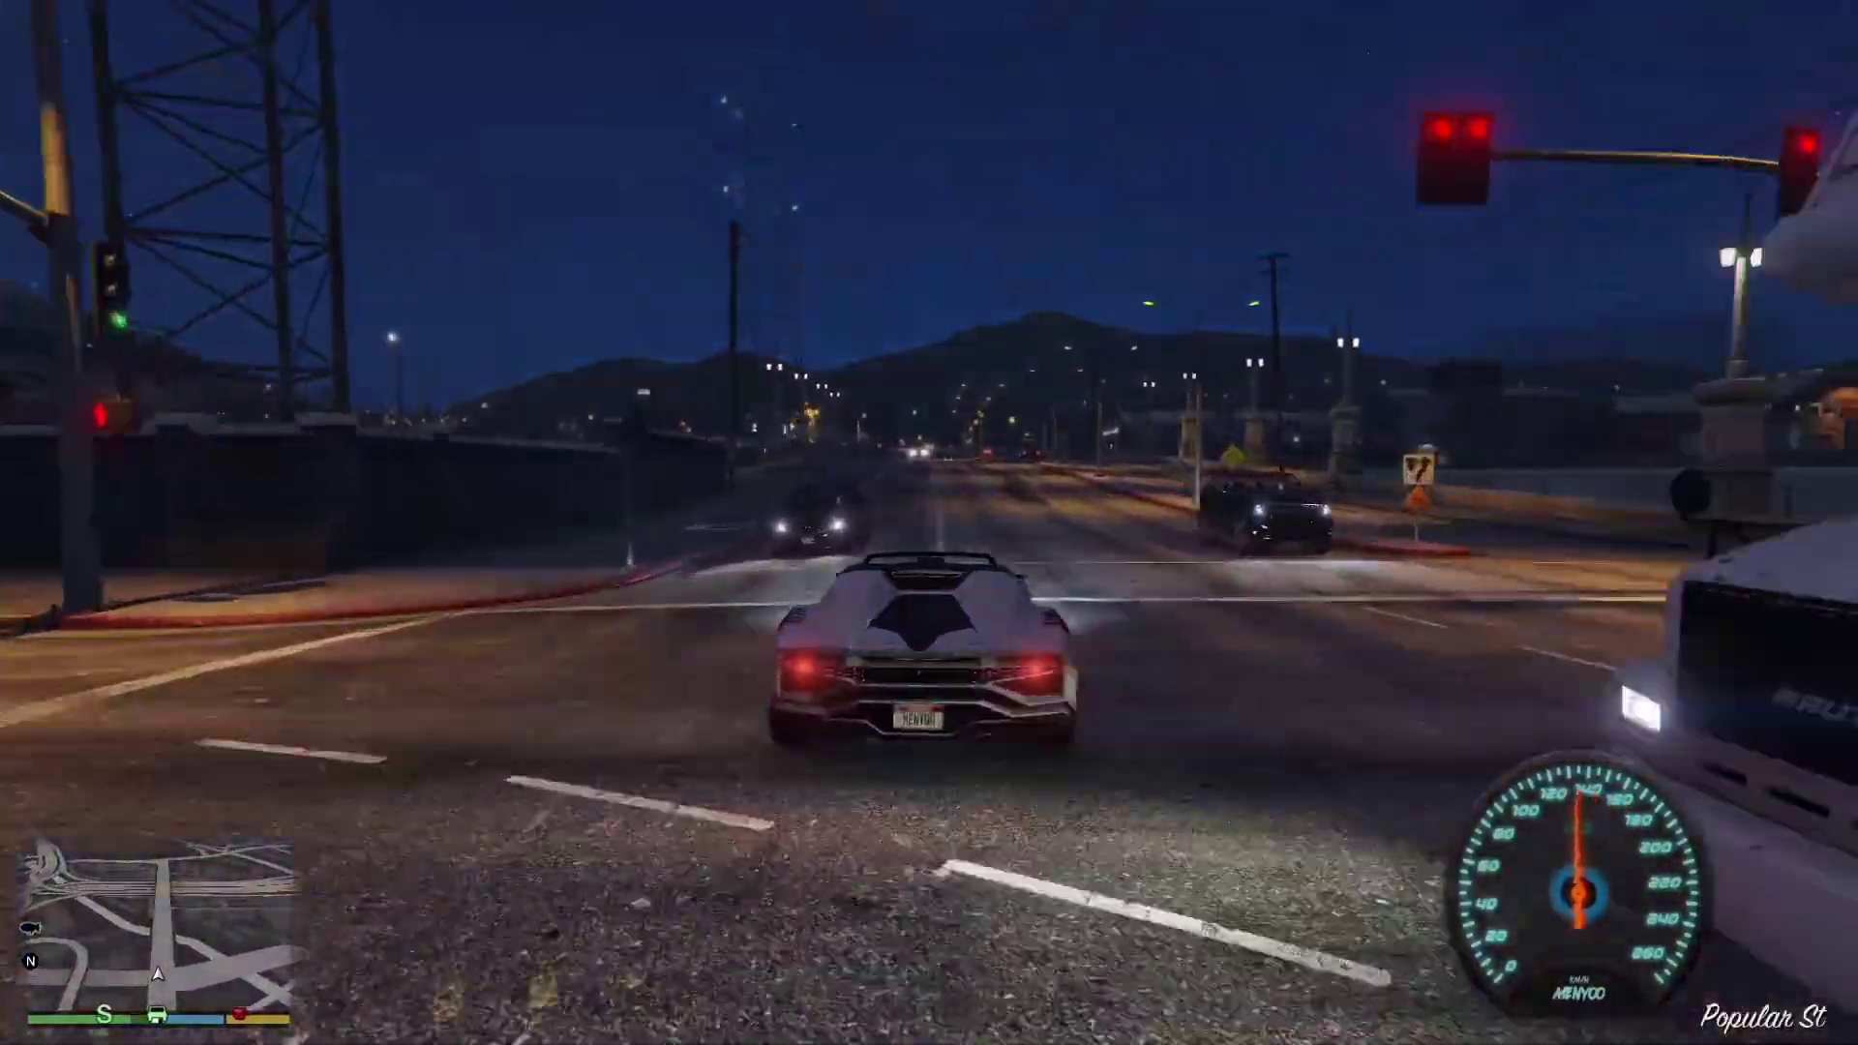
pyautogui.press('w')
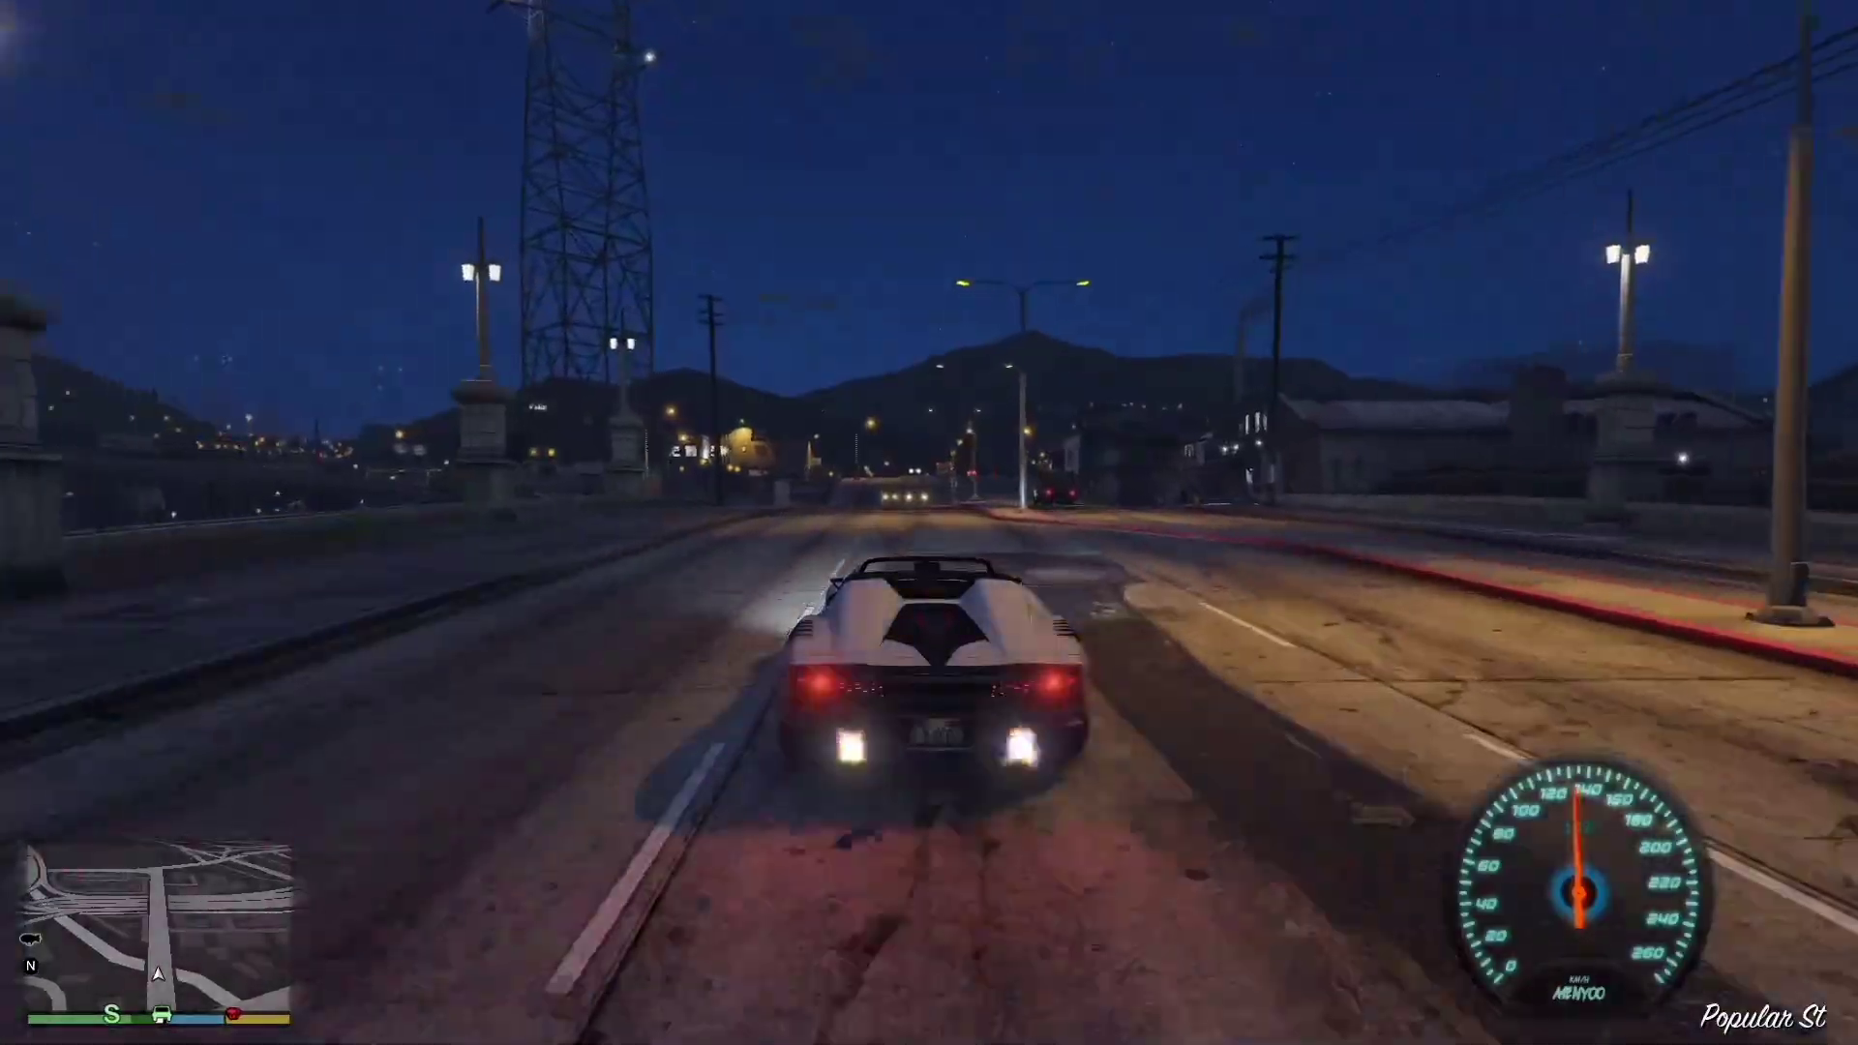
pyautogui.press('w')
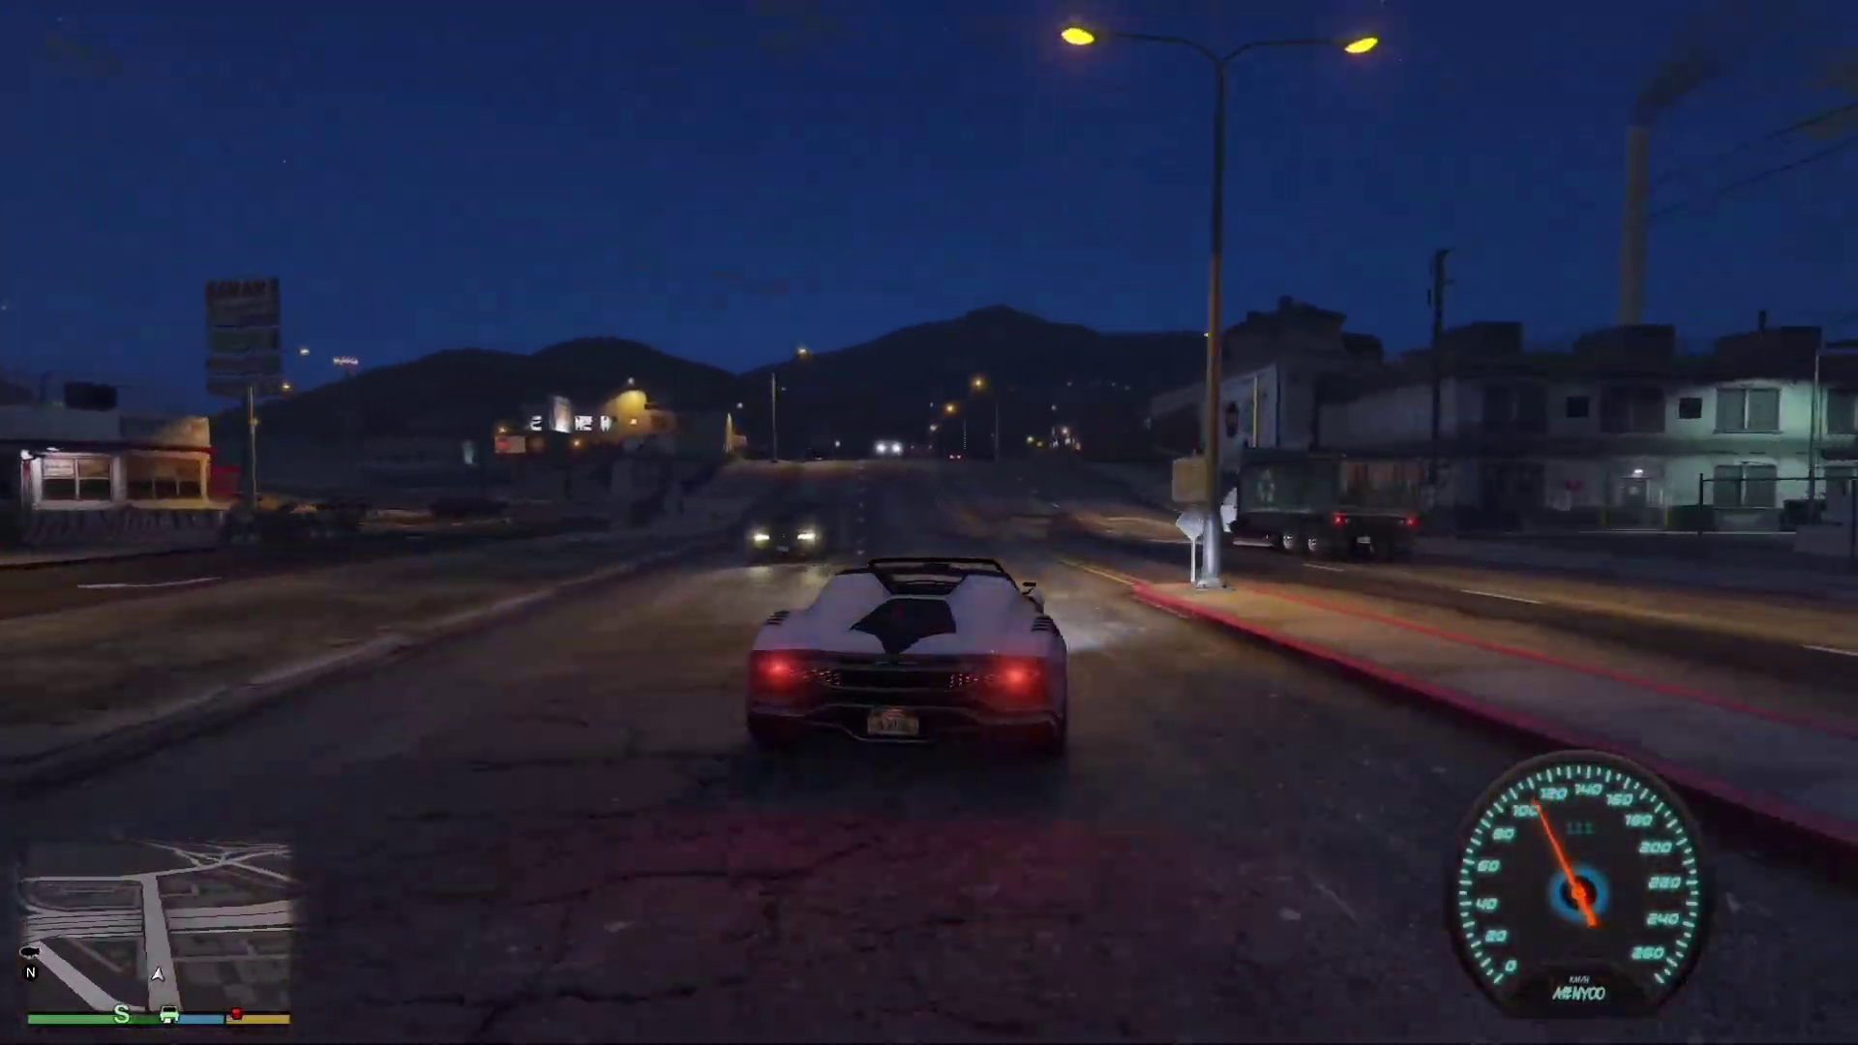